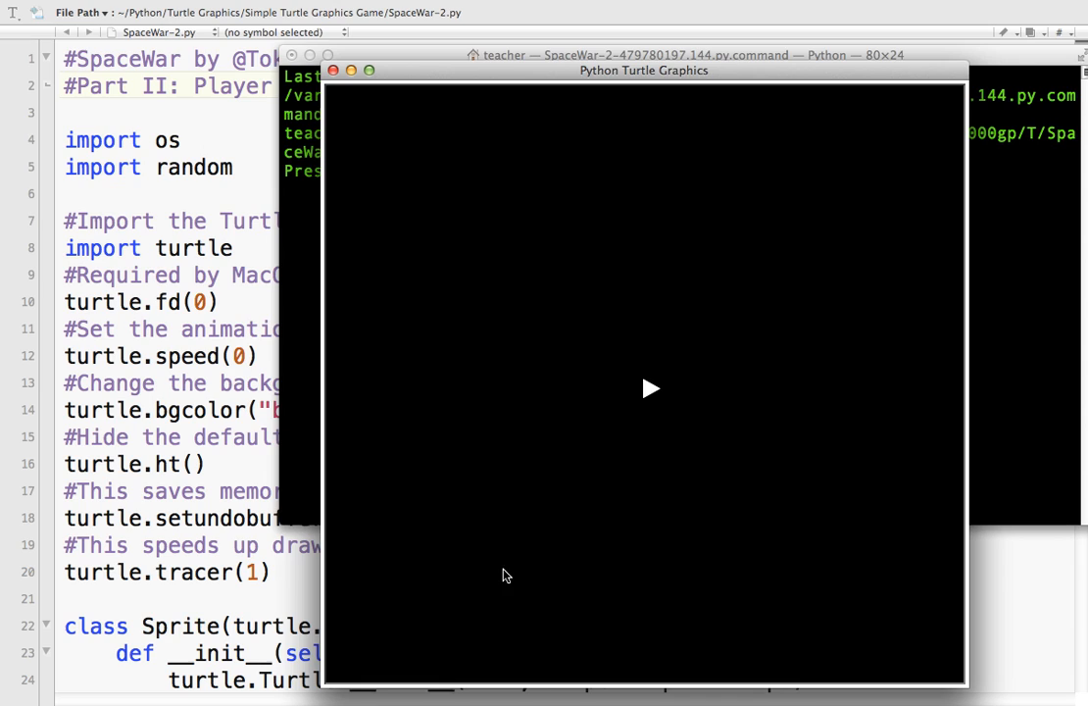
mouse_move(568, 209)
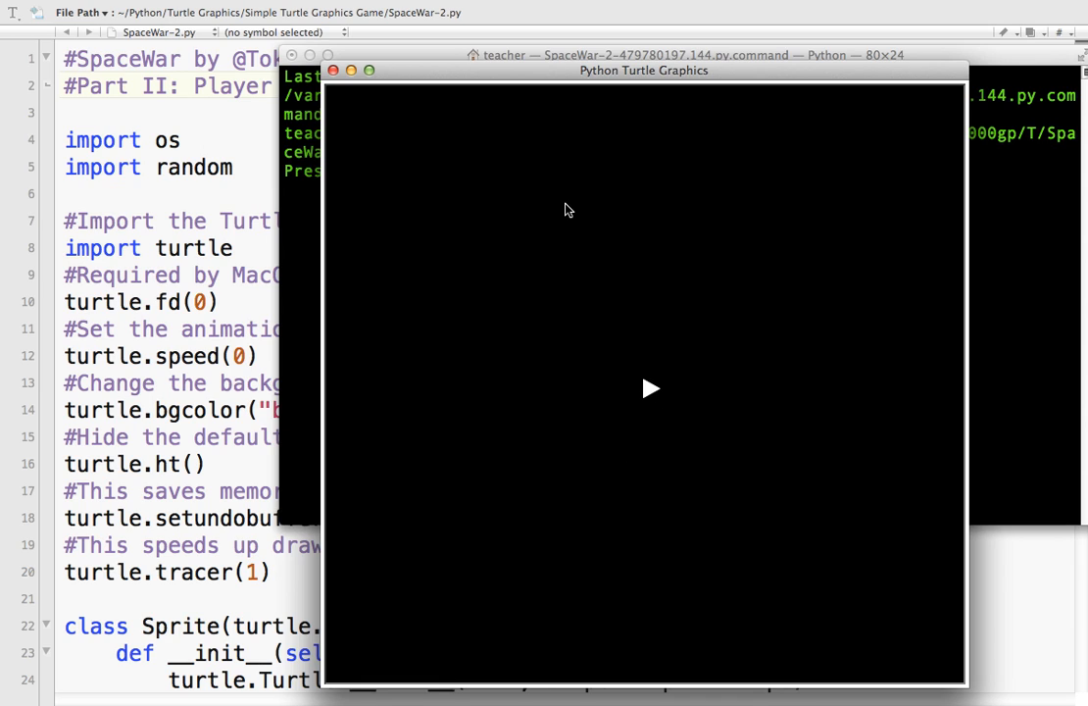
mouse_move(341, 70)
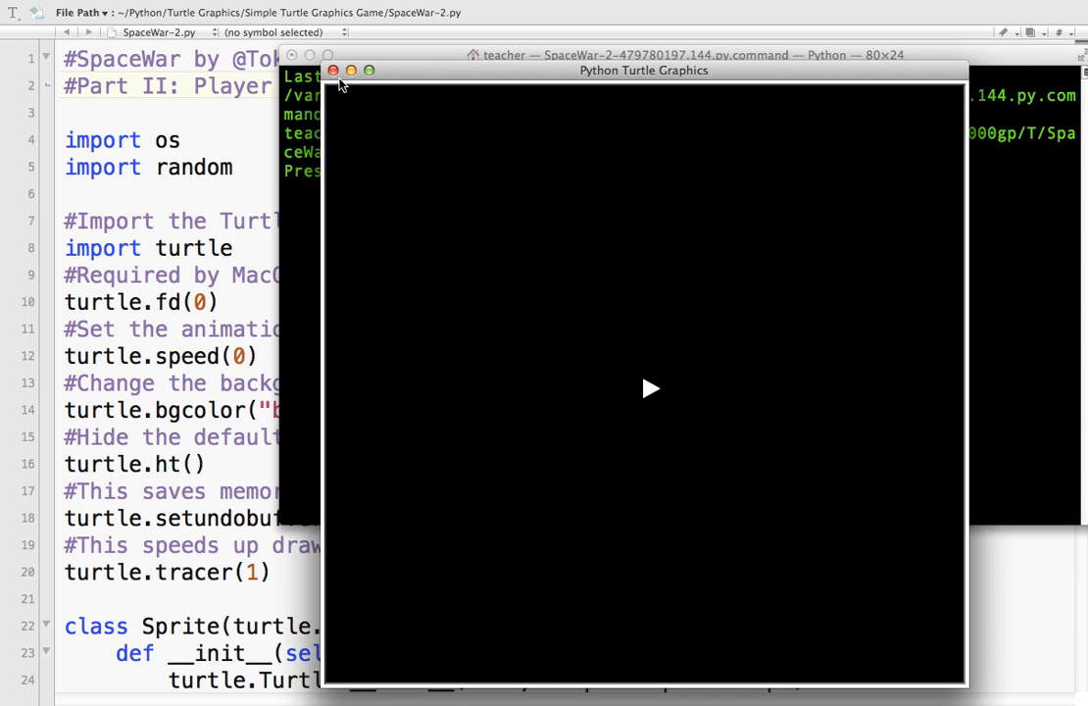
Step: Close the Turtle Graphics game window and confirm closing its Terminal session
left_click(333, 68)
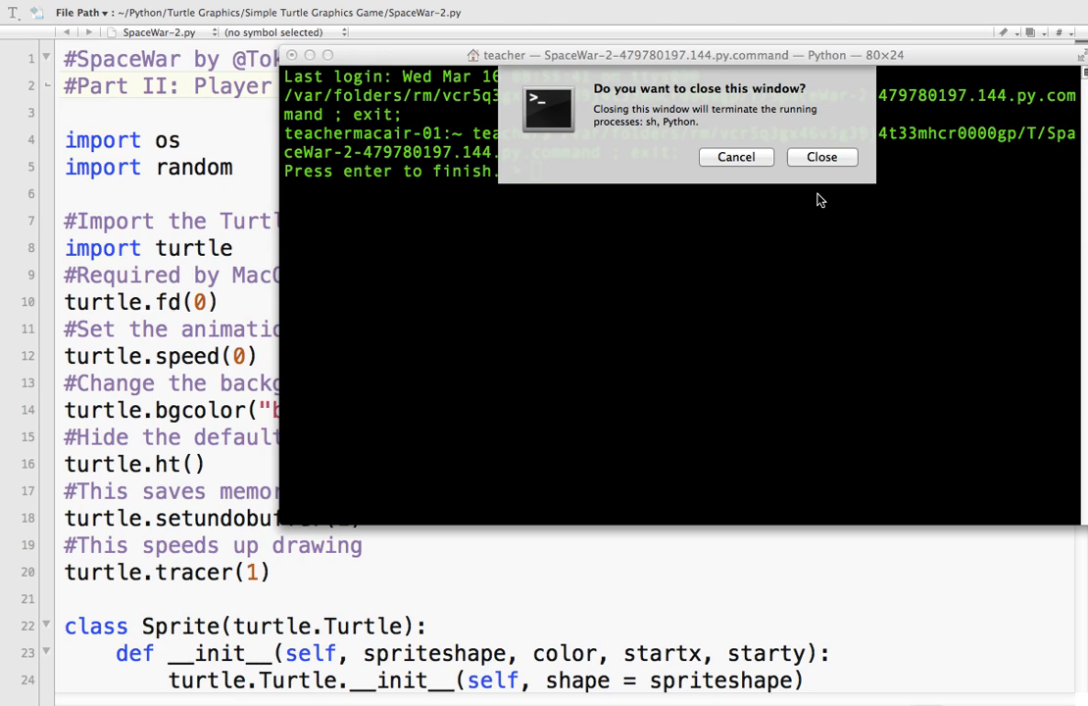
left_click(822, 157)
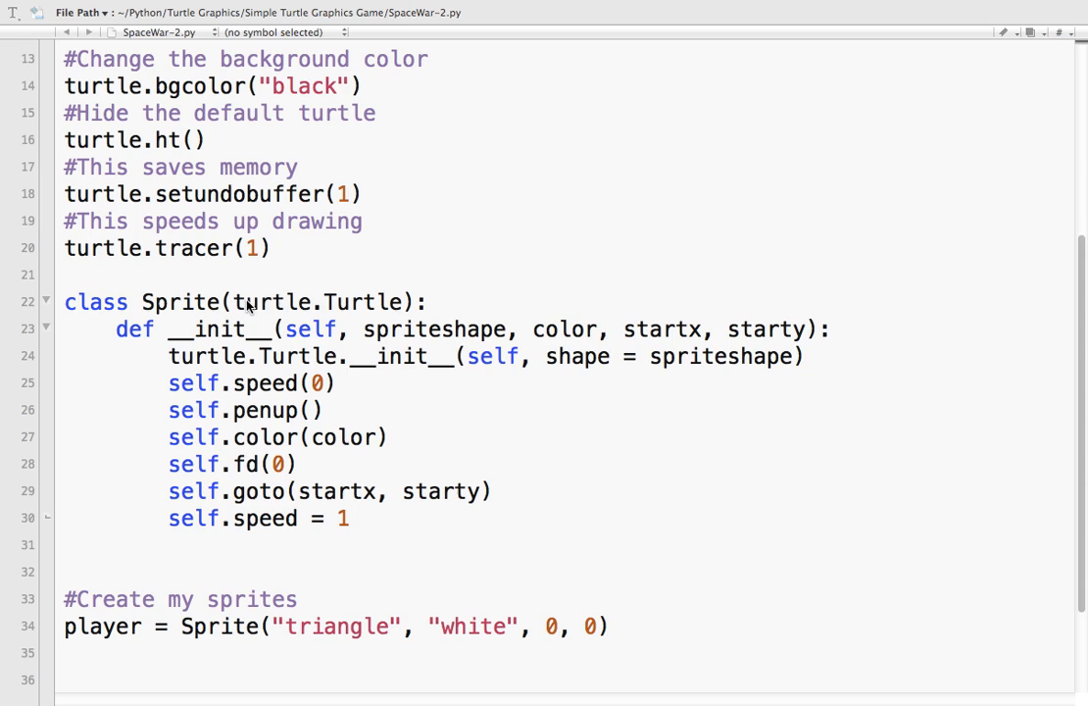
mouse_move(349, 302)
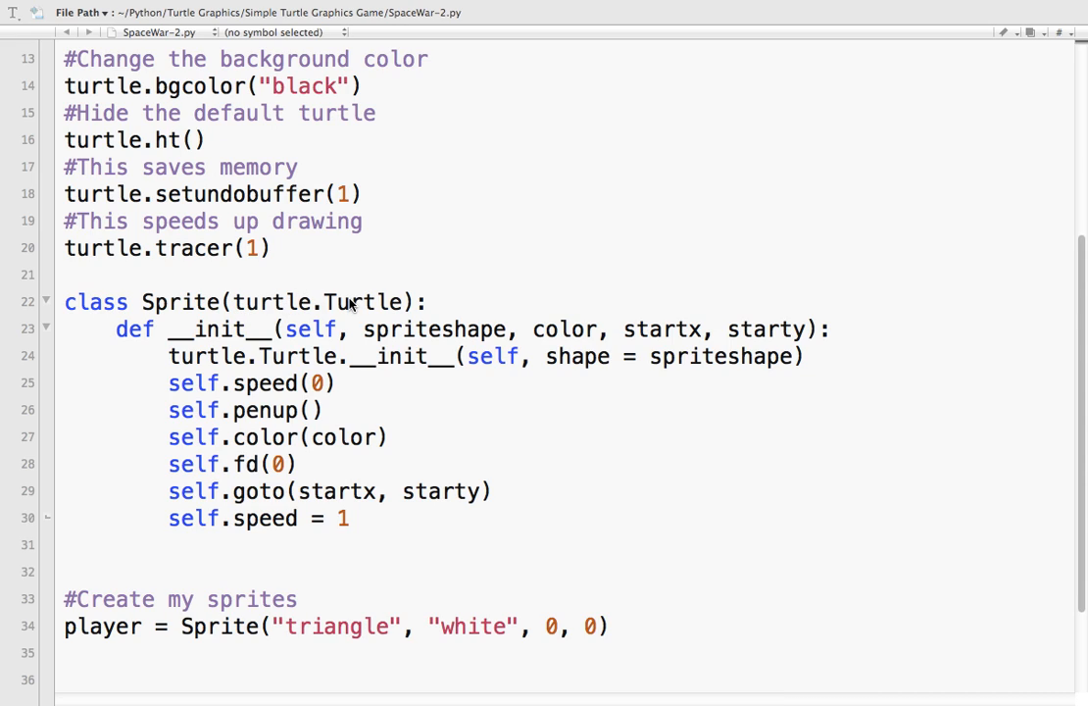
mouse_move(385, 247)
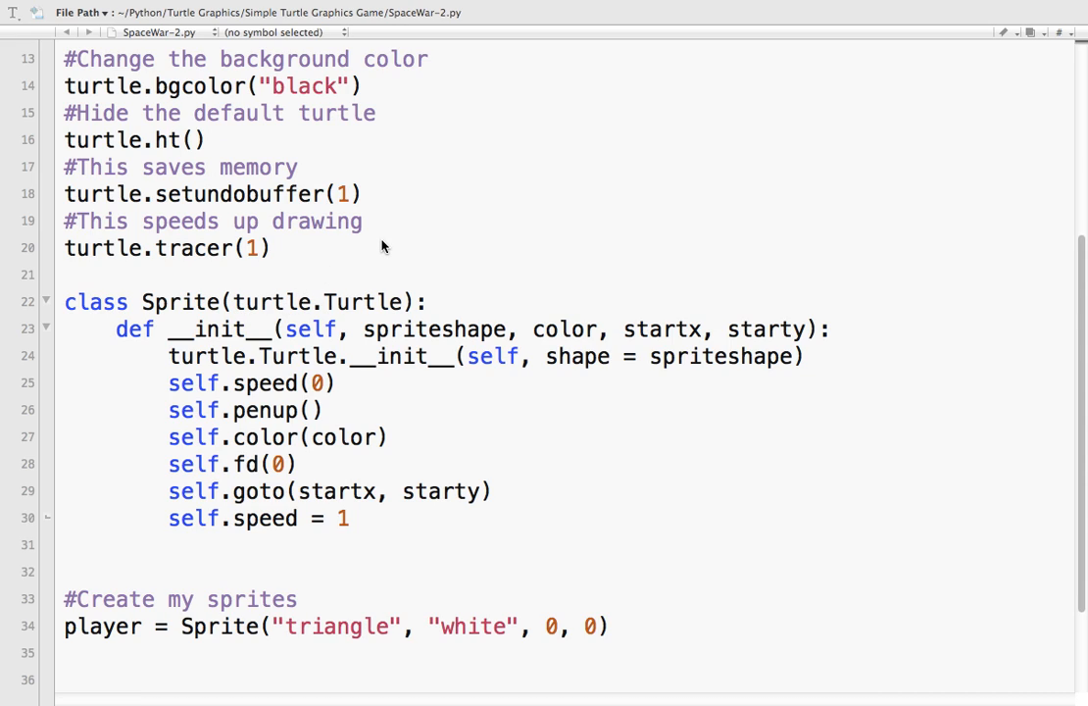
mouse_move(349, 302)
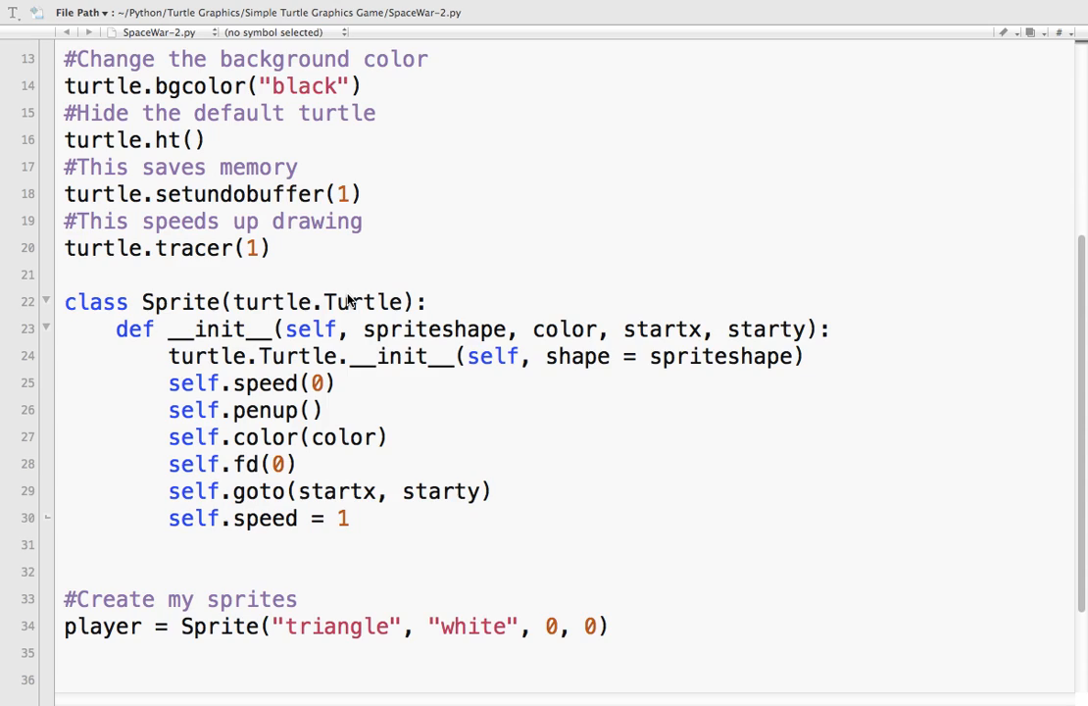
scroll("down", 3)
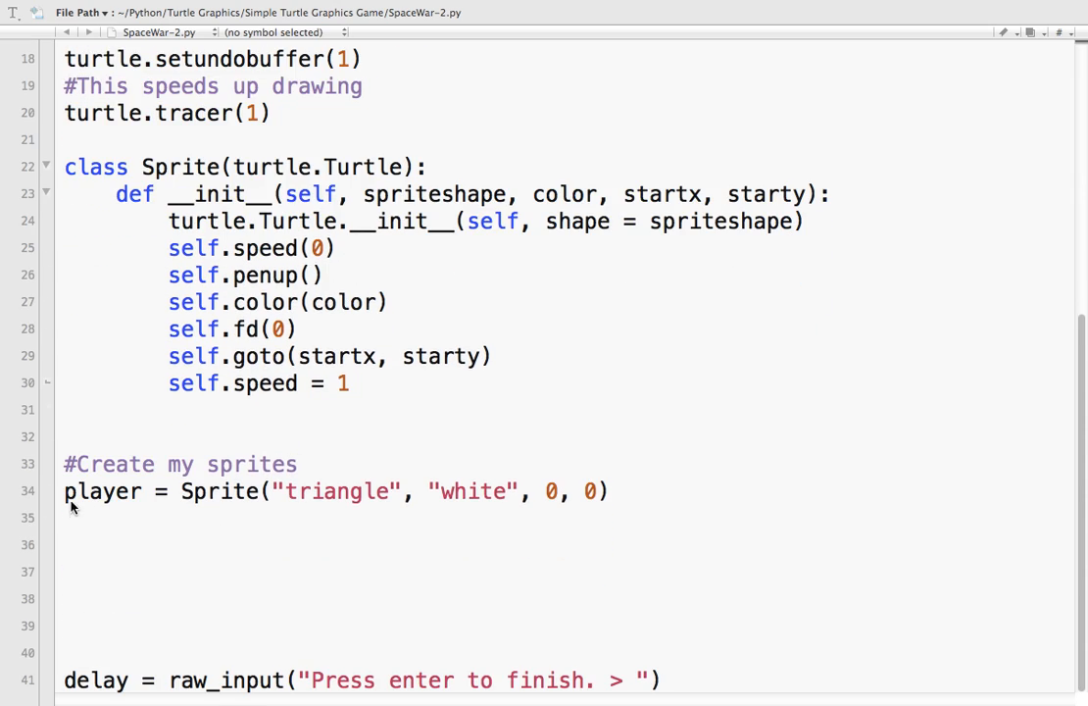
mouse_move(192, 509)
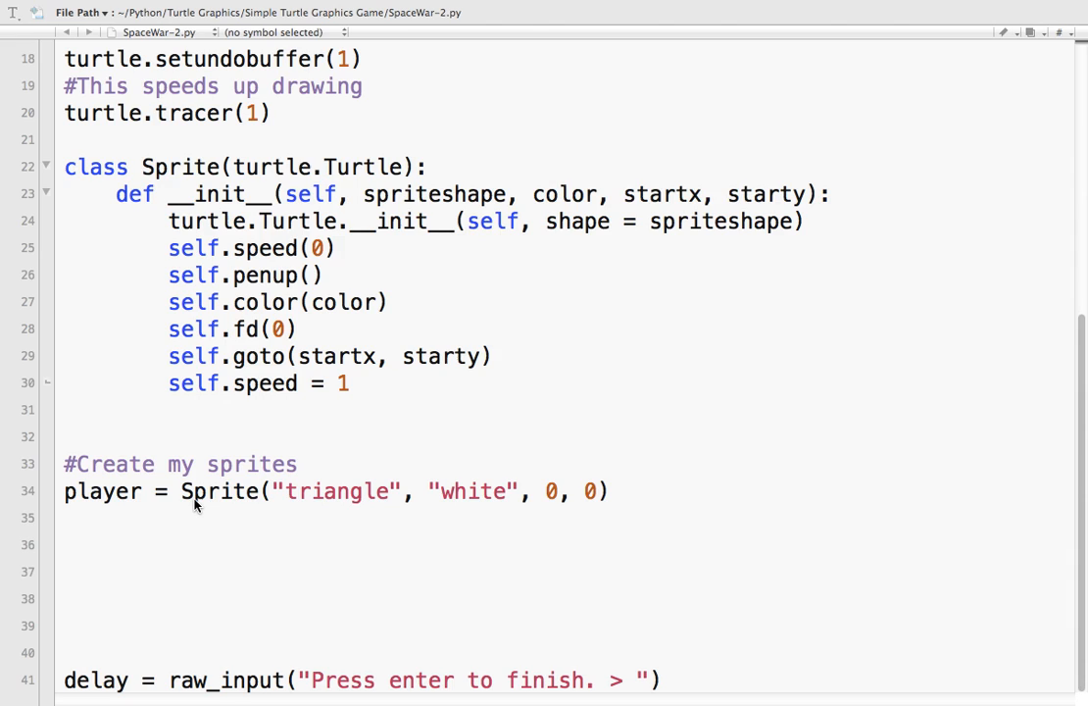
mouse_move(551, 492)
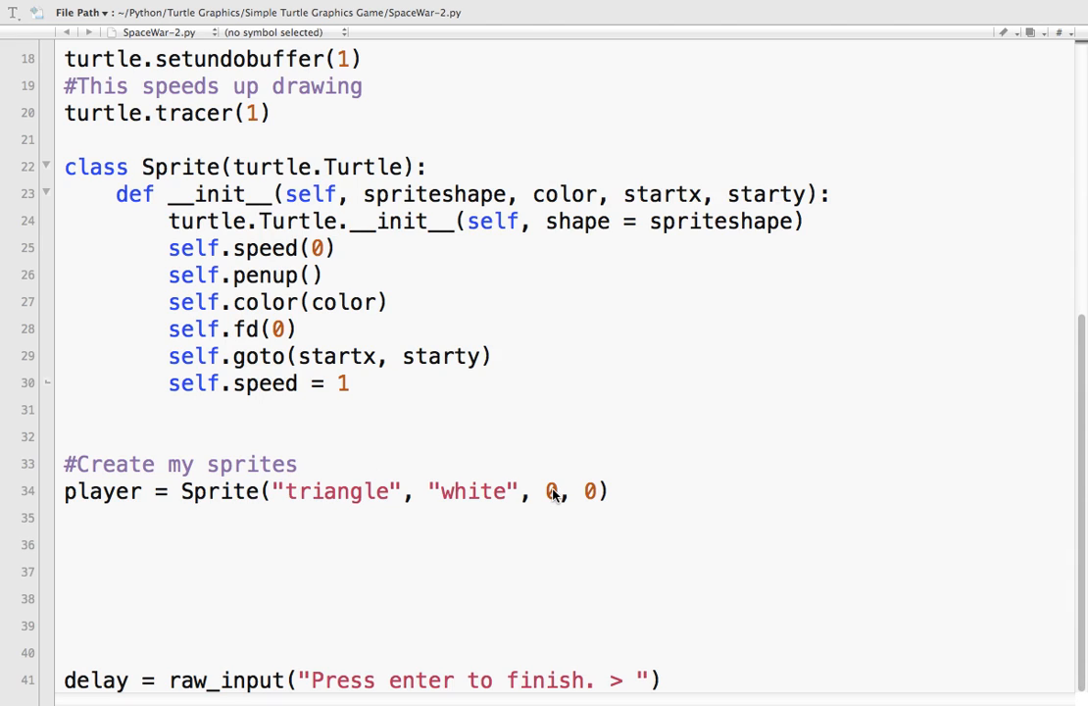
mouse_move(200, 545)
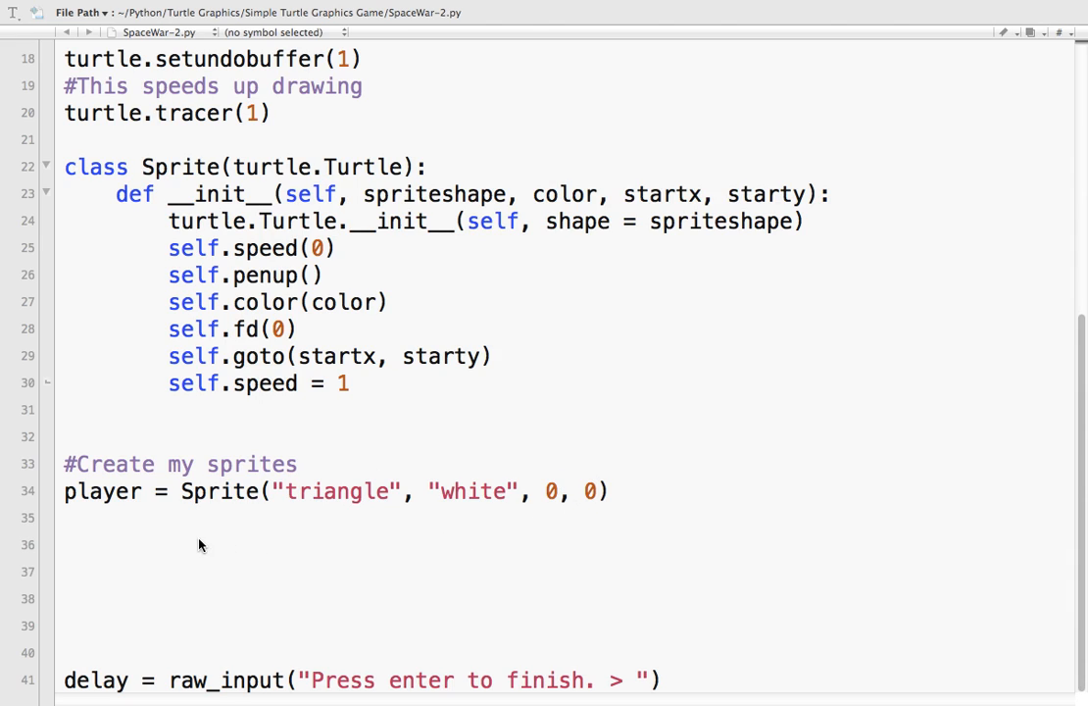
left_click(145, 545)
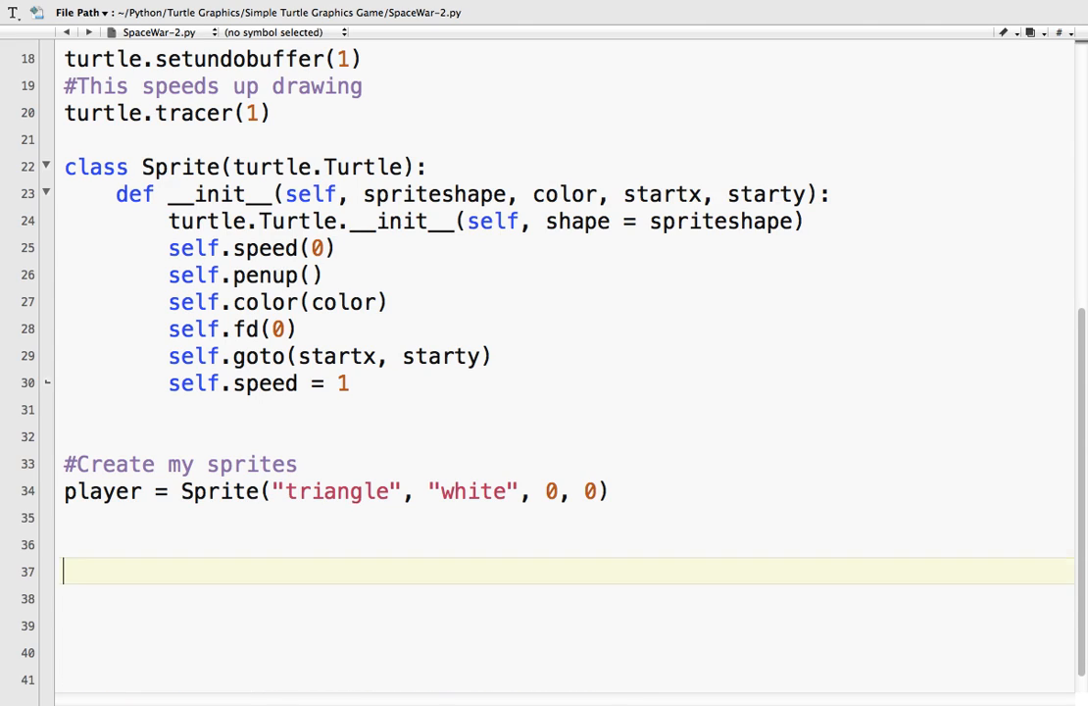
Step: Add a '#Main game loop' comment followed by a 'while True:' loop
type("#")
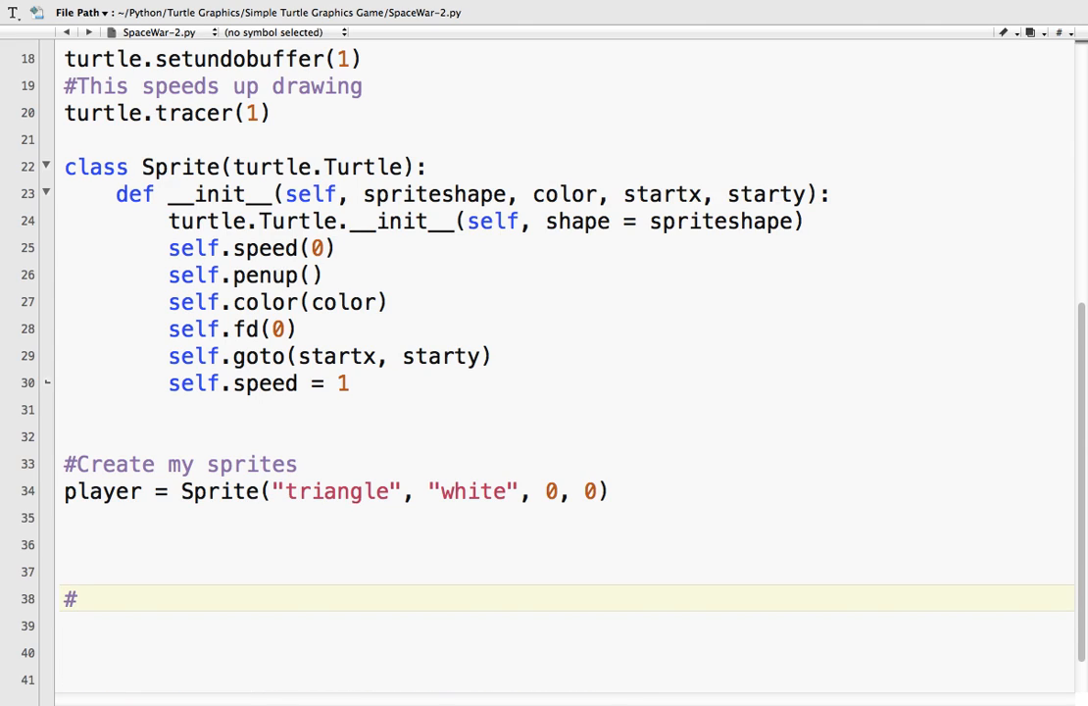
type("Main gam")
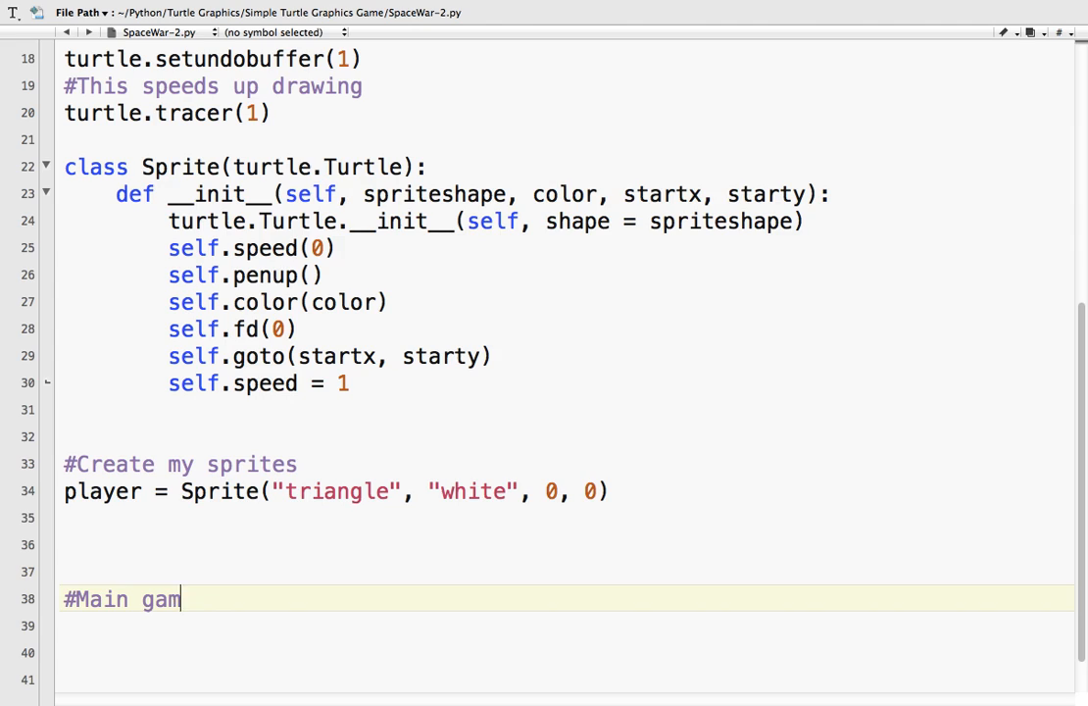
type("e loop")
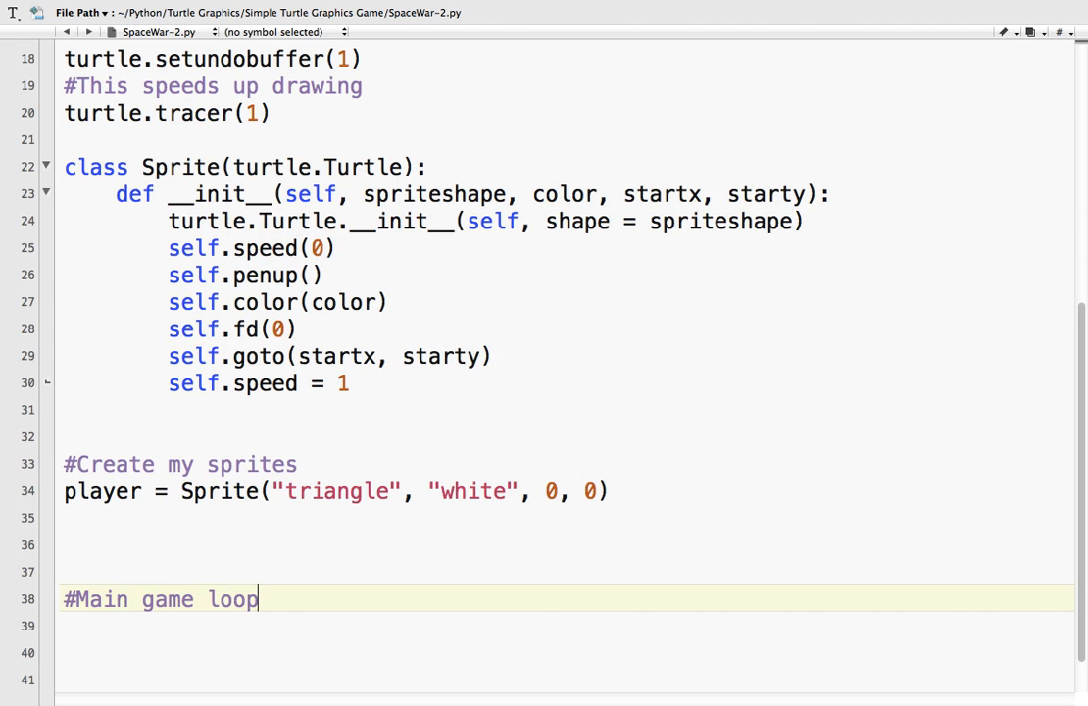
type("whil")
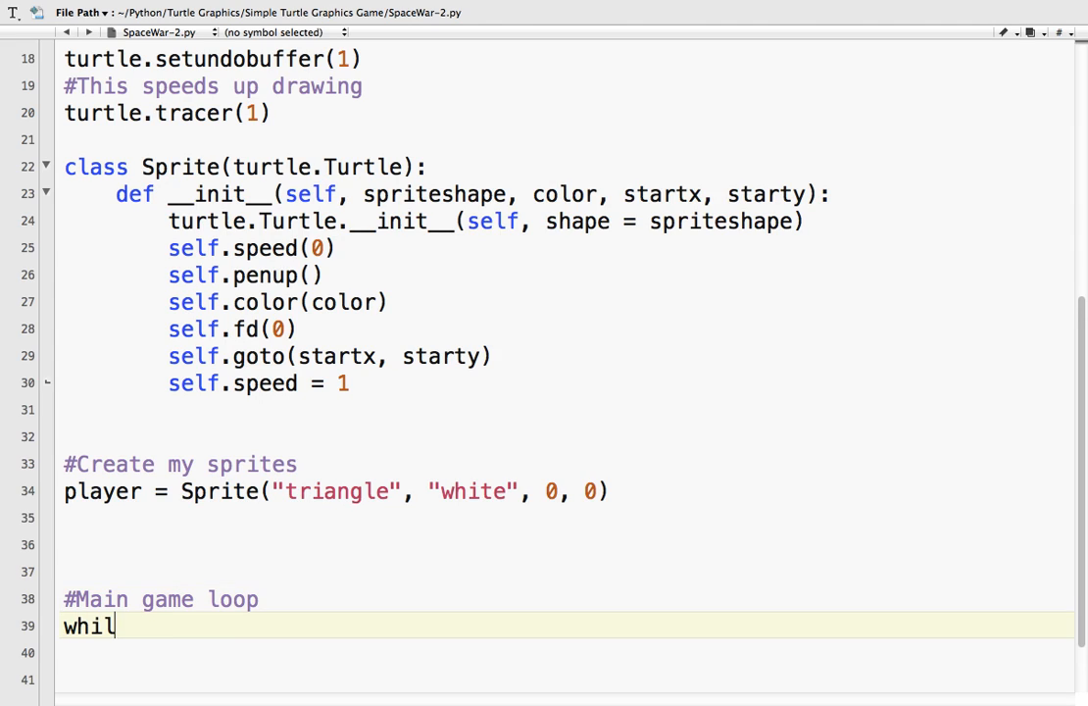
type("e True:")
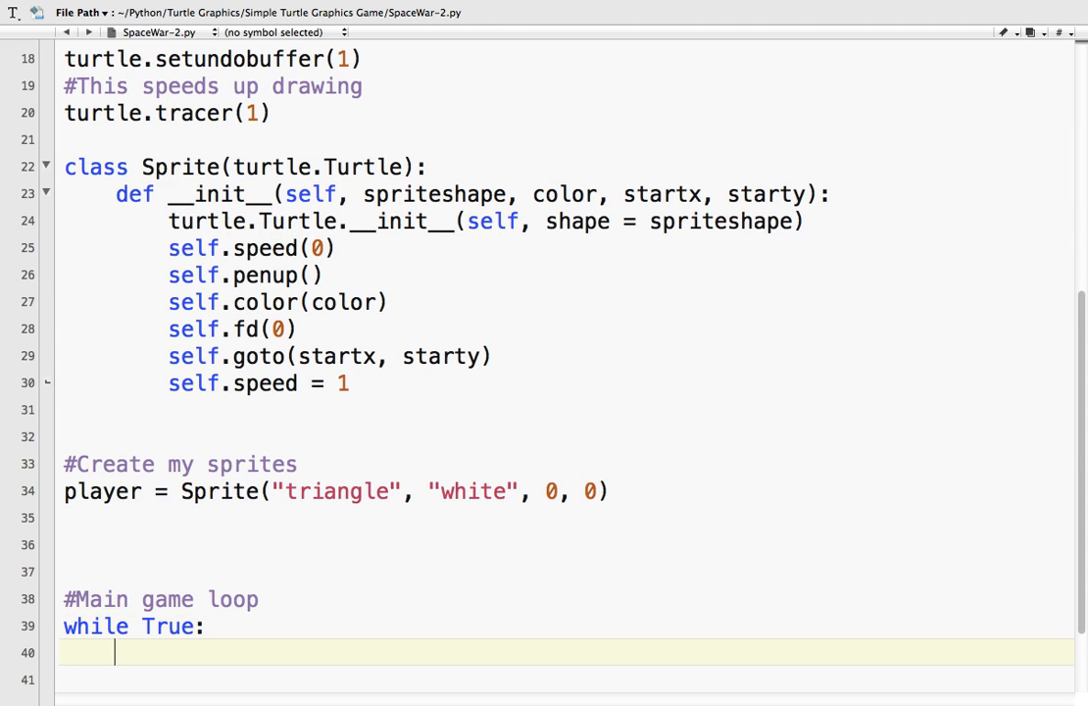
Step: Inside the loop, move the player forward with player.fd(self.speed)
type("playe")
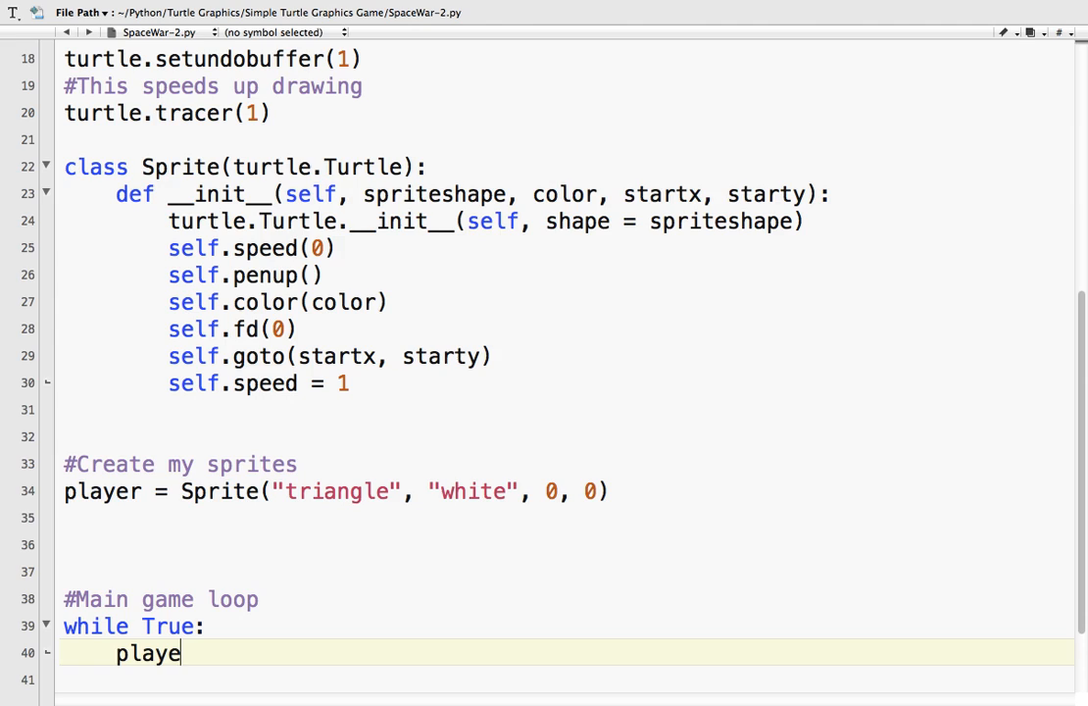
type("r.")
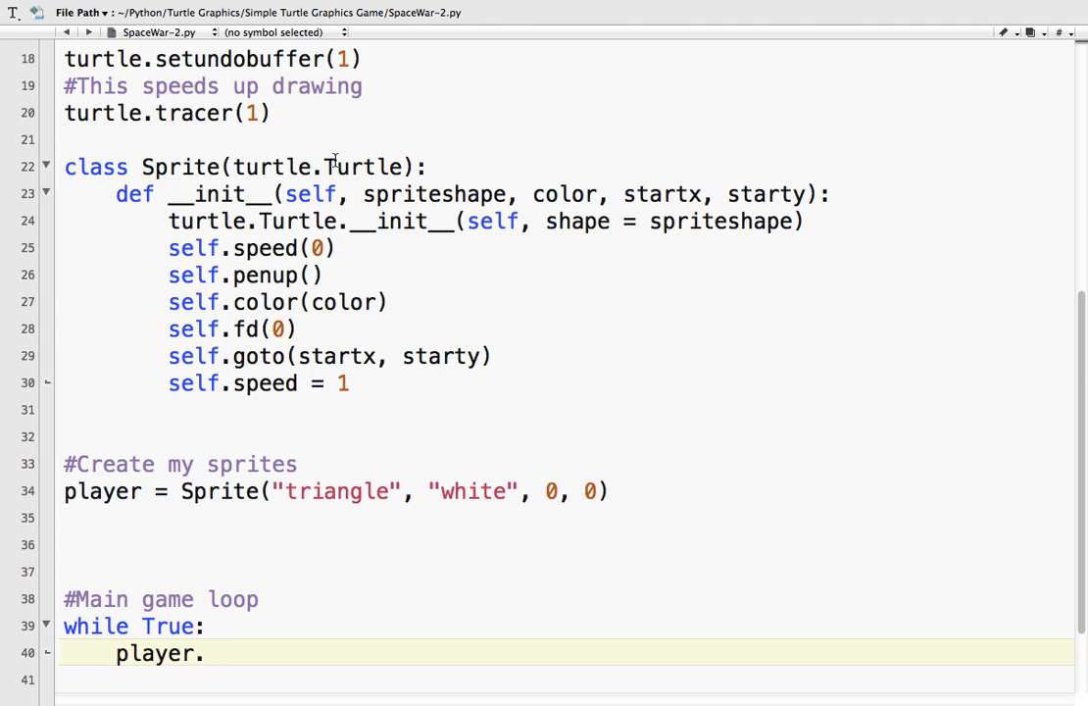
mouse_move(223, 502)
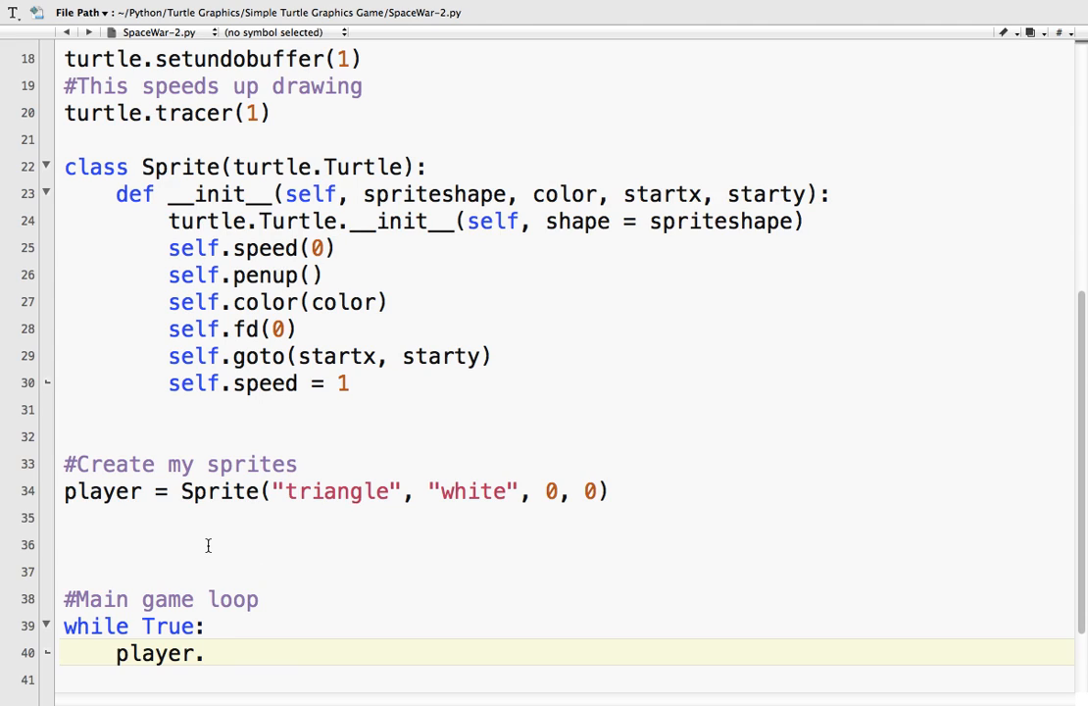
type("fd(")
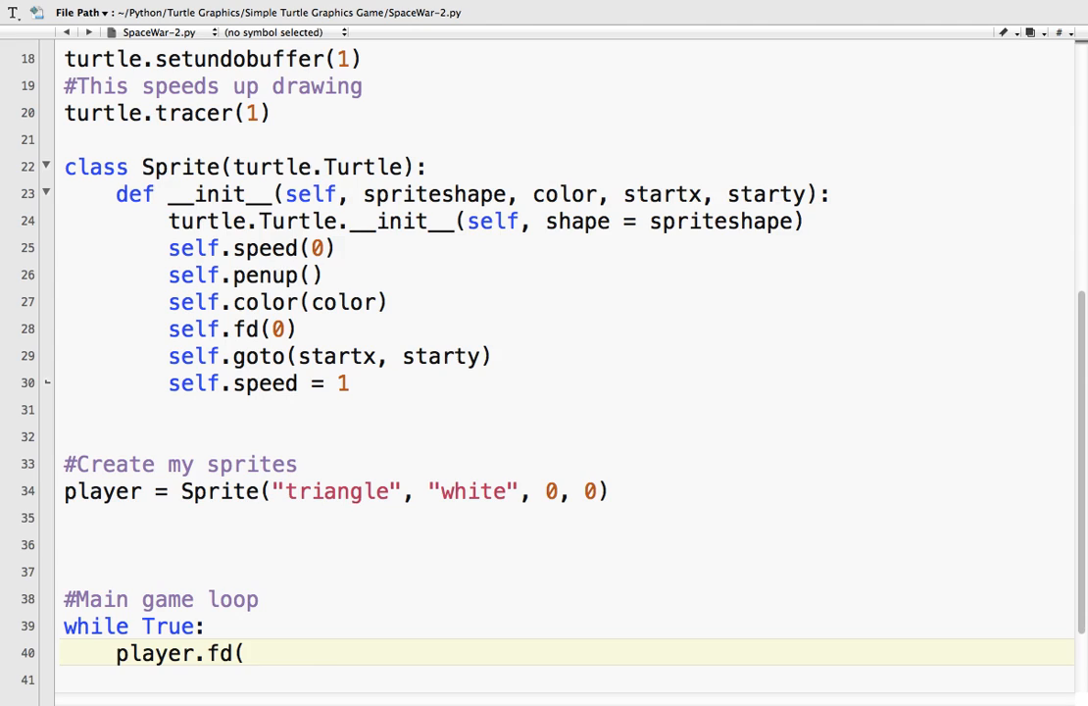
type("self.s")
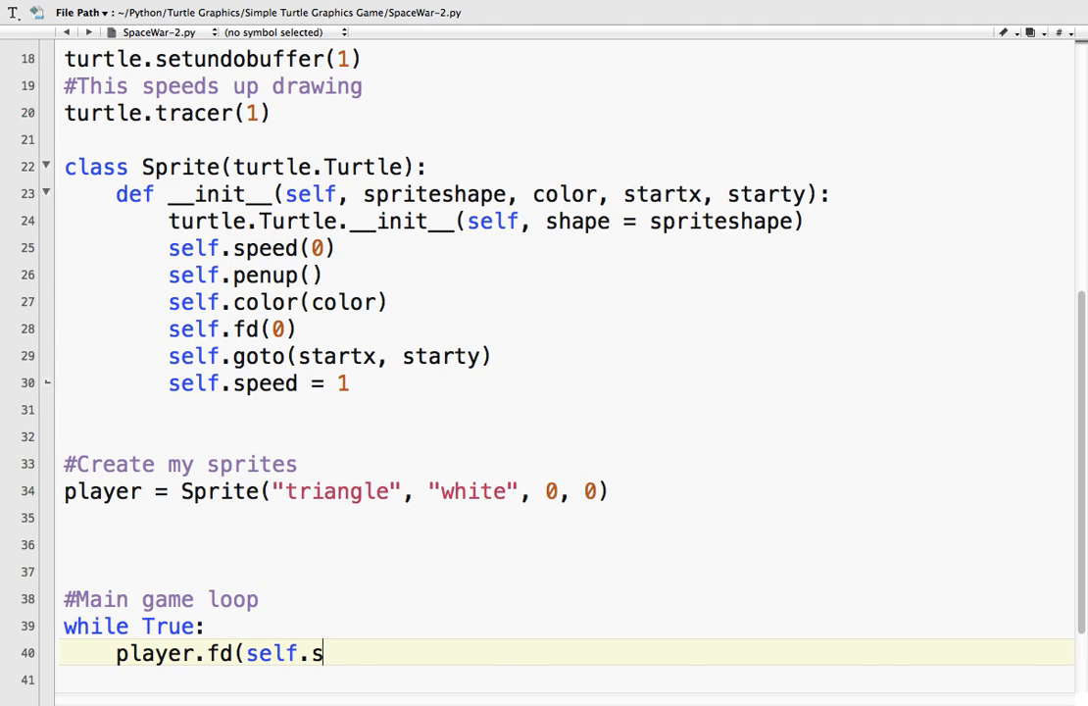
type("peed)")
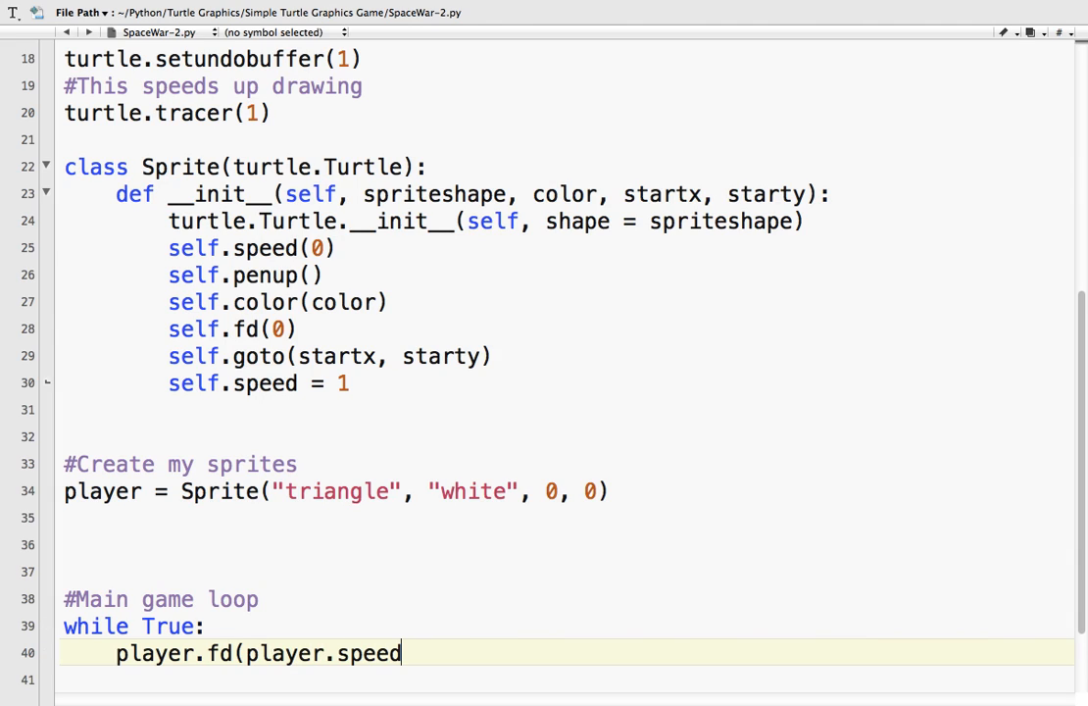
type(")")
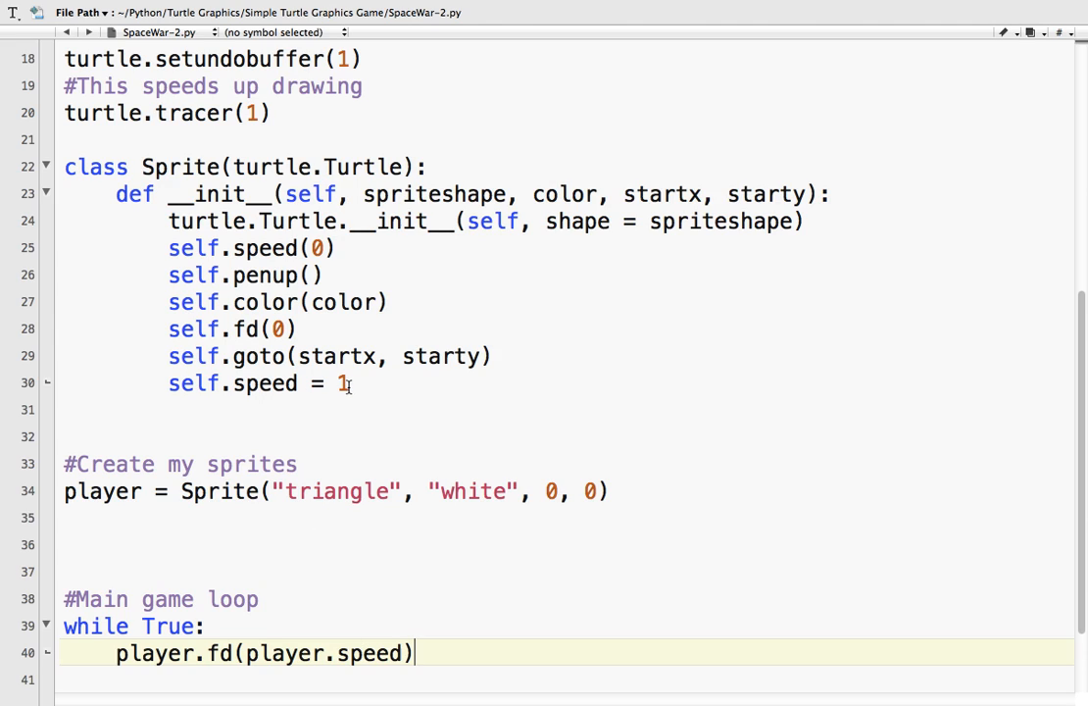
mouse_move(296, 467)
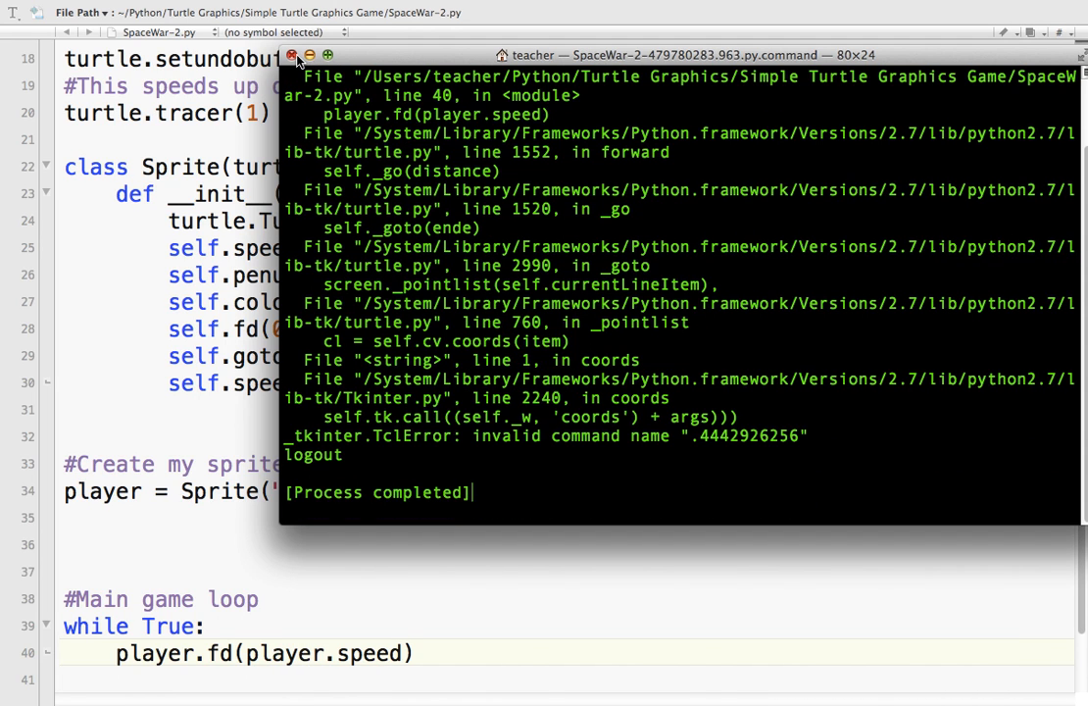
Step: Close the Terminal window showing the TclError traceback from the run
left_click(292, 55)
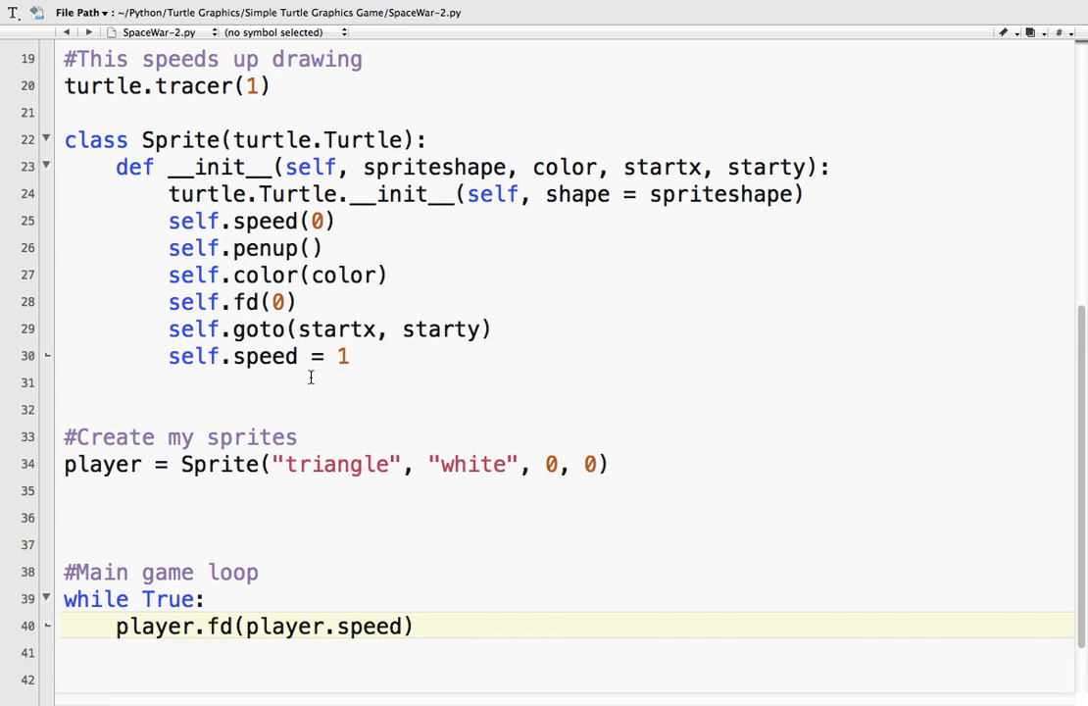
Step: Add a move(self) method that goes forward by self.speed
scroll("down", 3)
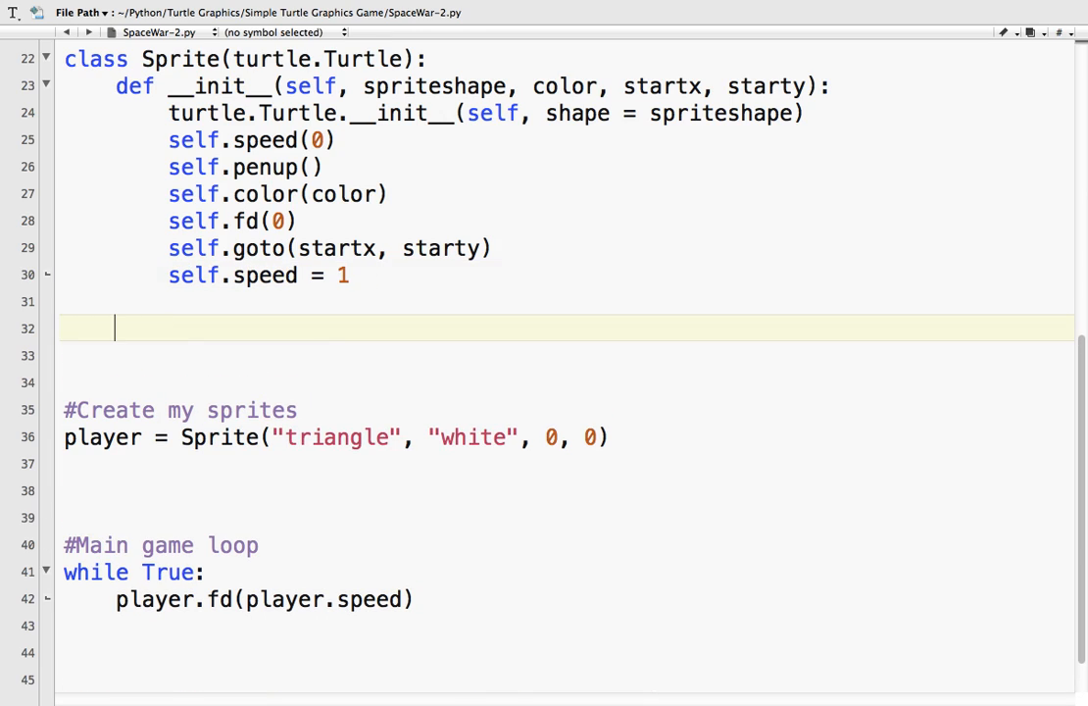
type("de")
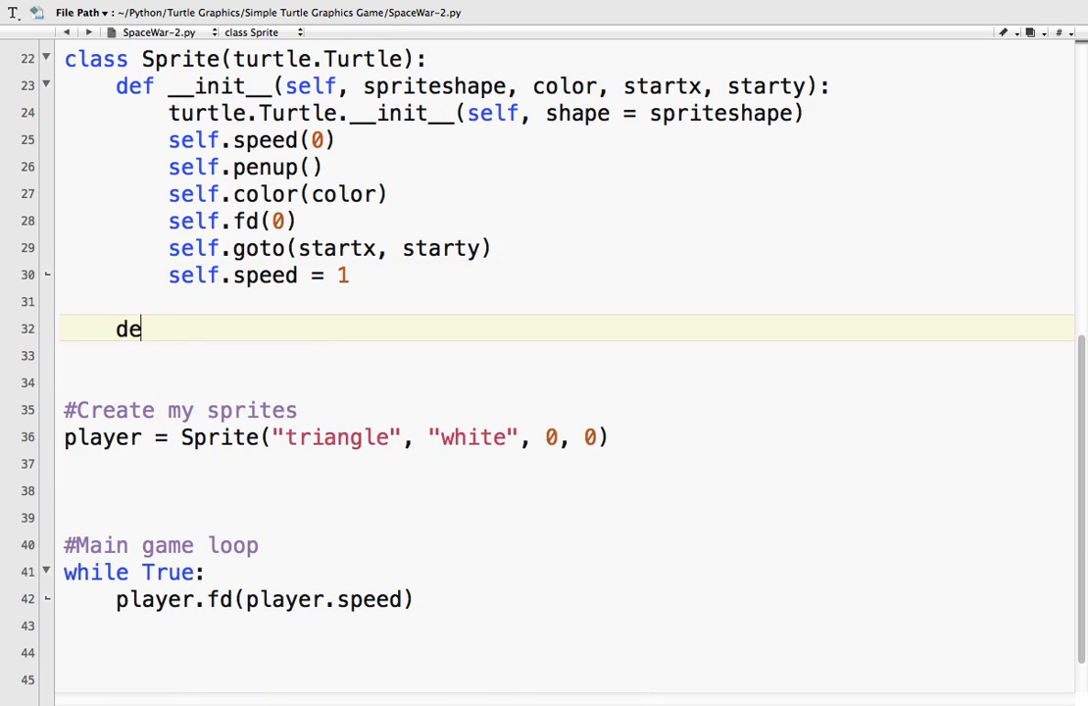
type("f move(")
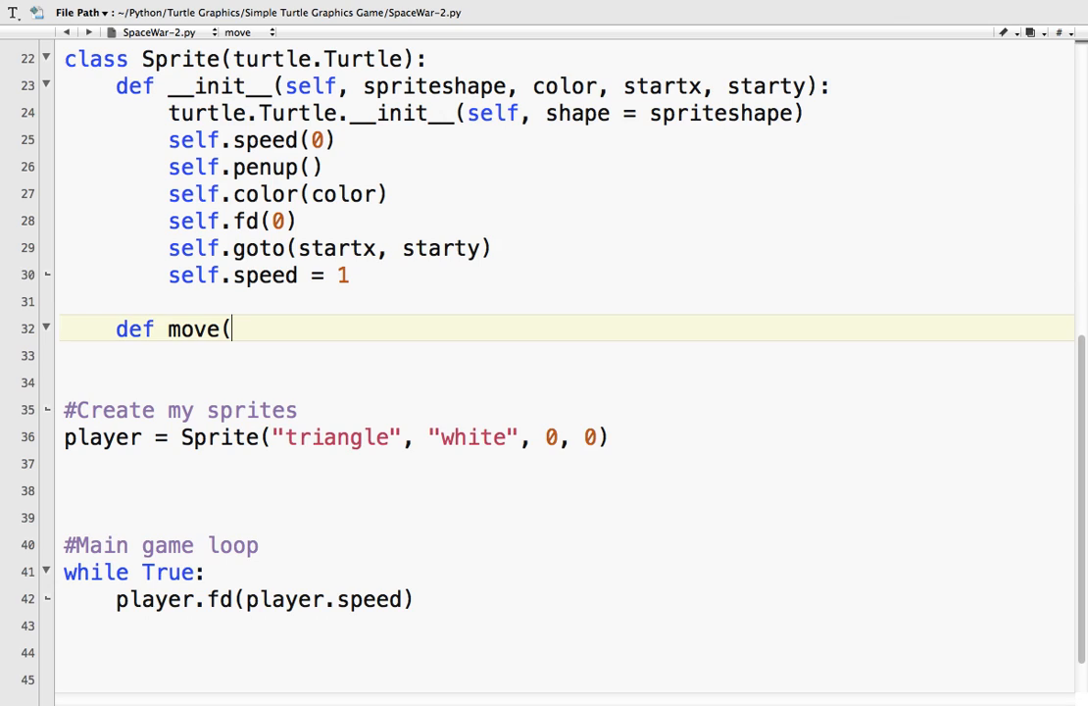
type("self):")
left_click(566, 354)
type("self.f")
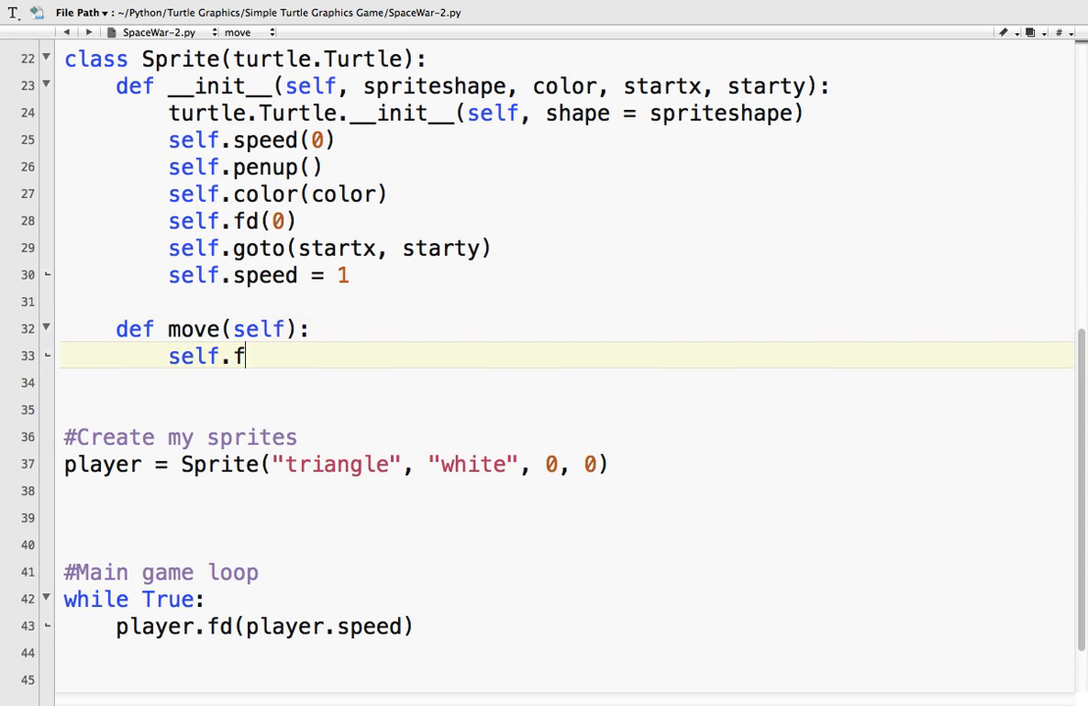
type("d(self.s")
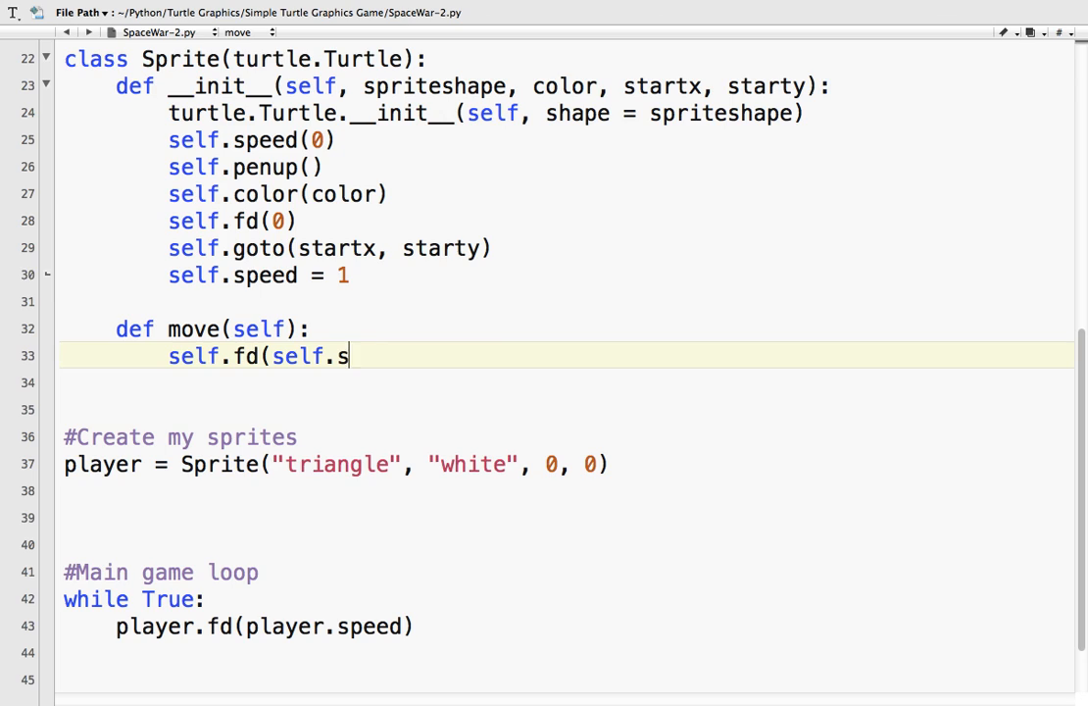
type("peed)")
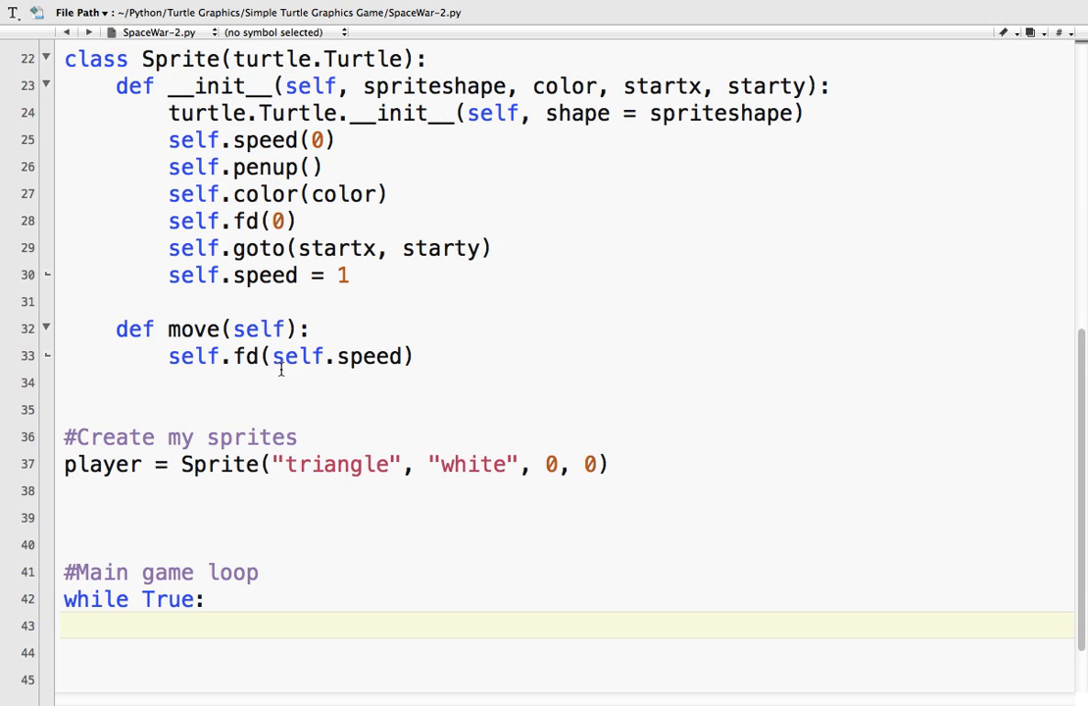
mouse_move(282, 314)
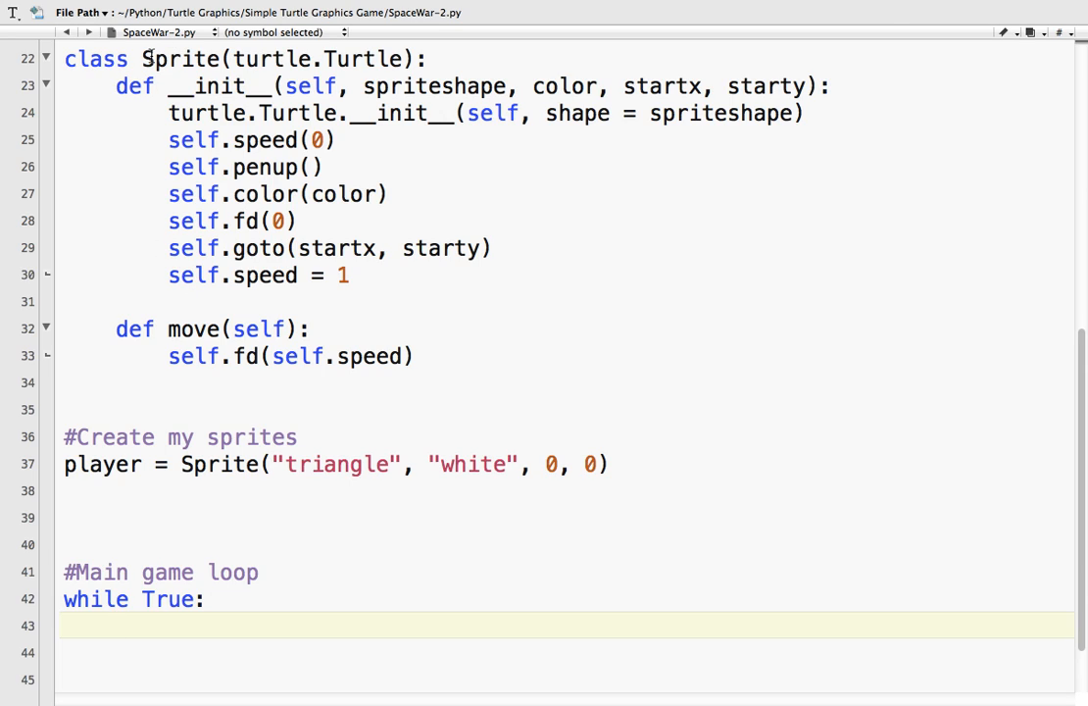
mouse_move(239, 337)
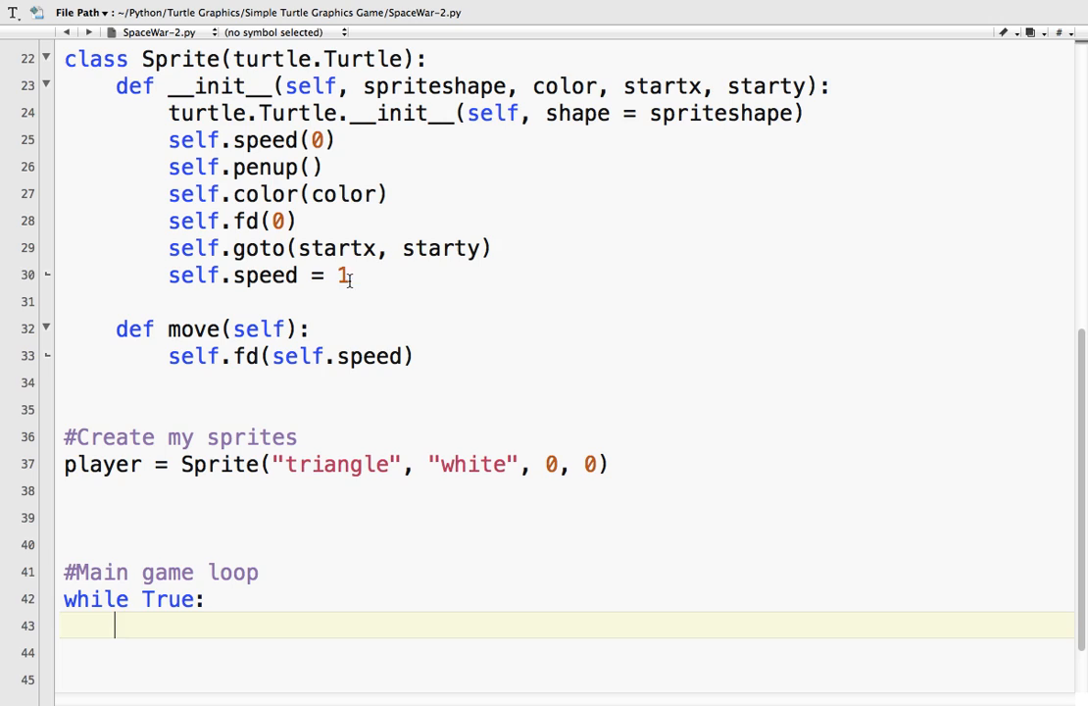
mouse_move(191, 543)
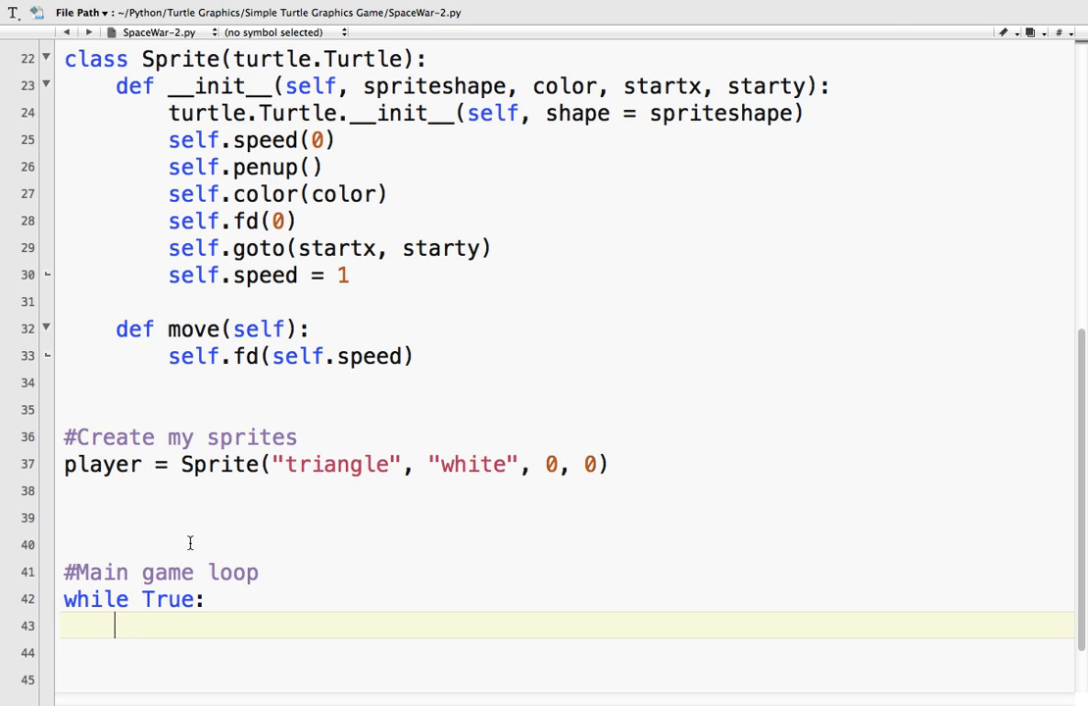
Step: Have the main game loop call player.move() on every pass
type("player.")
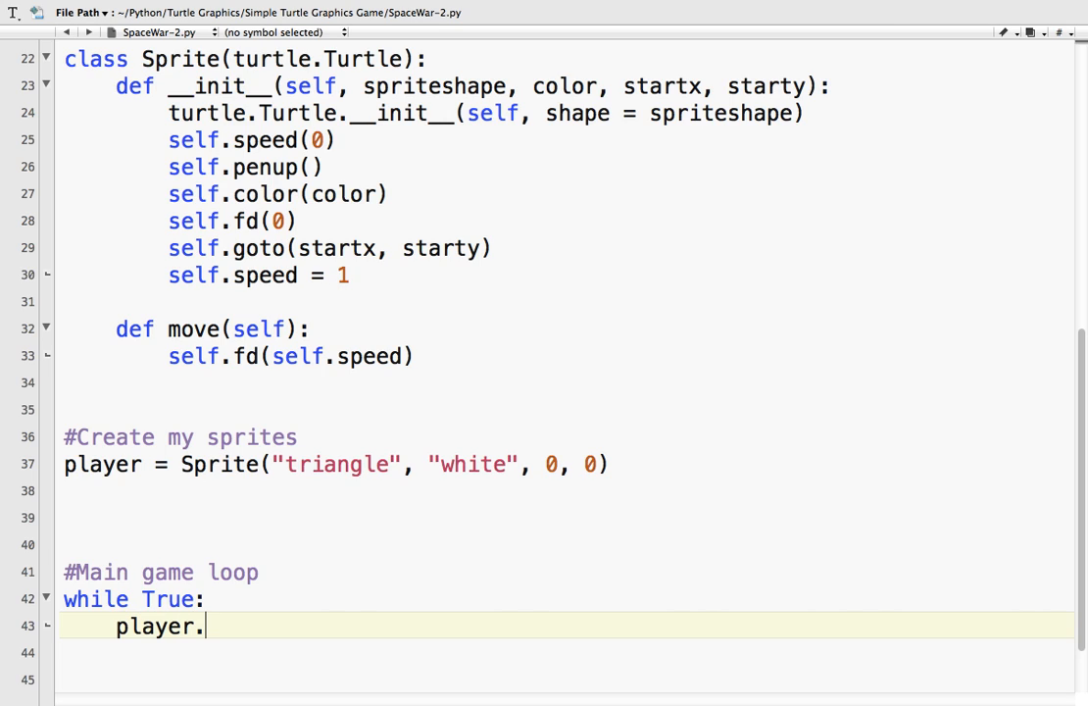
type("move(")
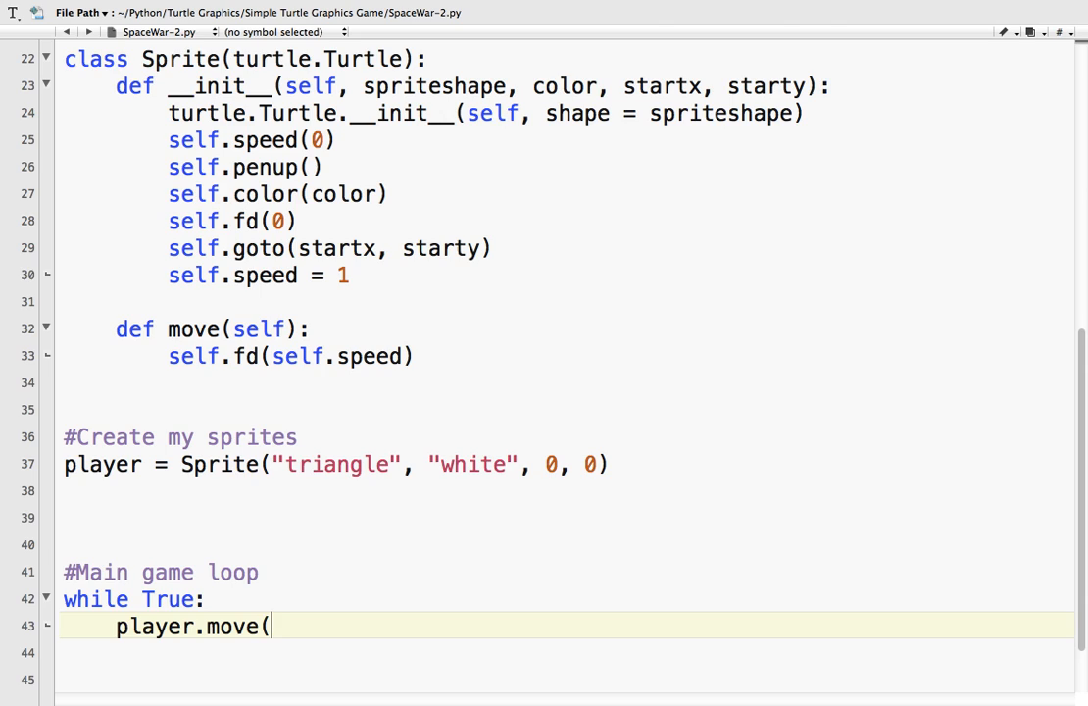
type(")")
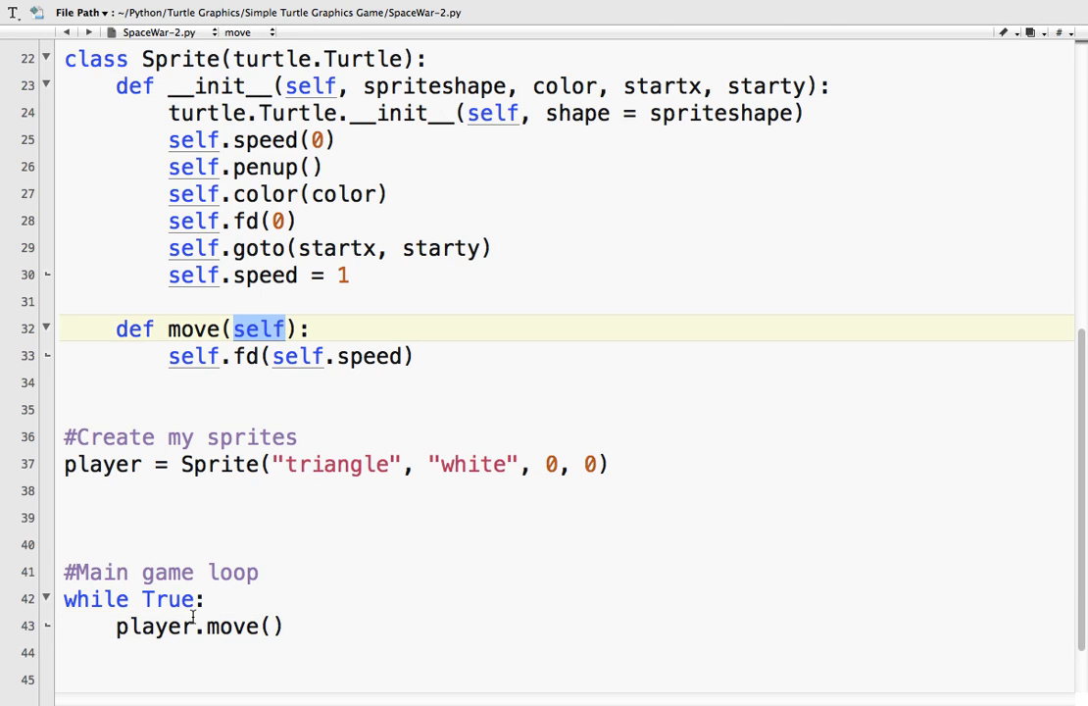
left_click(298, 437)
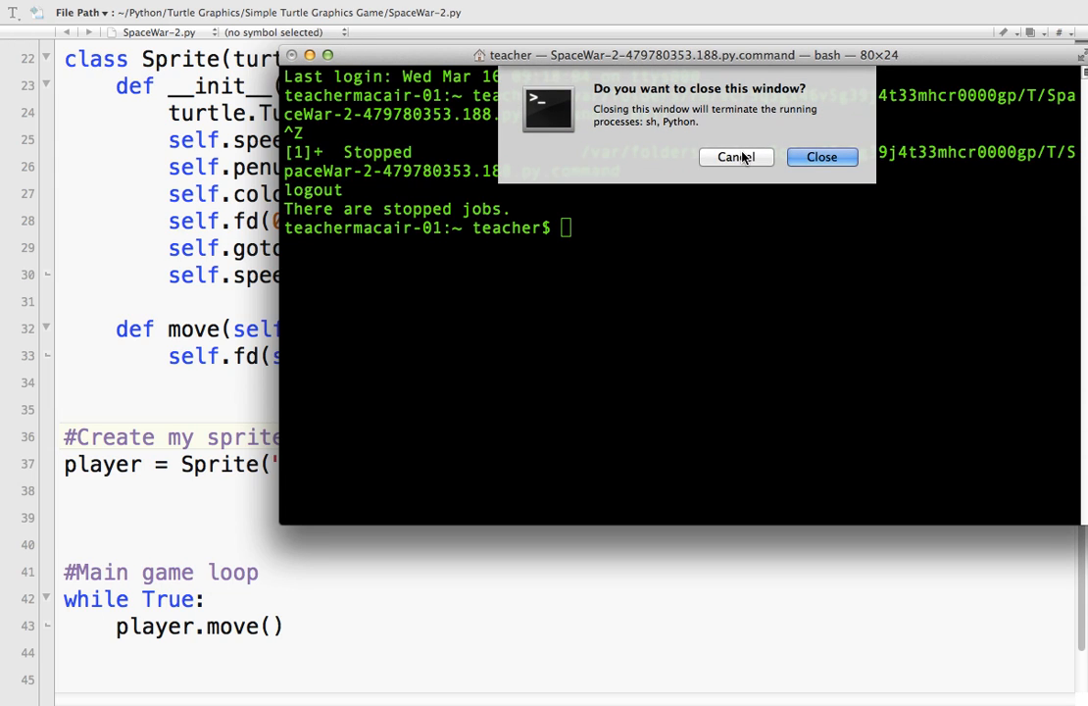
Step: Confirm closing the Terminal window holding the stopped game process
left_click(821, 156)
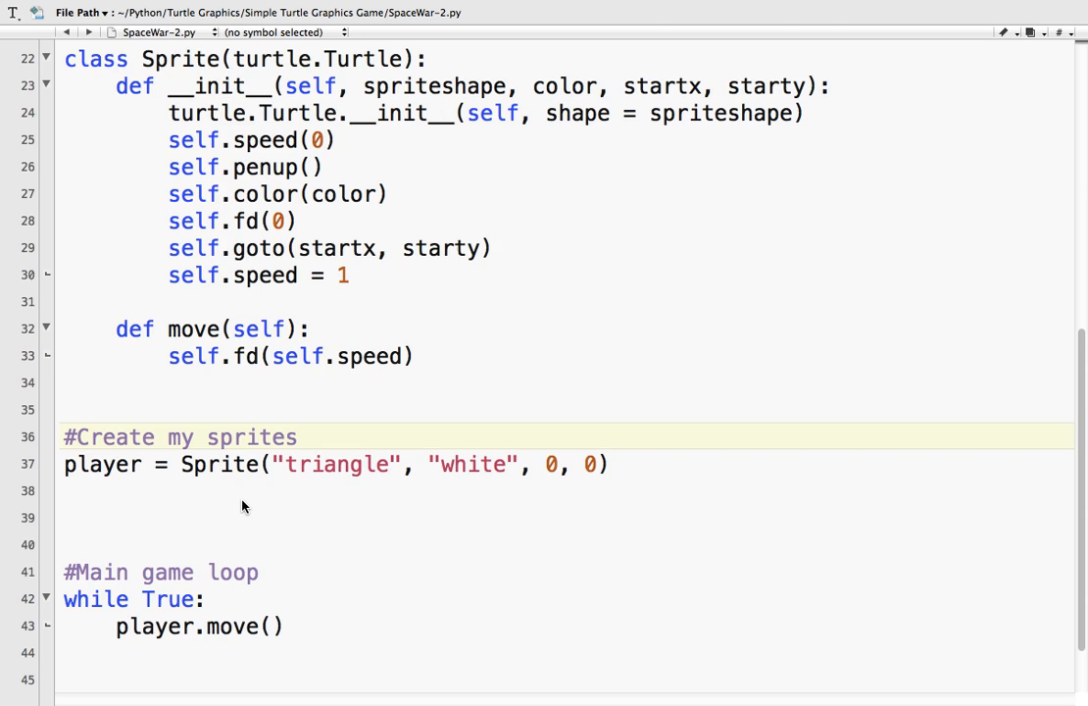
mouse_move(465, 345)
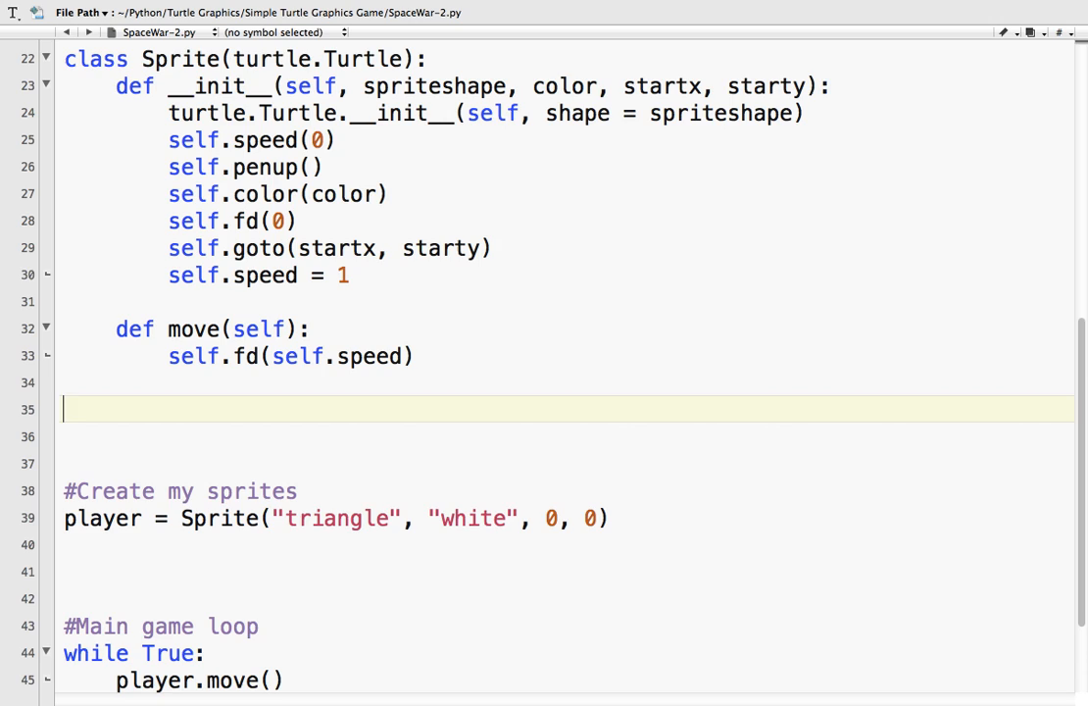
Step: Declare 'class Player(Sprite):' and place its pasted __init__ lines
type("class P")
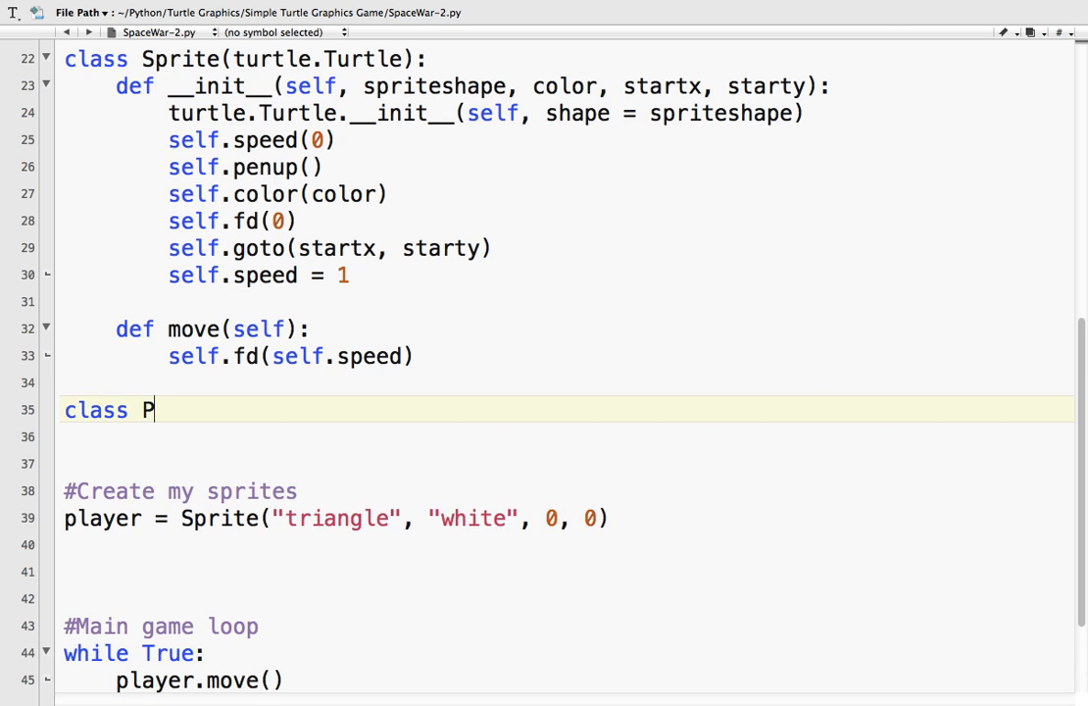
type("layer(")
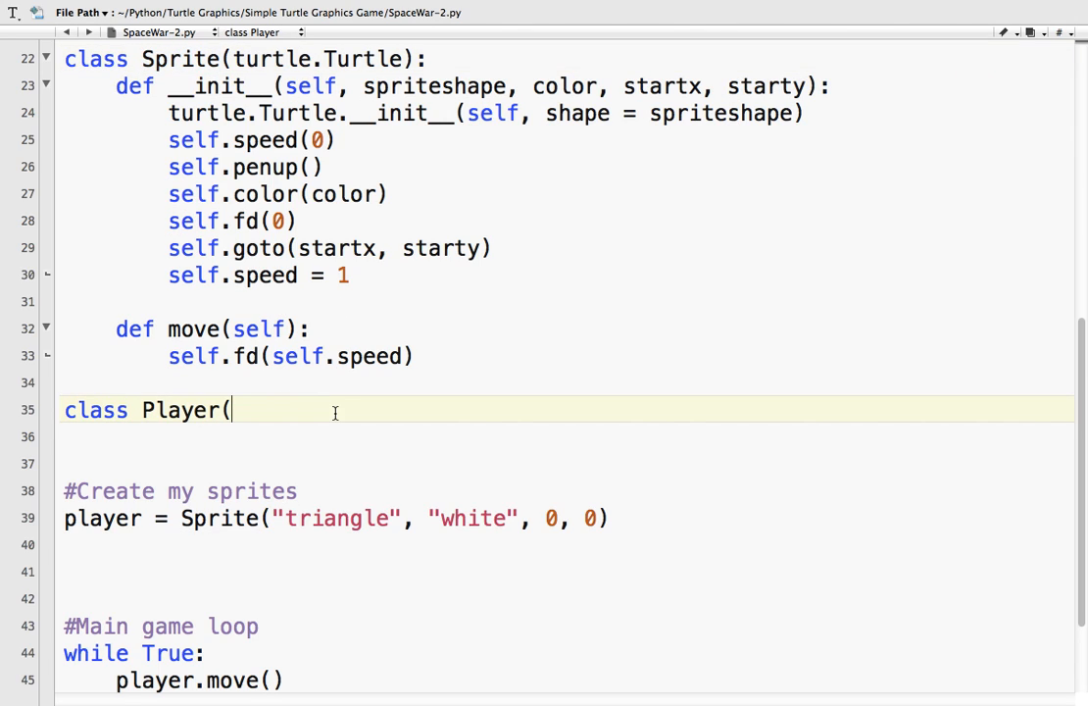
type("Sprite):")
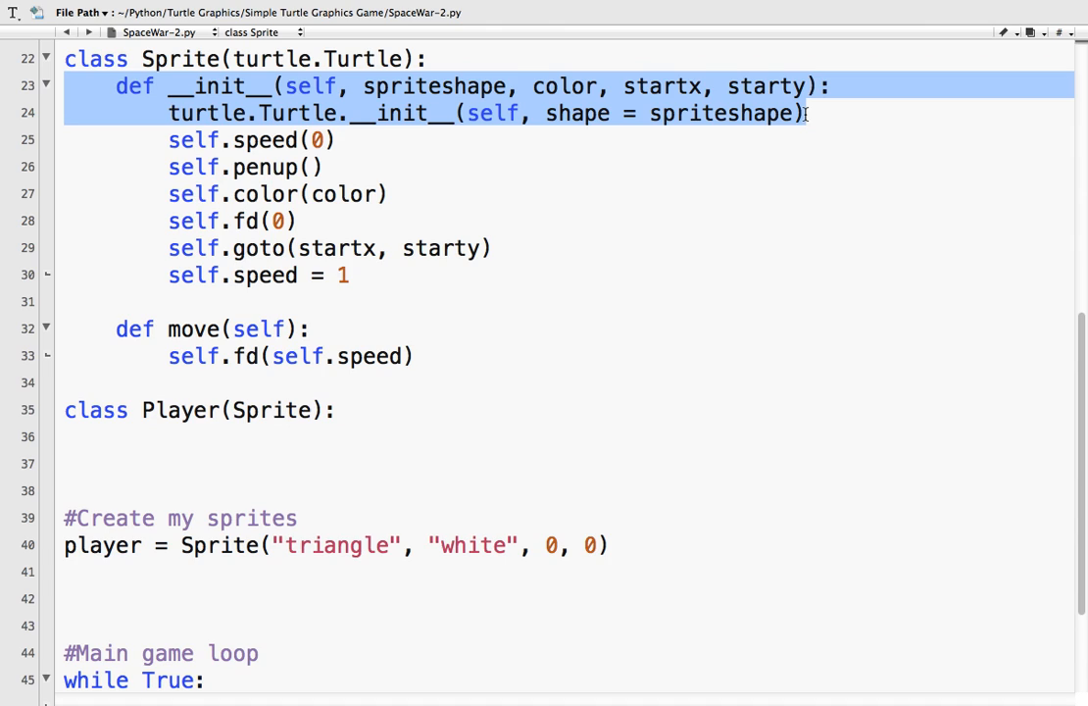
left_click(188, 436)
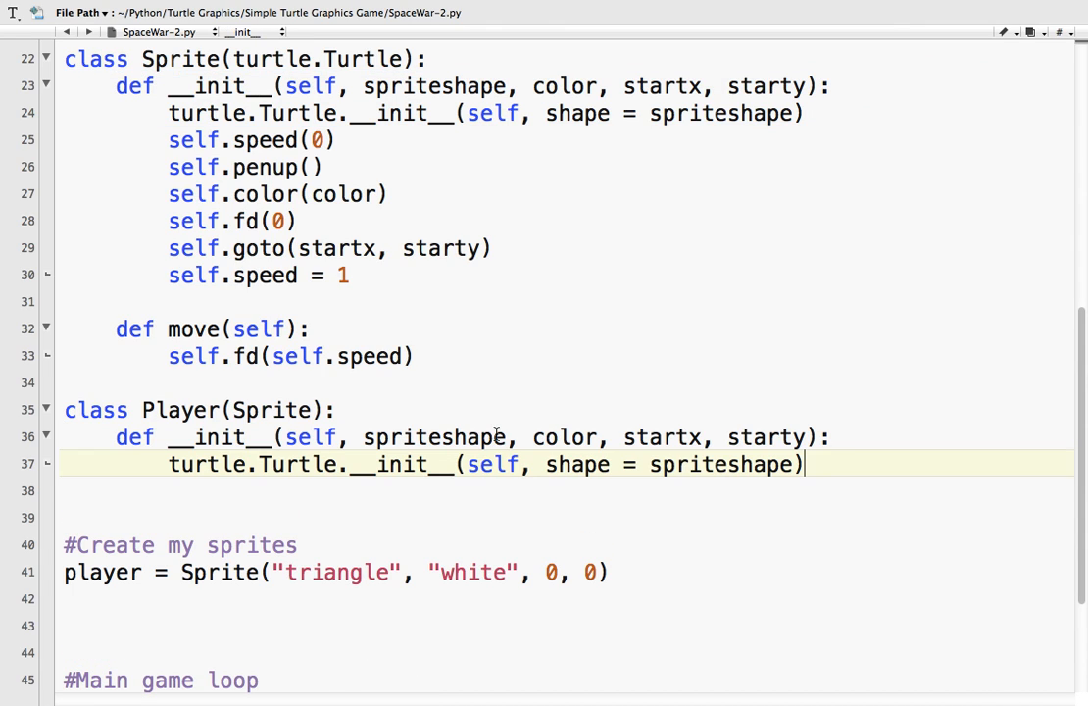
Step: Change the parent constructor call from turtle.Turtle.__init__ to Sprite.__init__ with its parameters
double_click(433, 437)
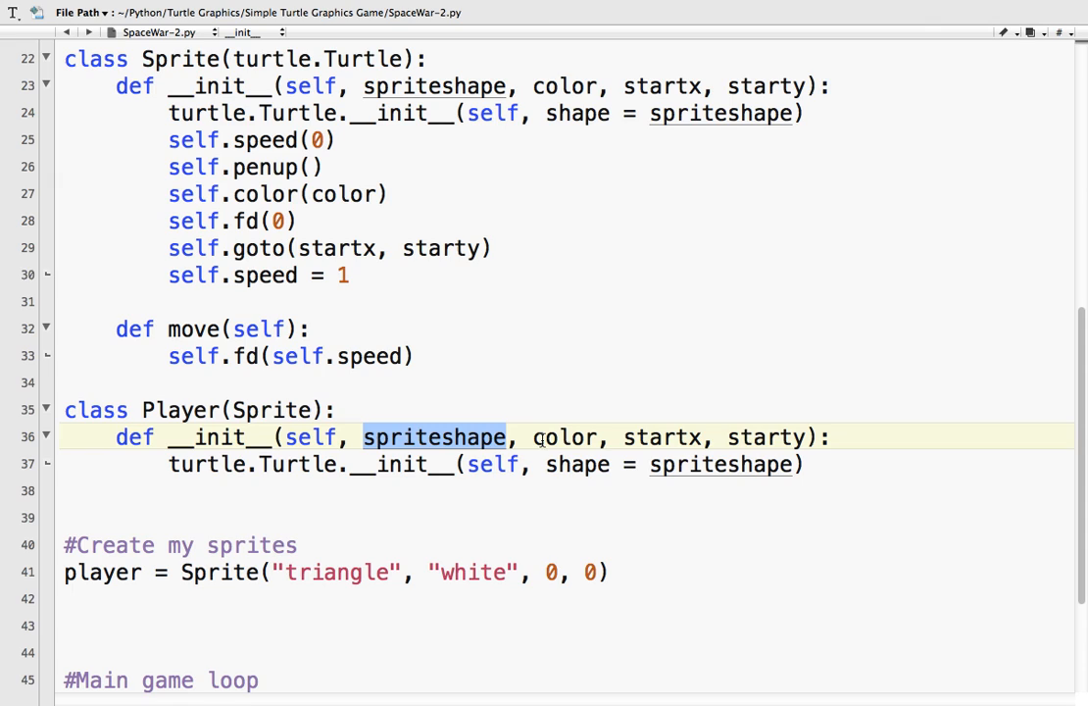
double_click(564, 437)
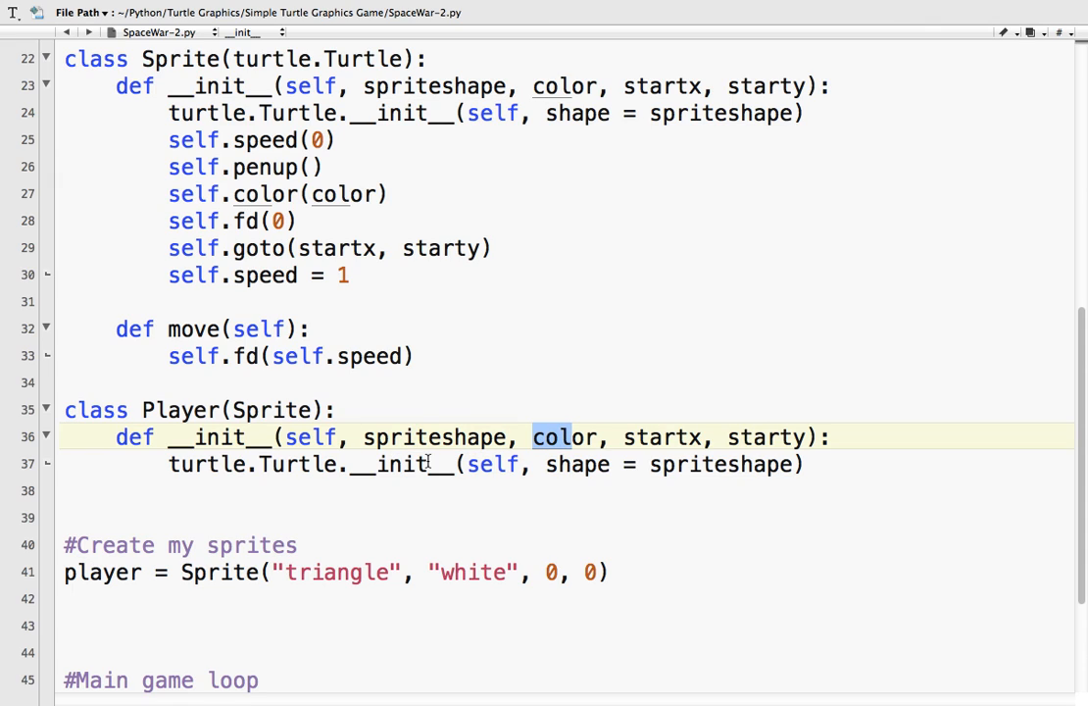
double_click(270, 410)
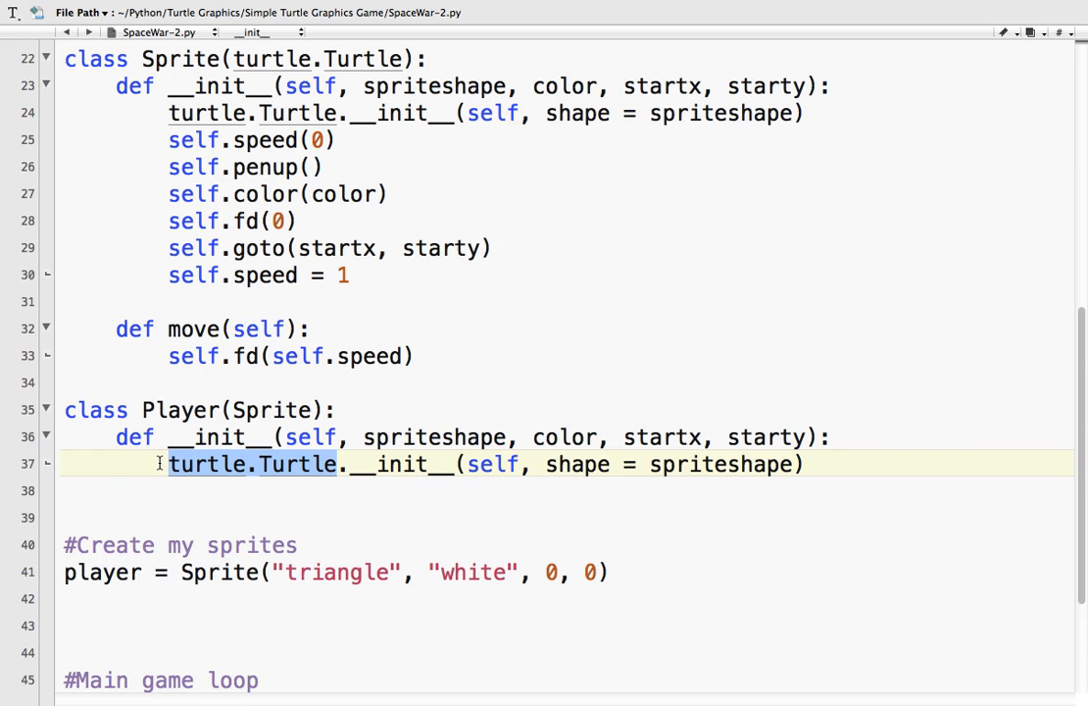
type("Sprite")
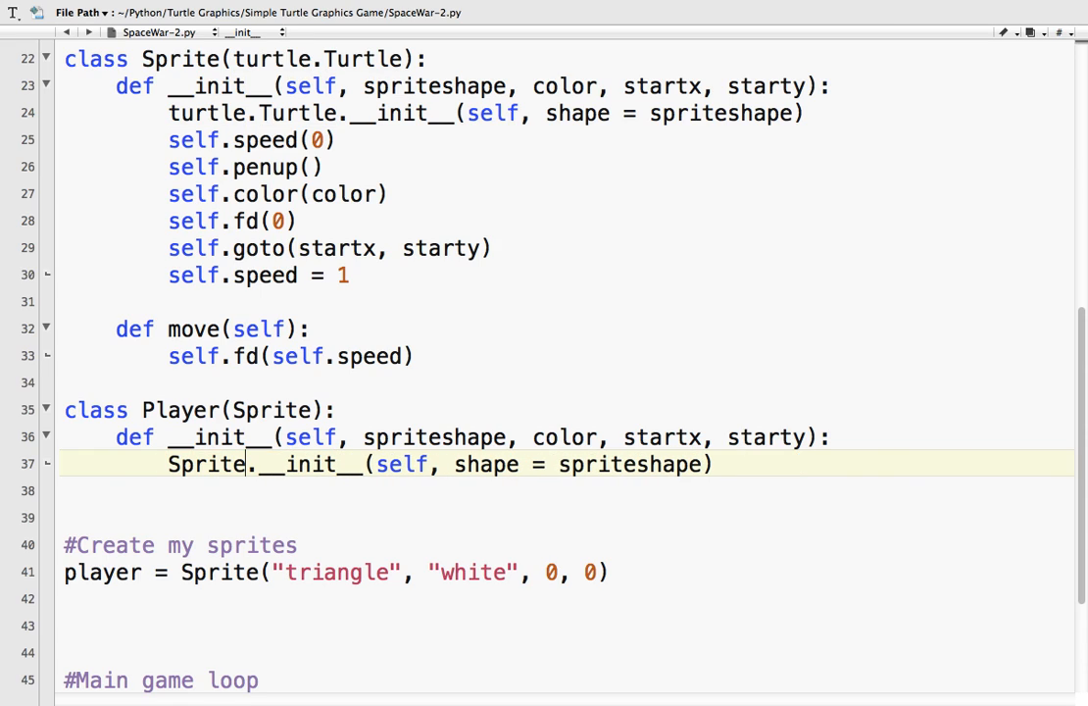
mouse_move(341, 537)
type(", color, startx, starty")
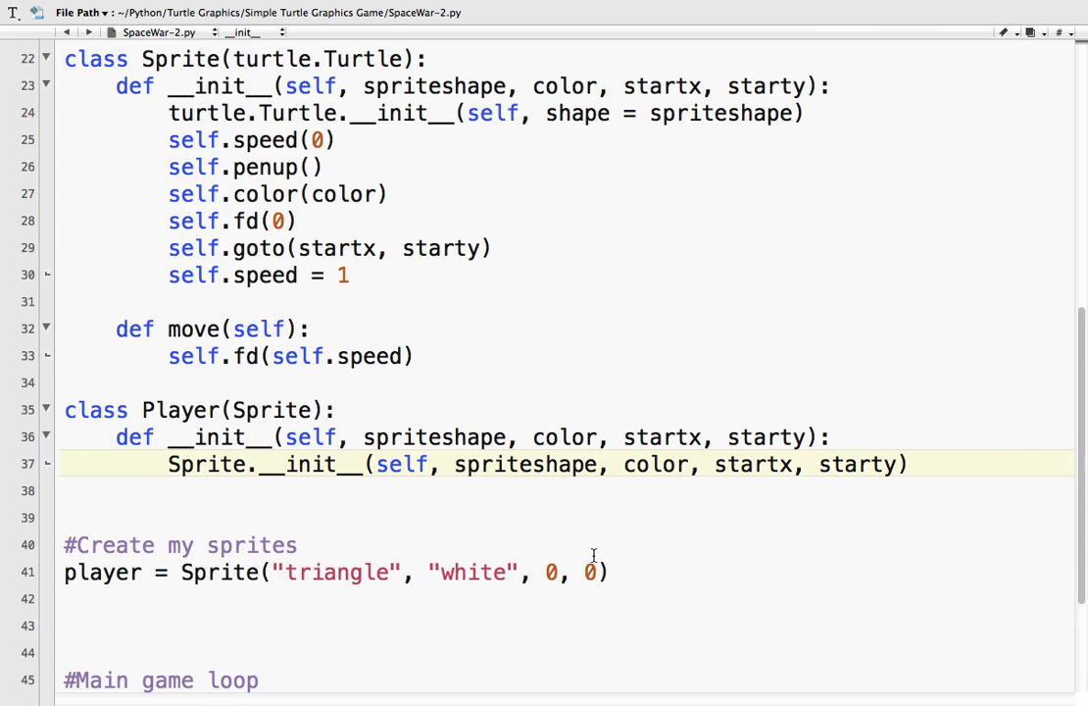
Step: Set self.speed and self.lives = 3 in the Player constructor
scroll("down", 3)
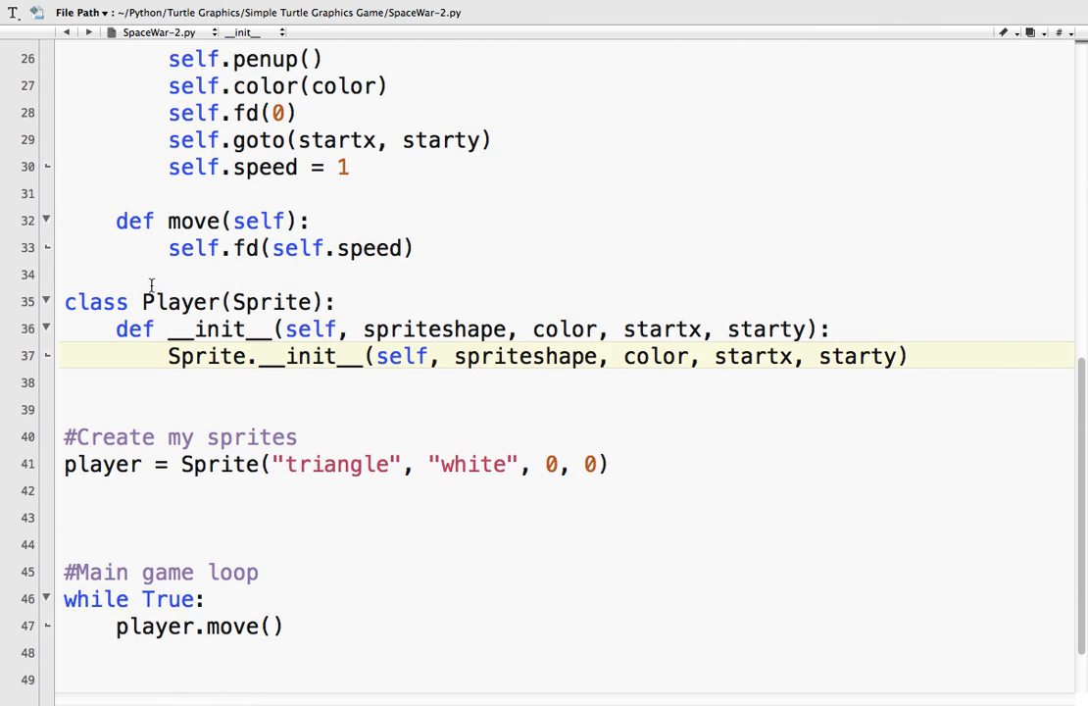
mouse_move(247, 284)
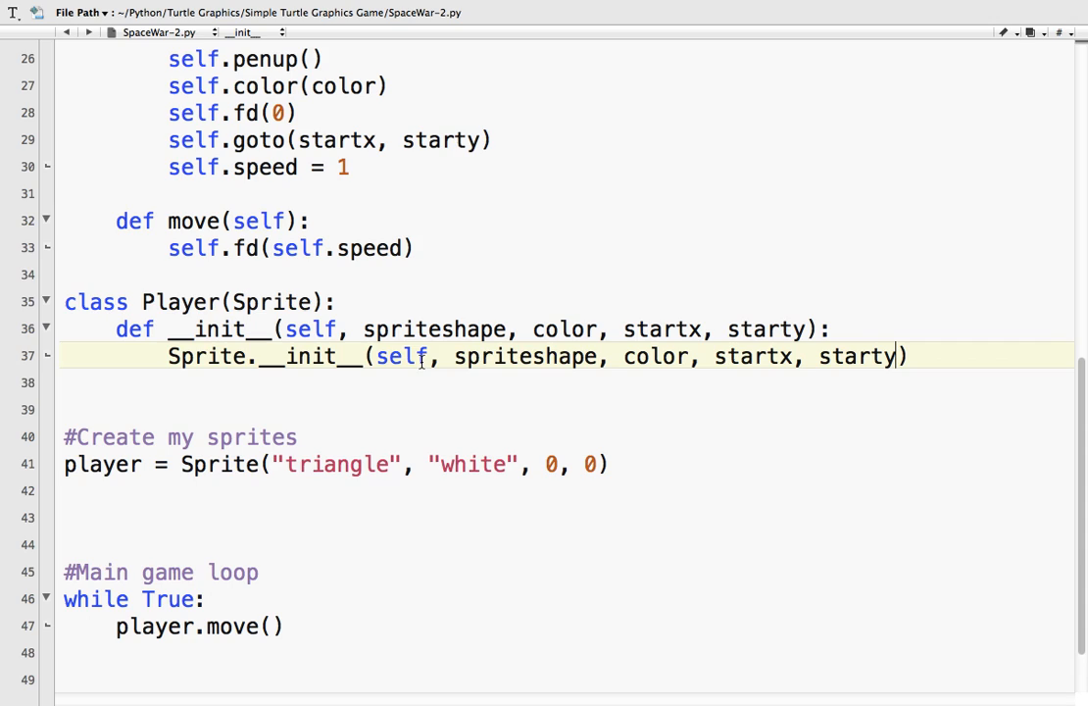
mouse_move(686, 376)
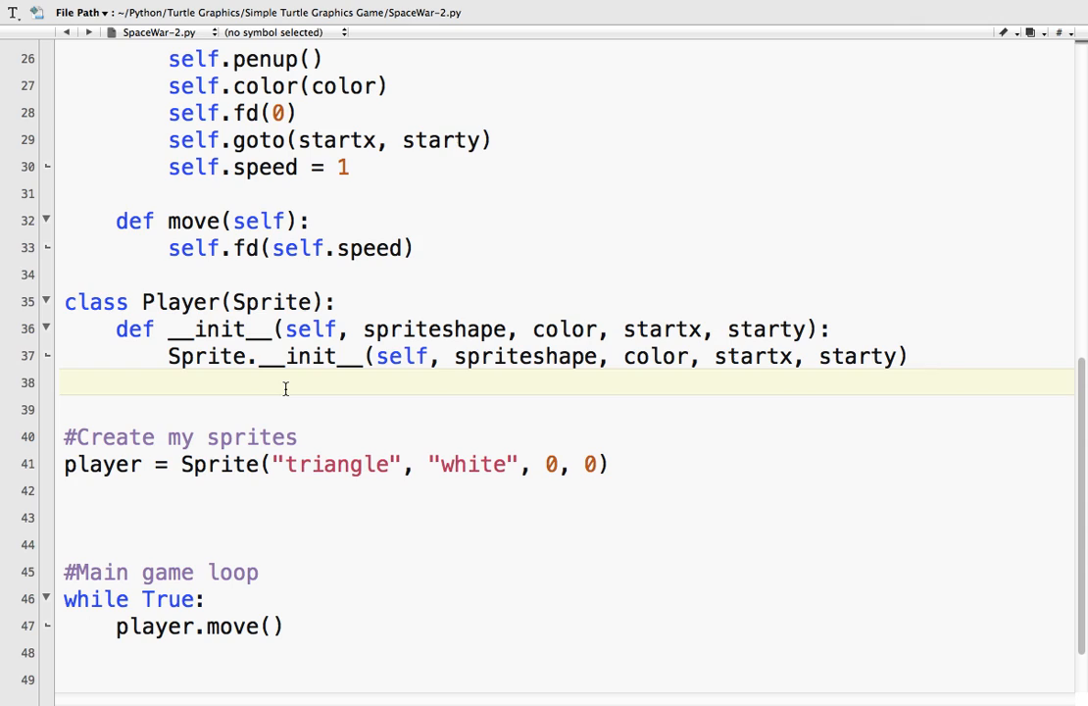
type("self.spe")
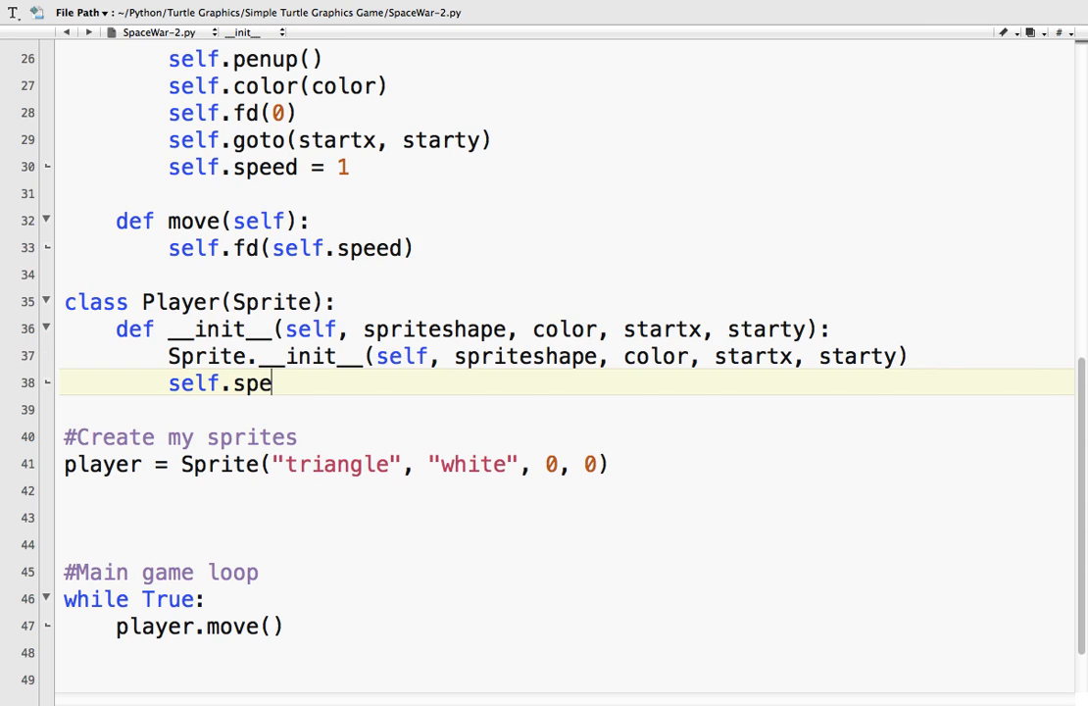
type("ed = 4")
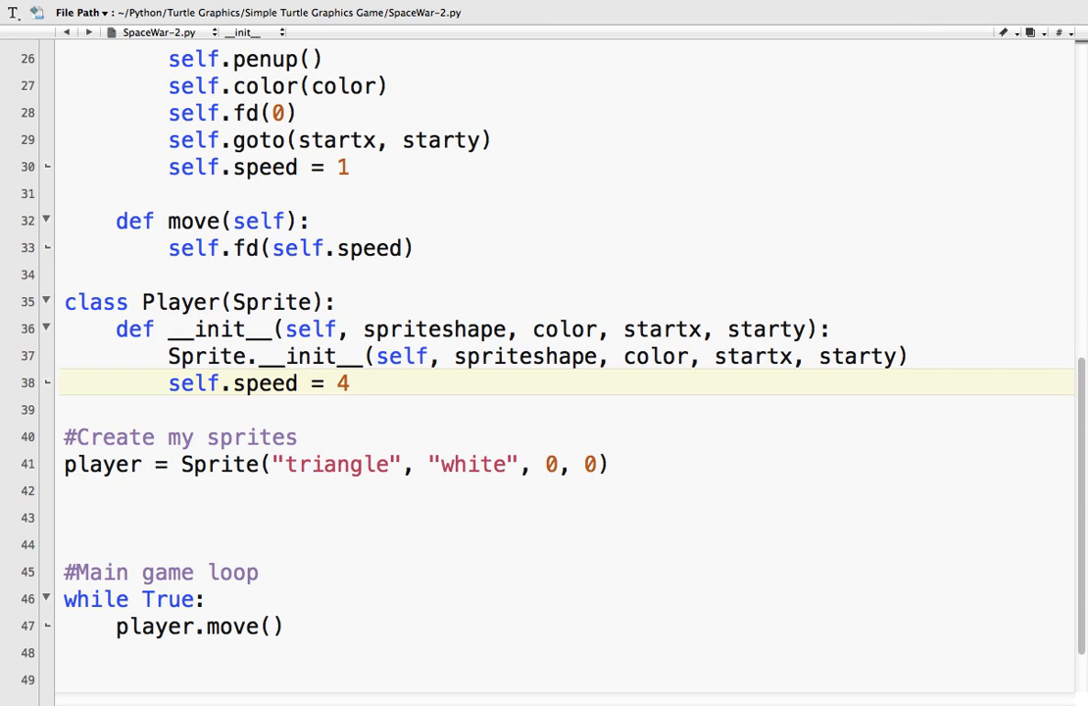
type("self.")
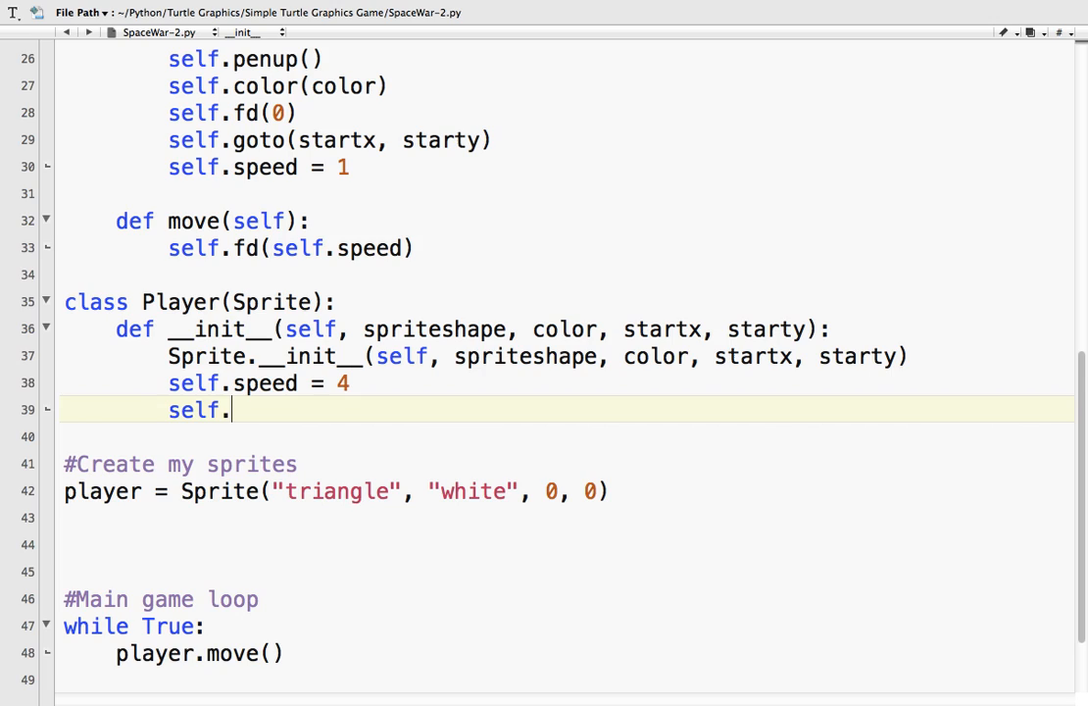
type("lives =")
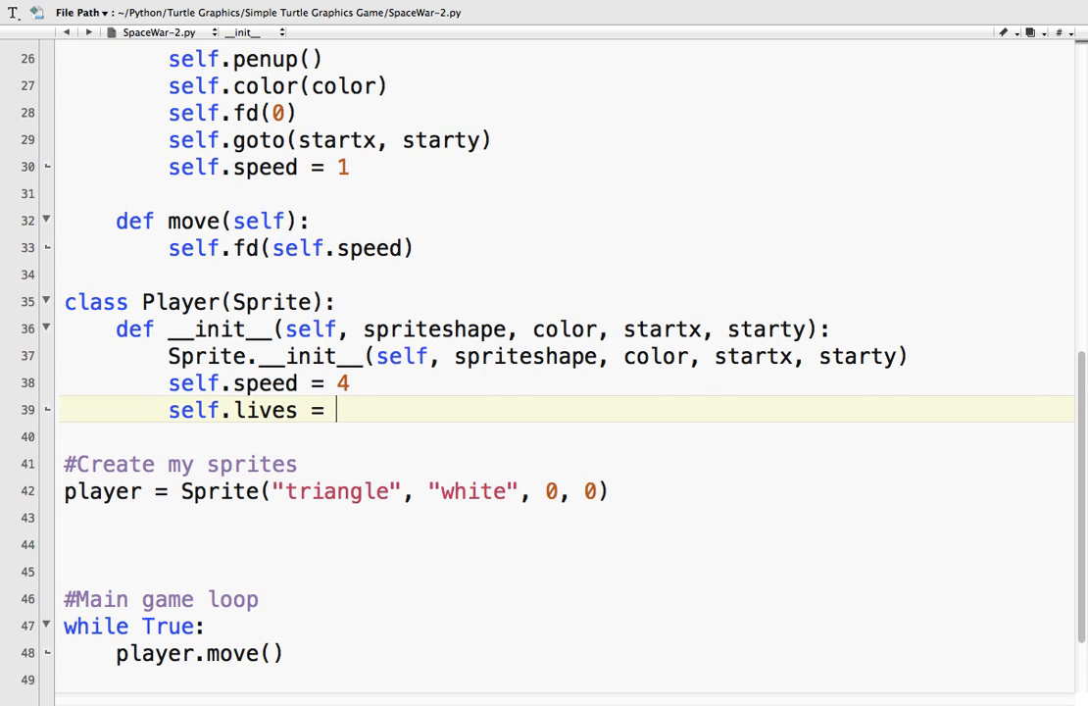
type("3")
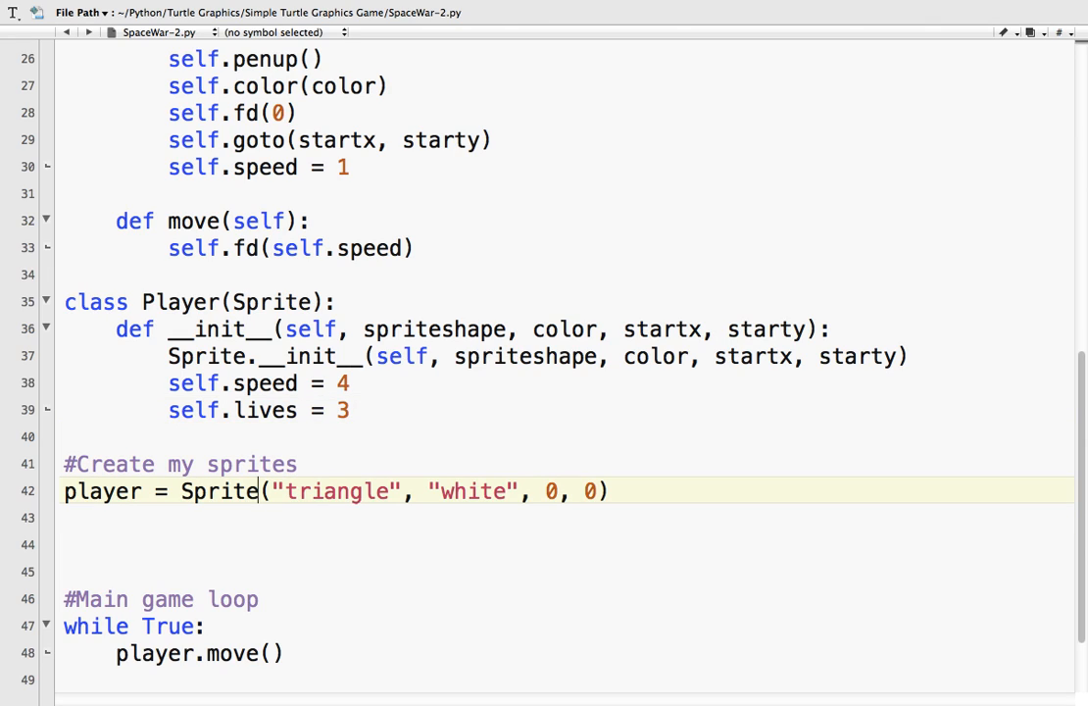
Step: Replace Sprite with Player in the player creation line
double_click(219, 490)
type("Playe")
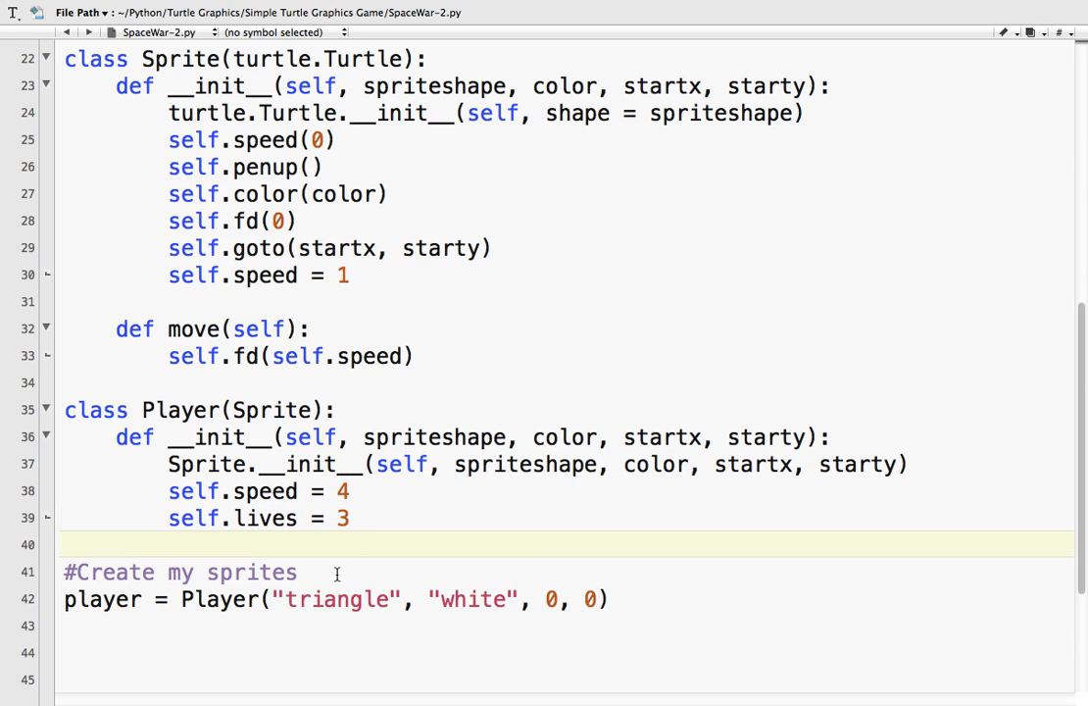
scroll("down", 3)
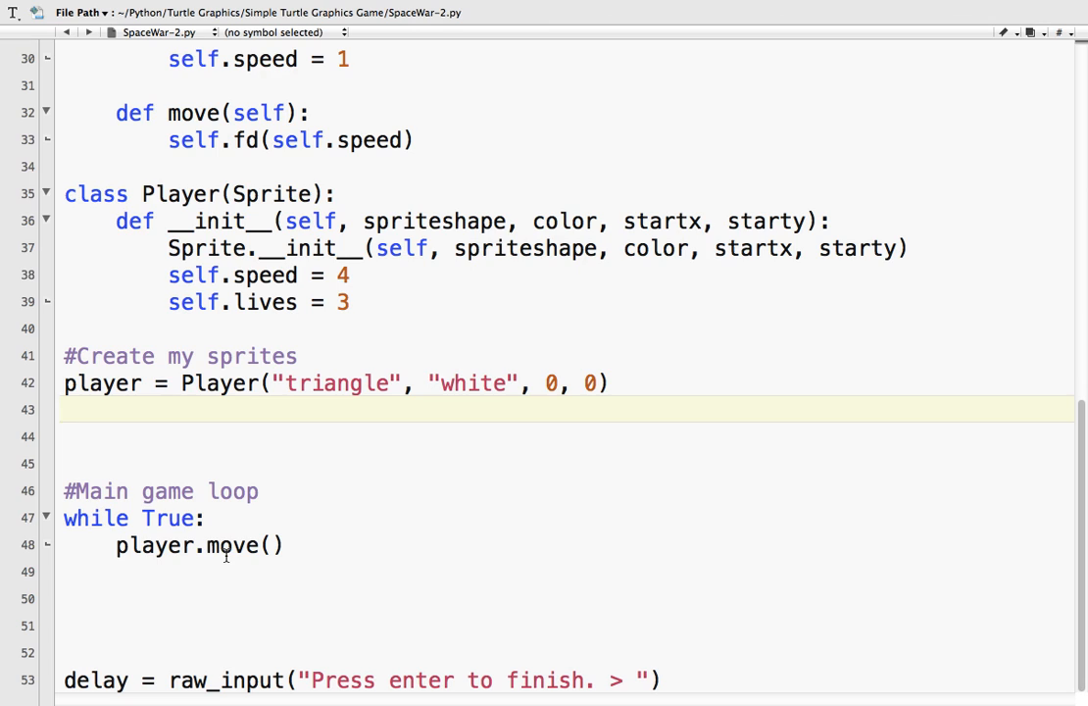
double_click(224, 545)
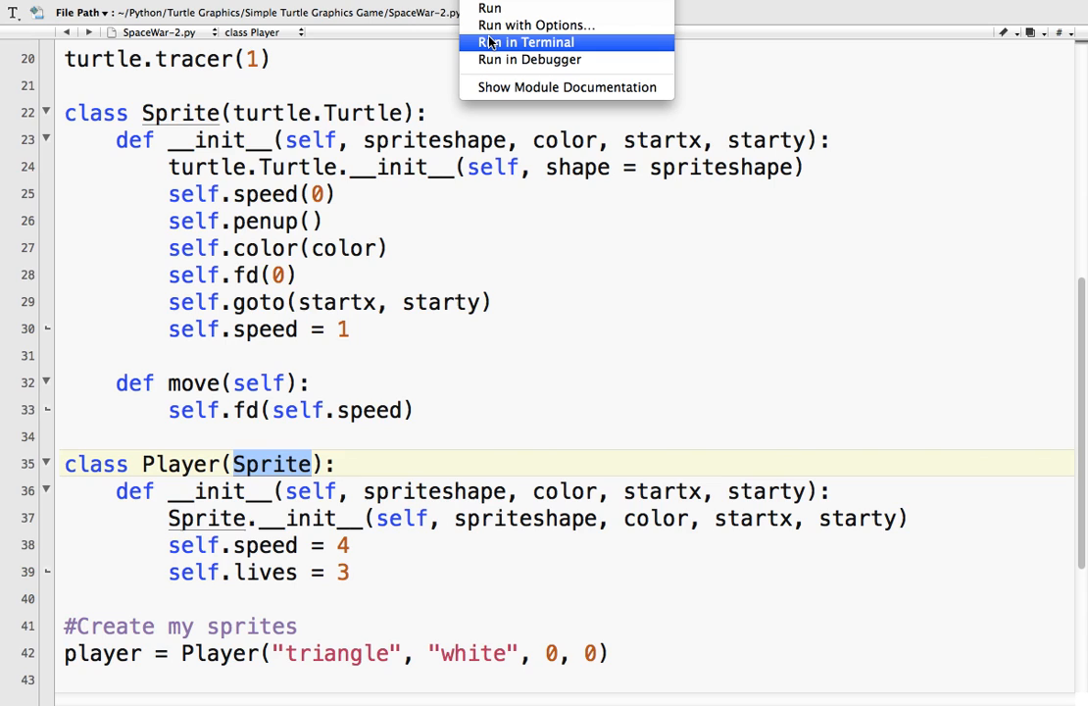
Step: Run the script in Terminal, then close the window with its TclError traceback
left_click(527, 43)
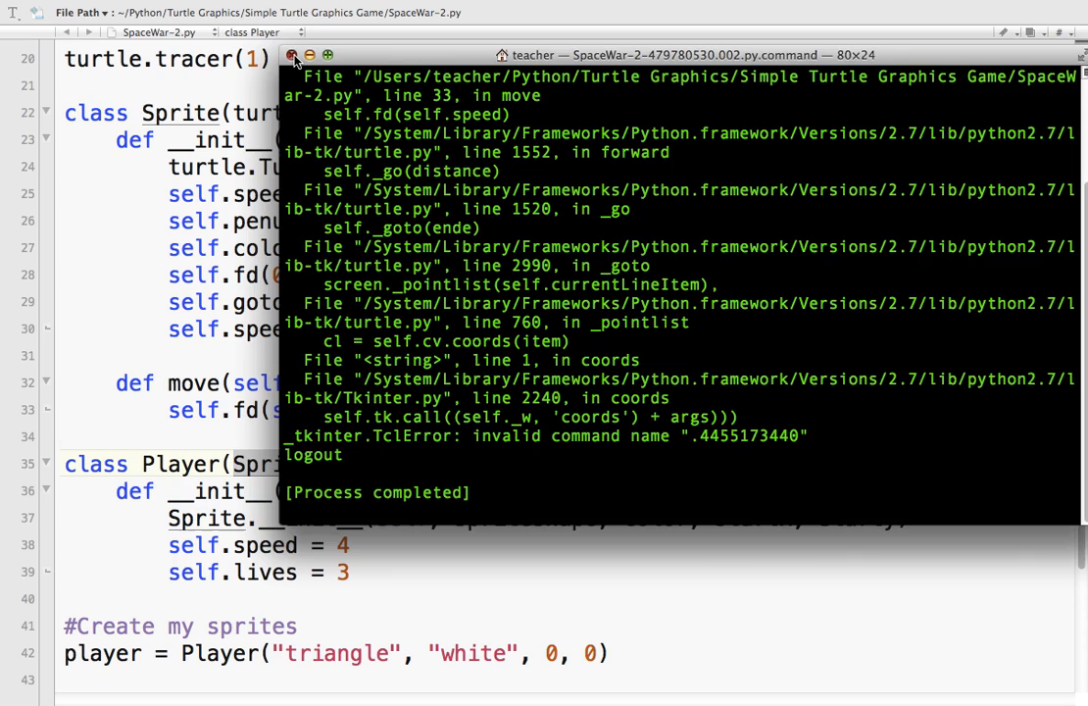
left_click(294, 55)
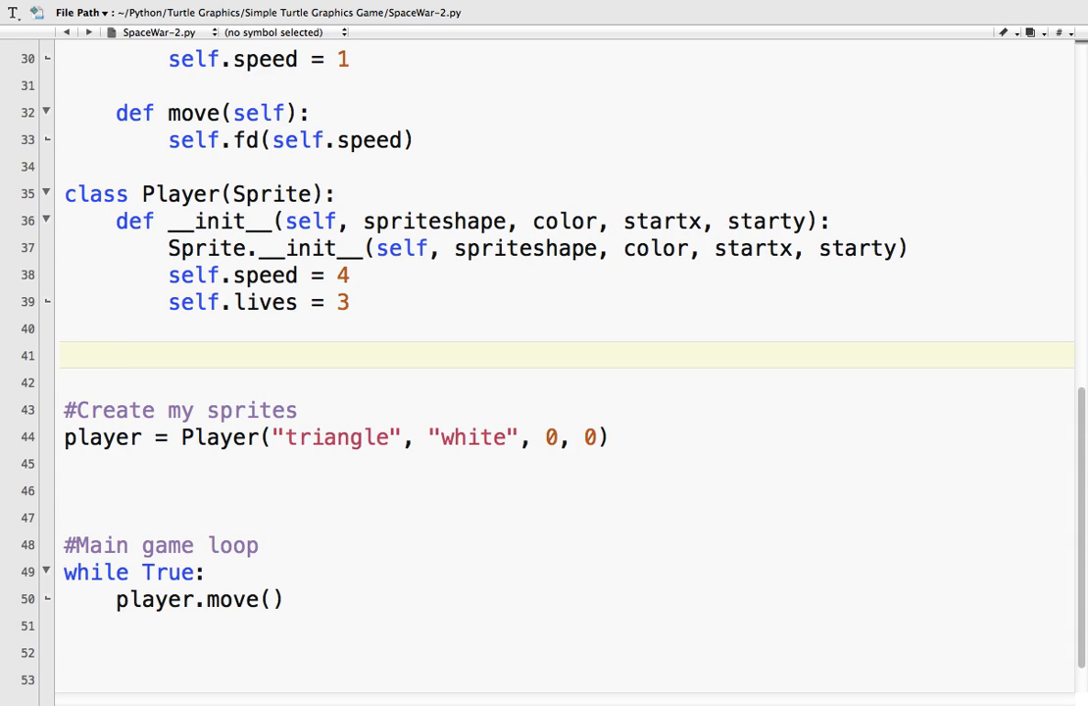
Step: Add a turn_left(self) method to Player that turns left 45 degrees with self.lt(45)
type("def")
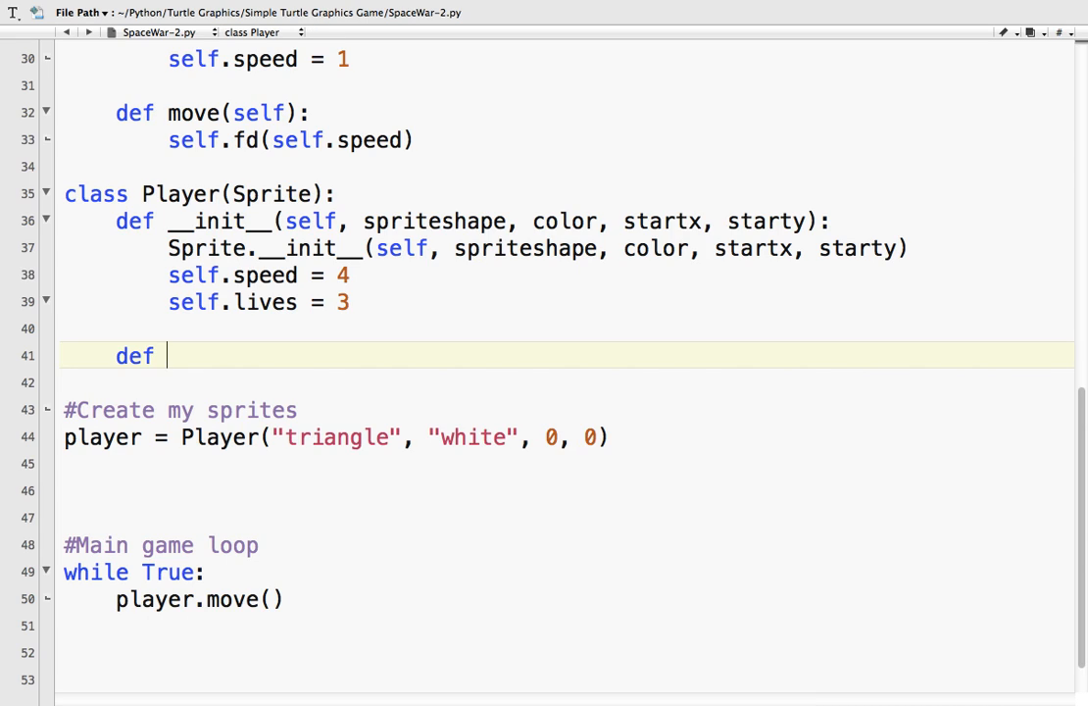
type("turn_left")
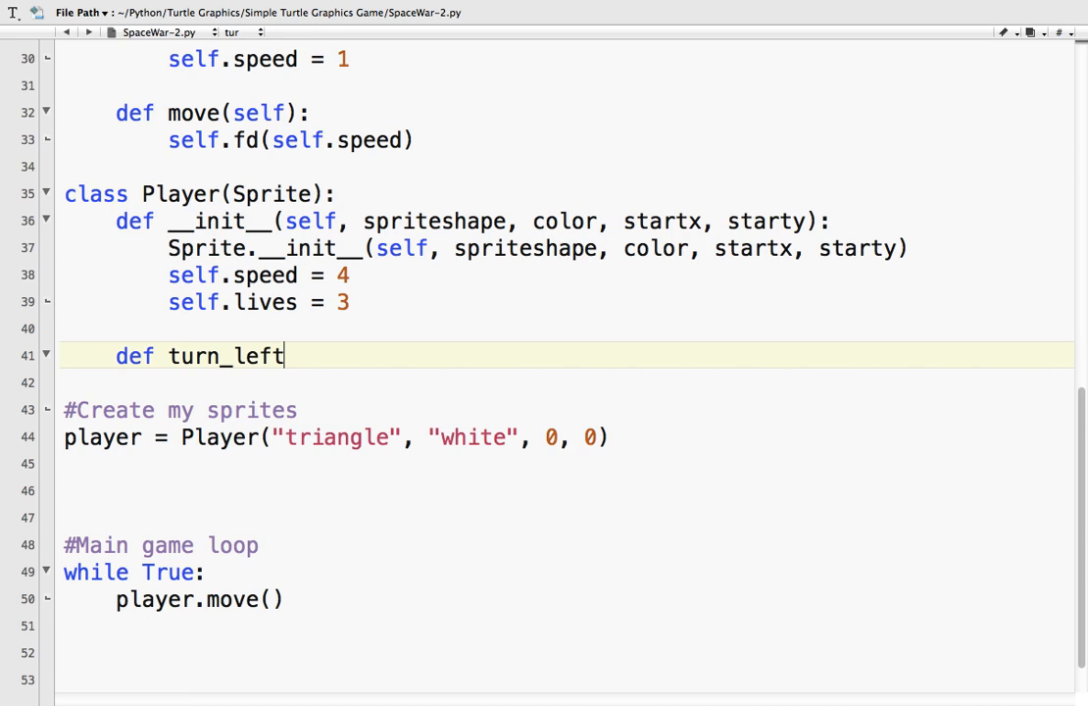
type("(self")
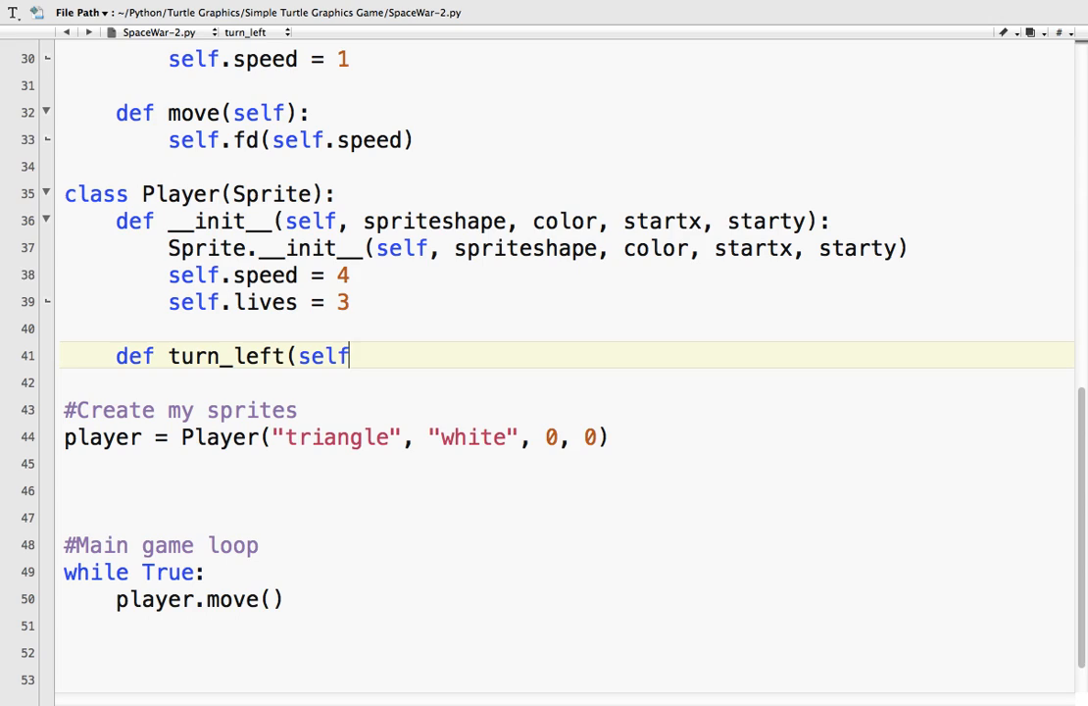
type("):")
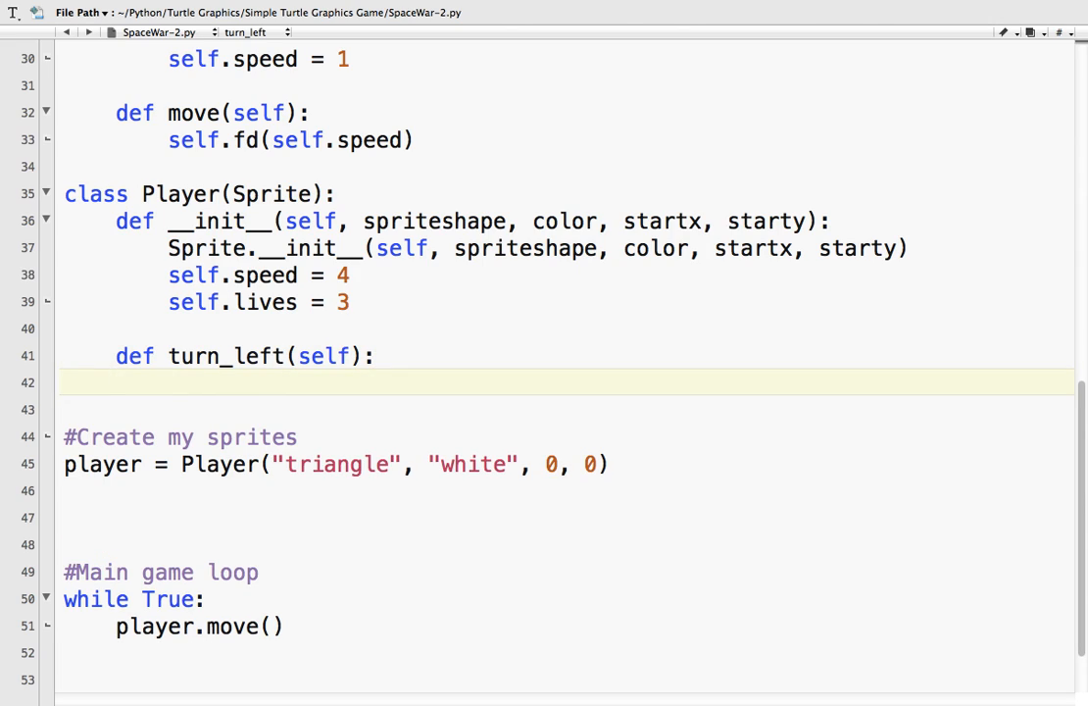
type("self.l")
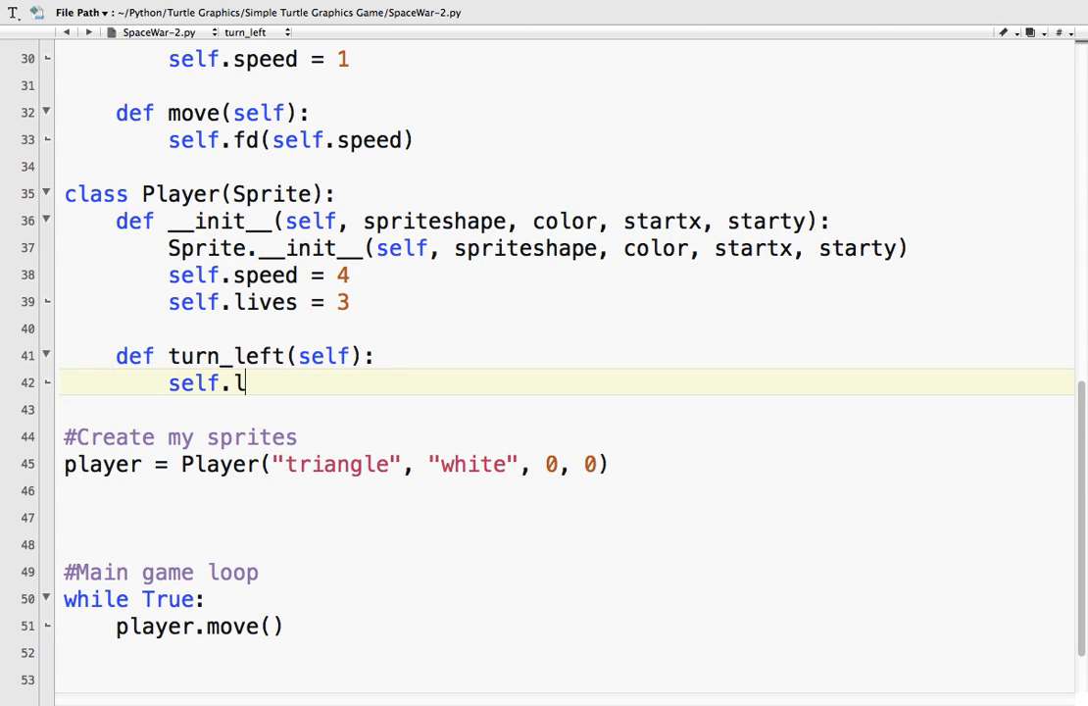
type("t(45")
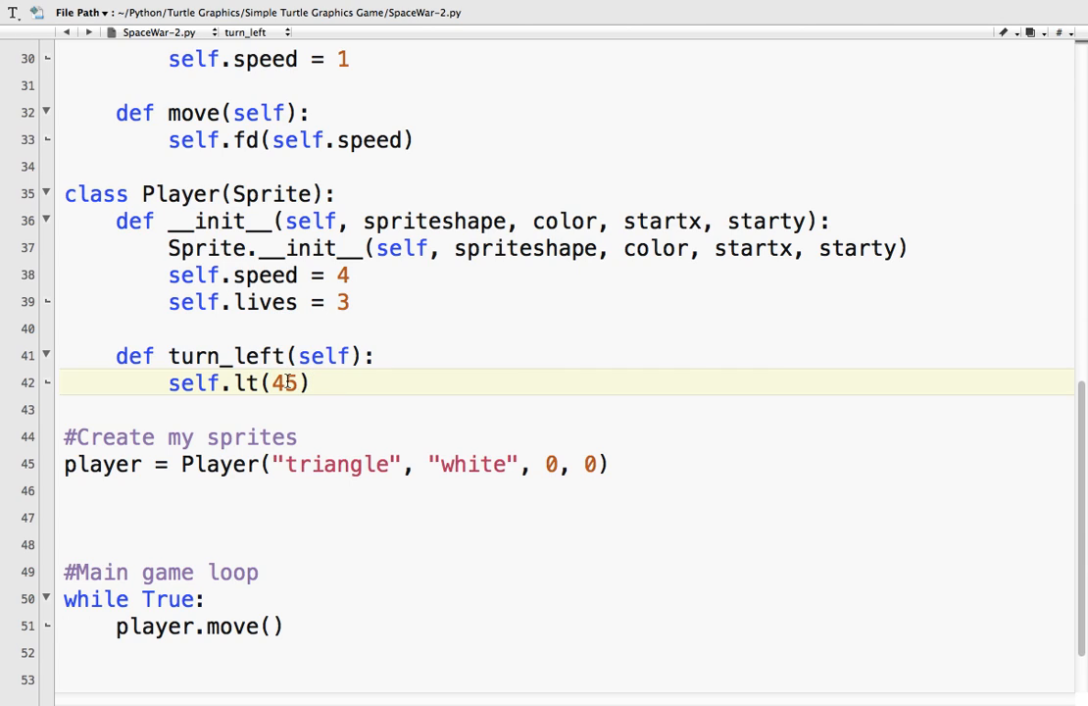
mouse_move(257, 357)
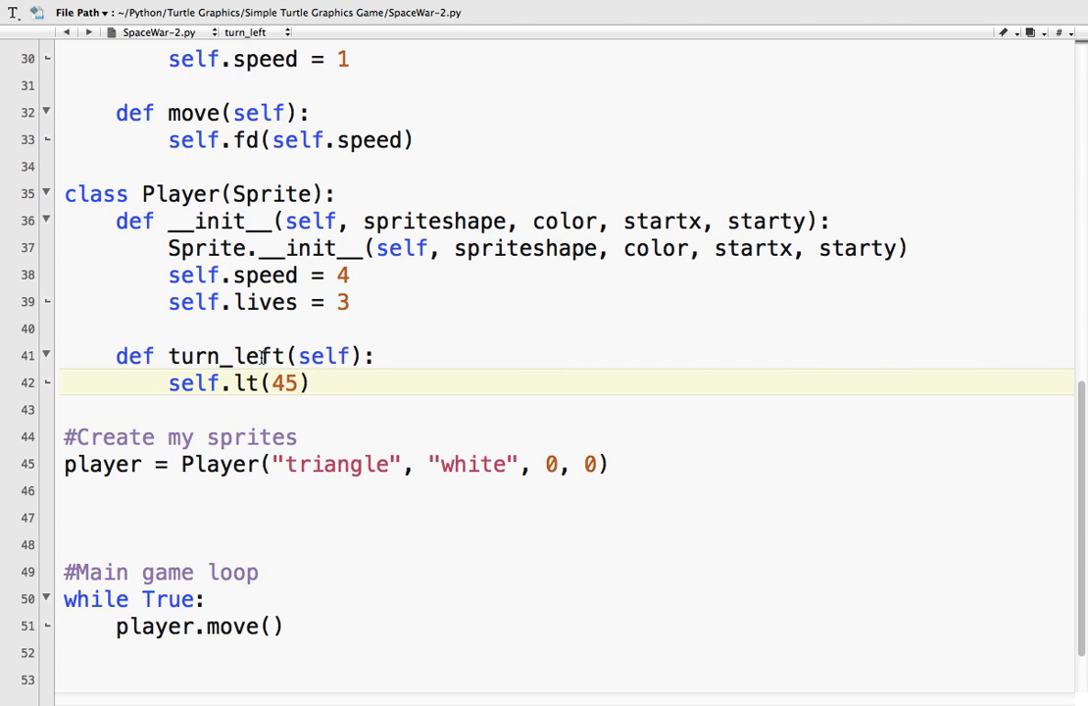
Step: Call player.turn_left() in the main game loop after player.move()
left_click(294, 627)
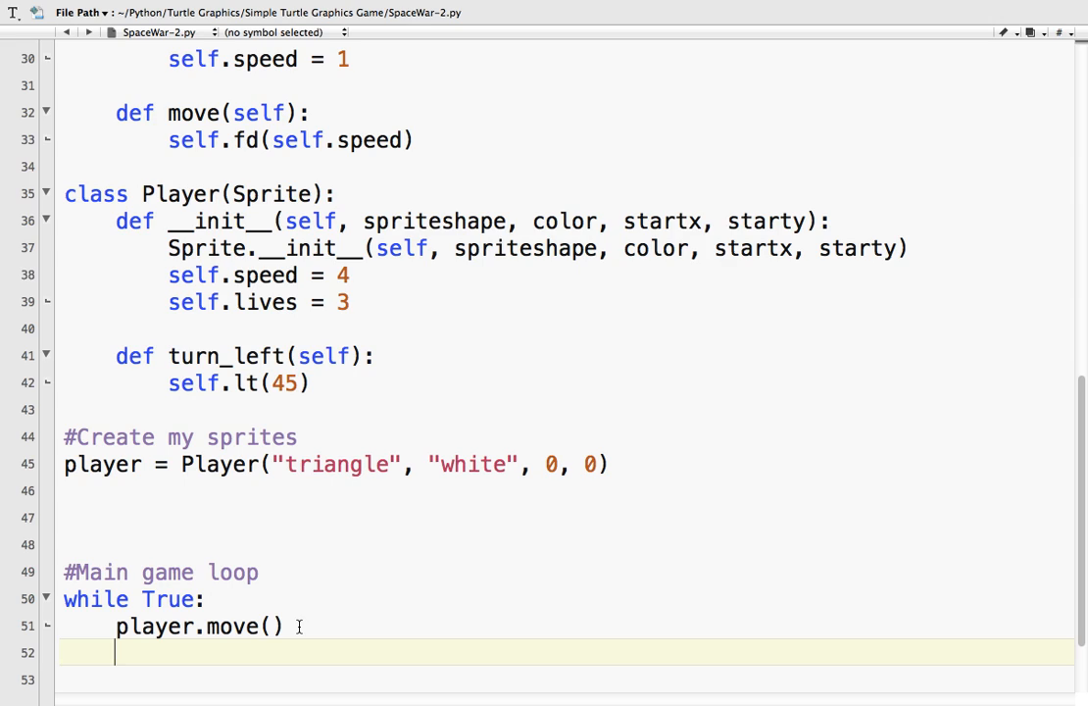
type("p")
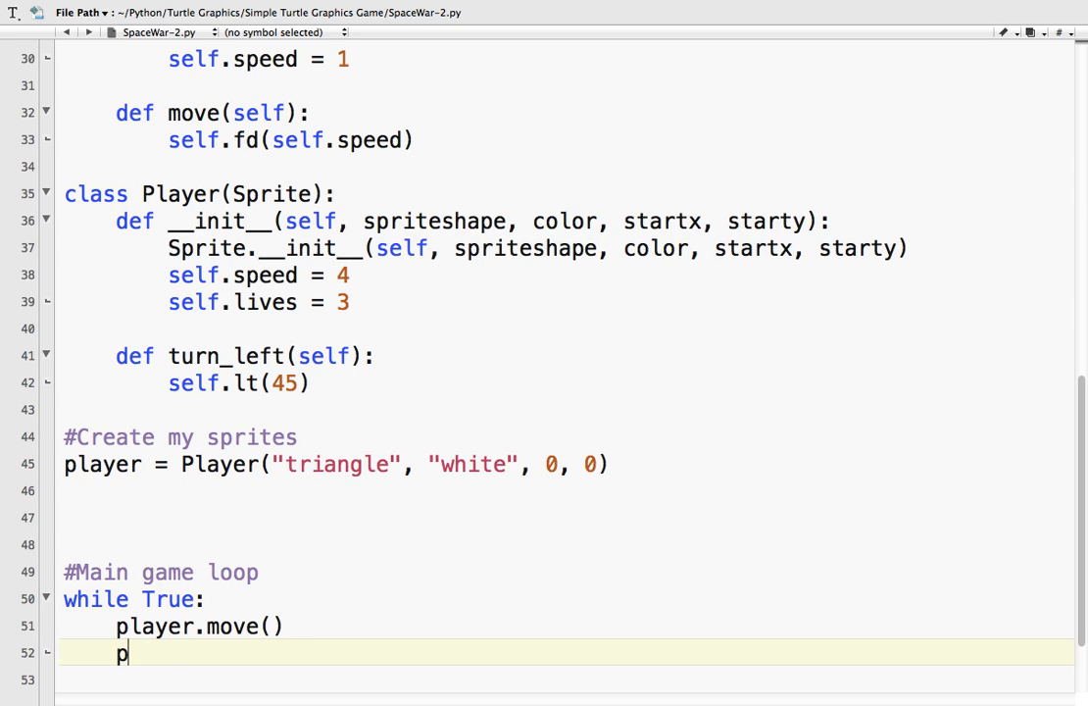
type("layer.turnj_")
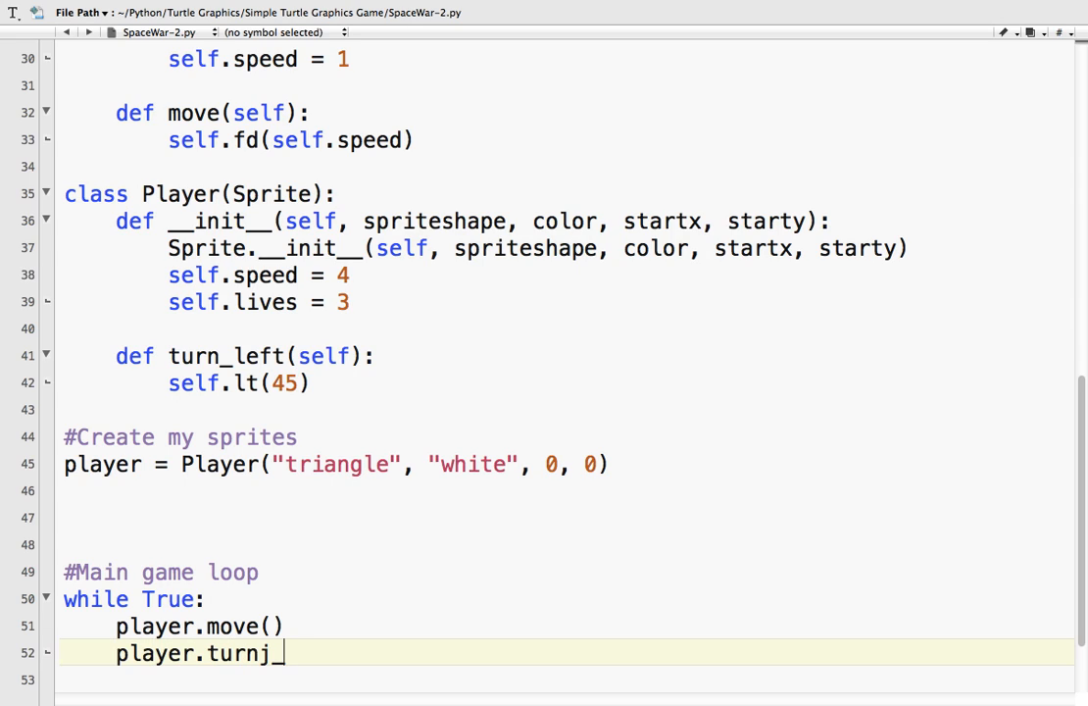
key("Backspace")
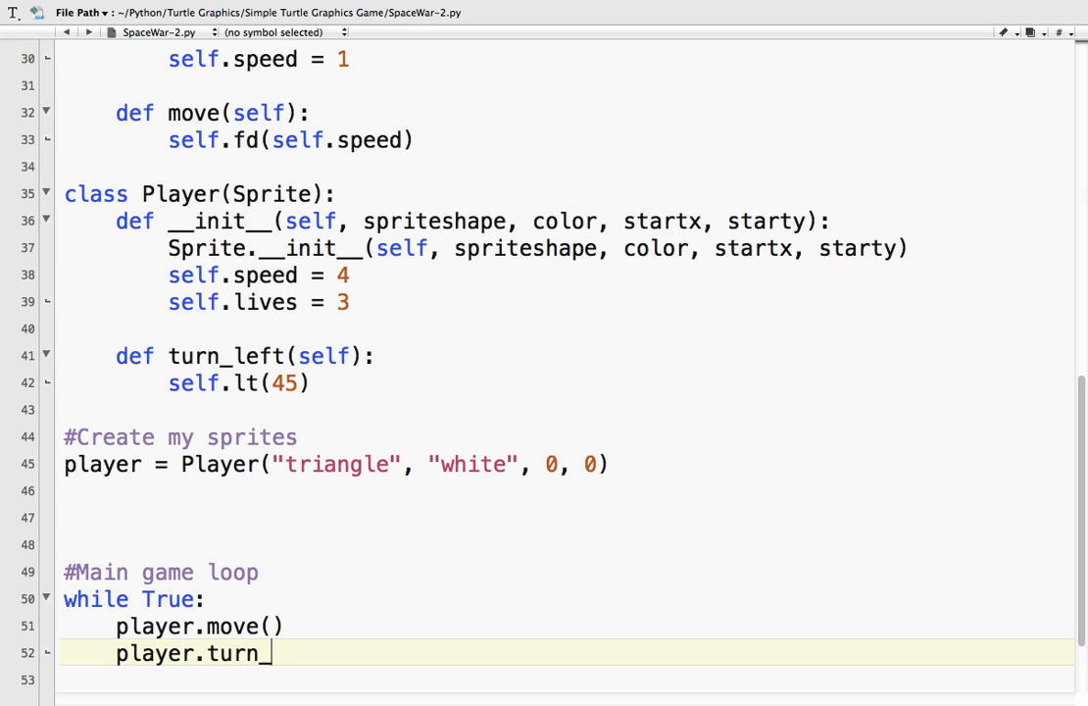
type("left()")
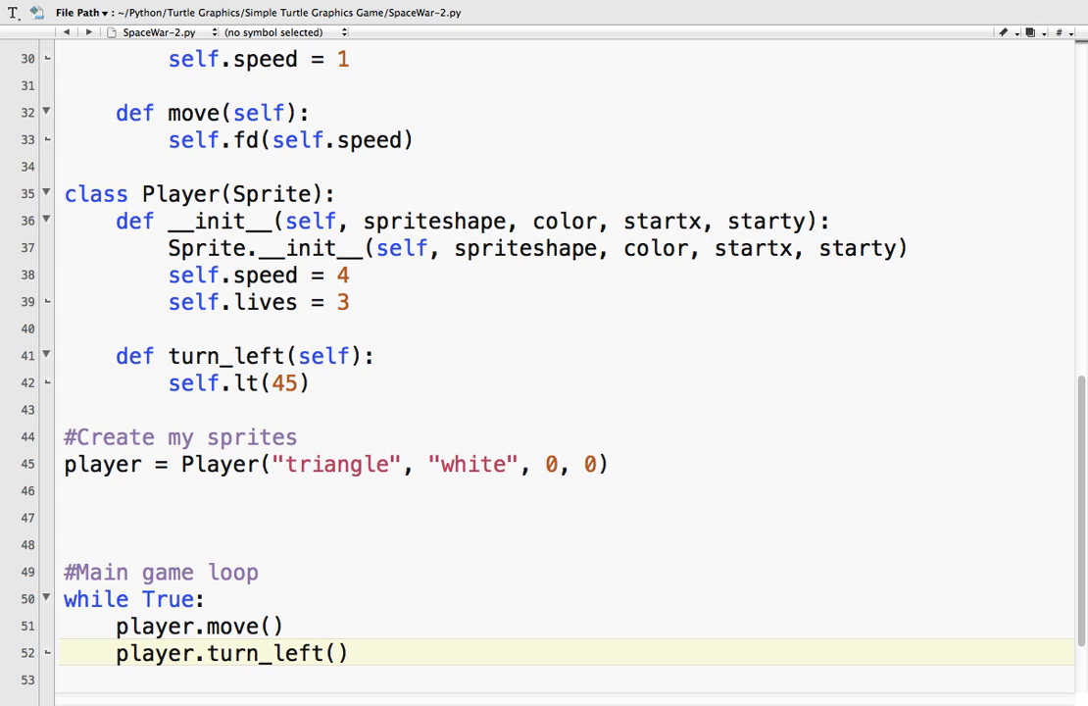
left_click(500, 2)
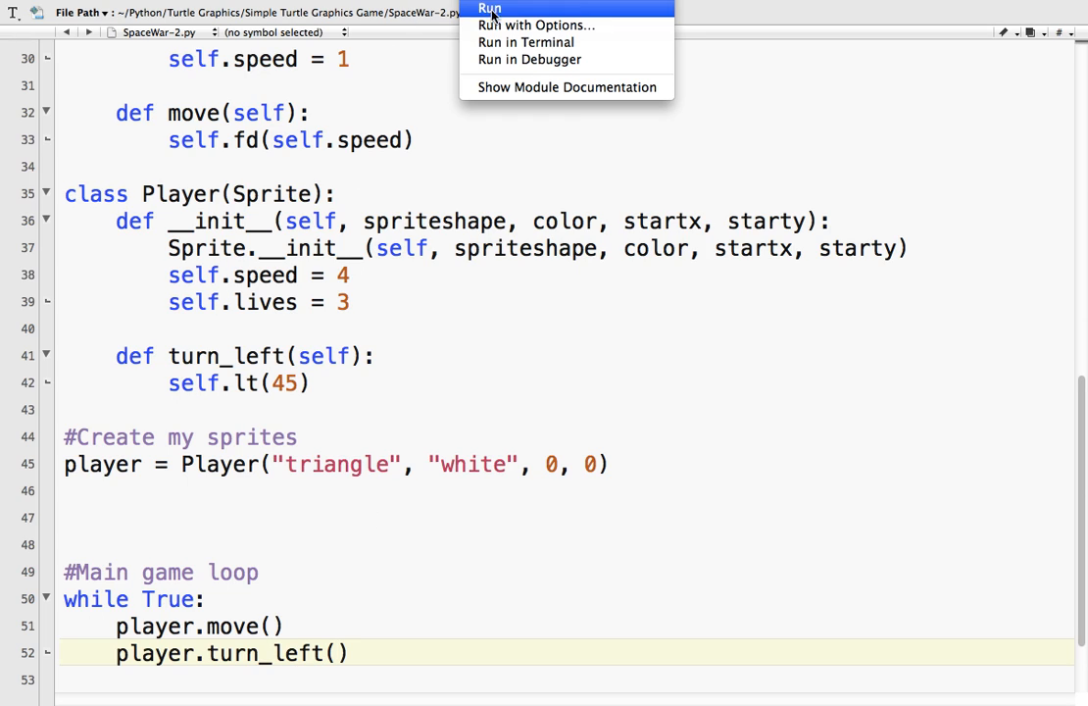
left_click(497, 5)
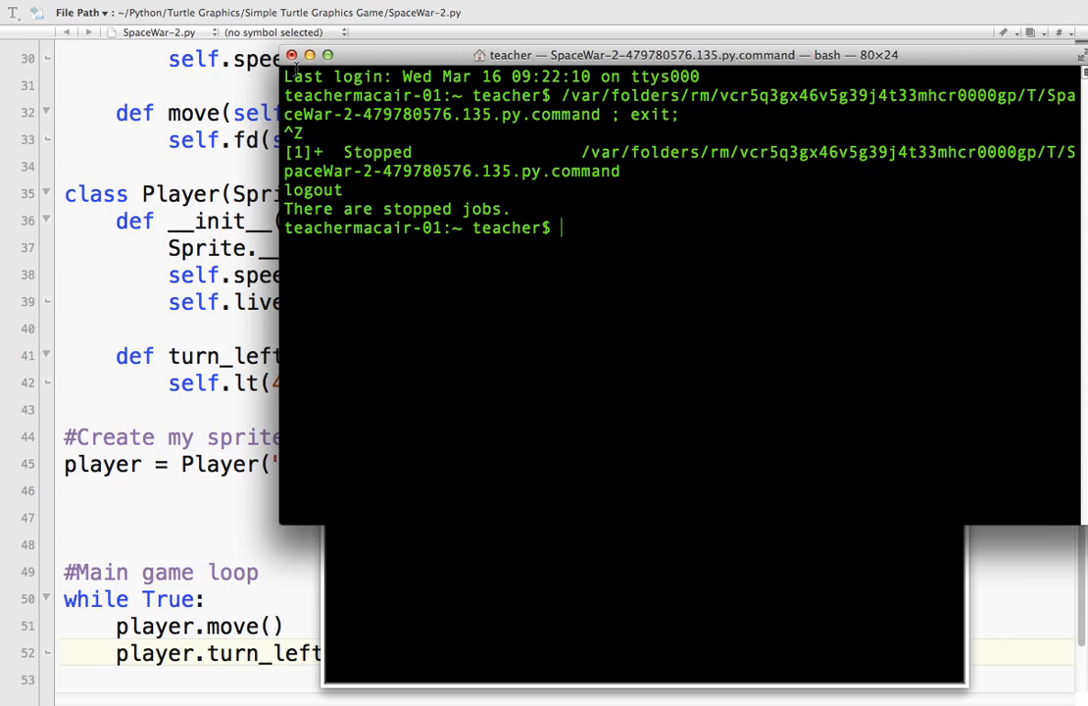
left_click(298, 58)
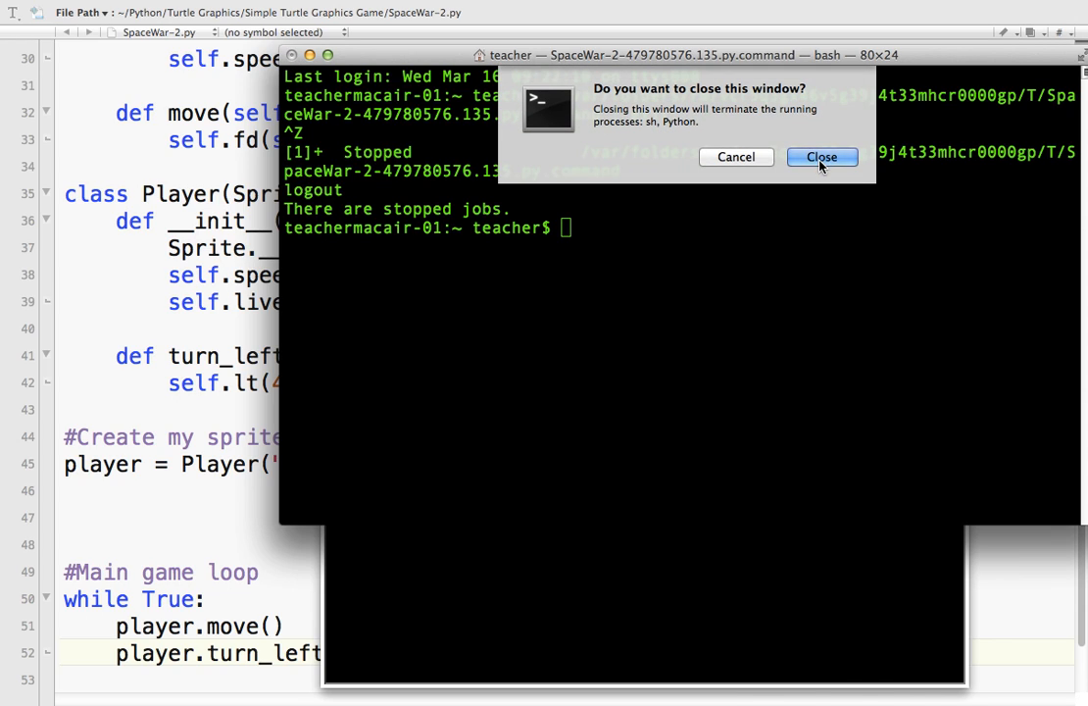
left_click(823, 157)
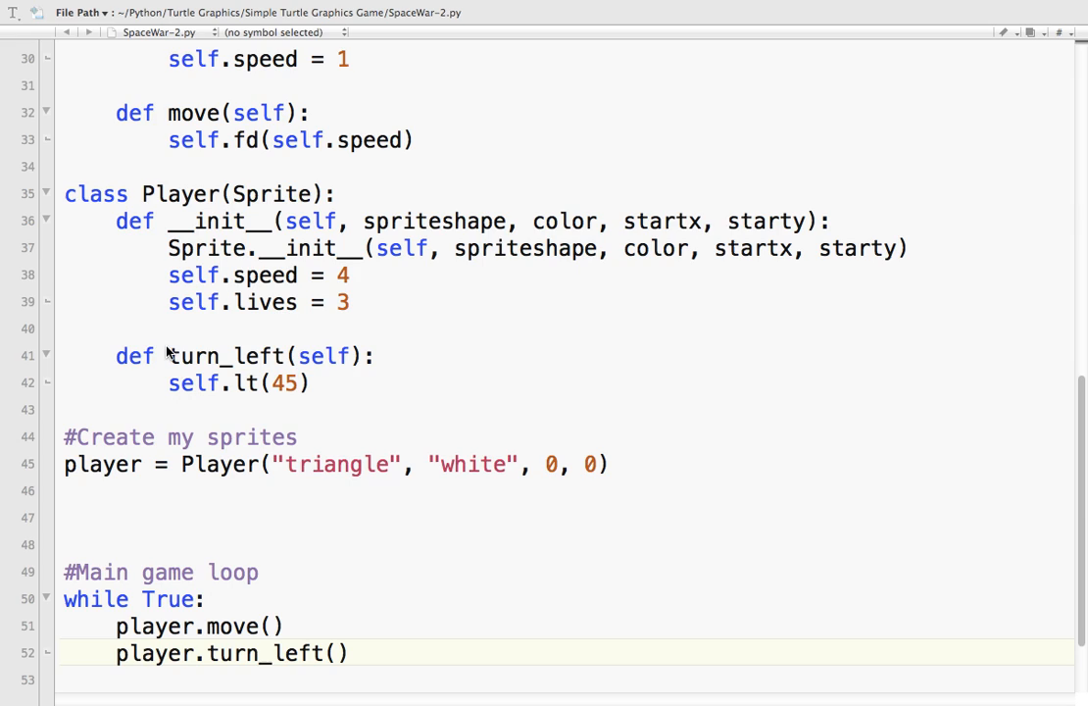
mouse_move(224, 458)
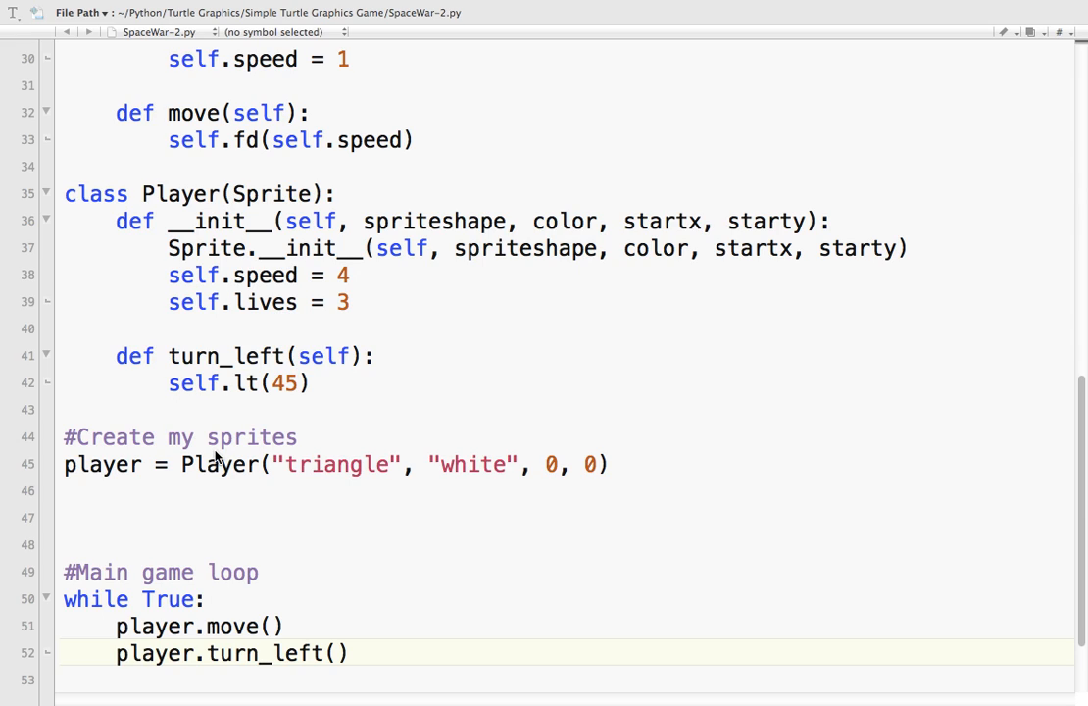
Step: Add a #Keyboard bindings comment with a turtle.onkey(player.turn_left line beneath it
left_click(164, 534)
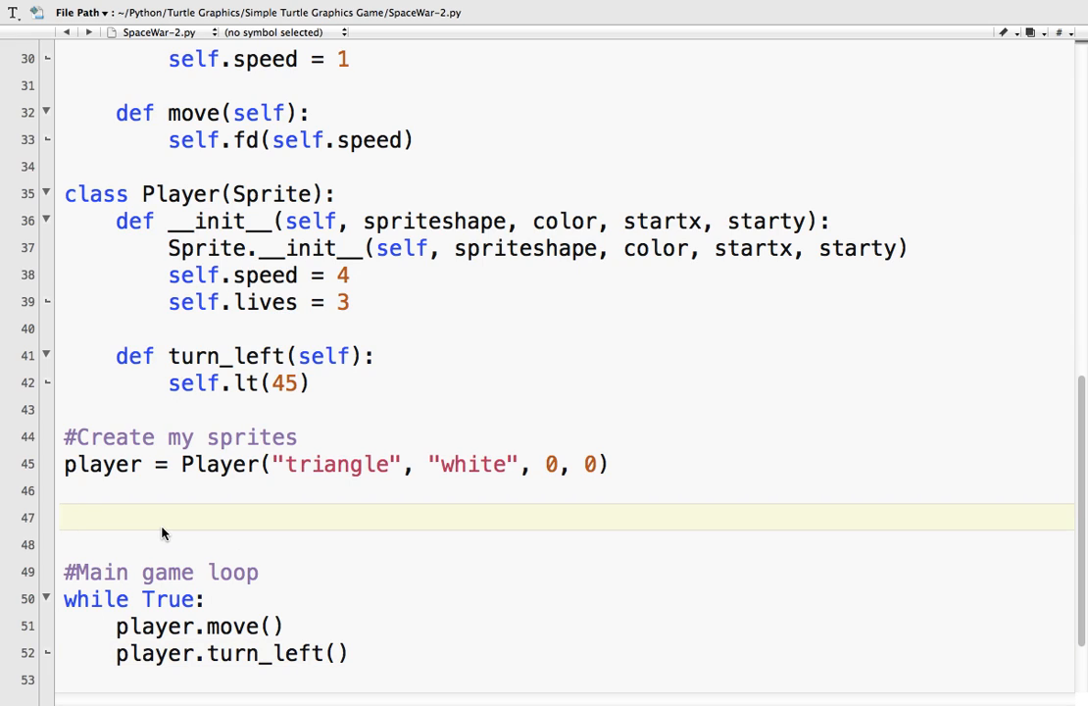
type("#Keyboard")
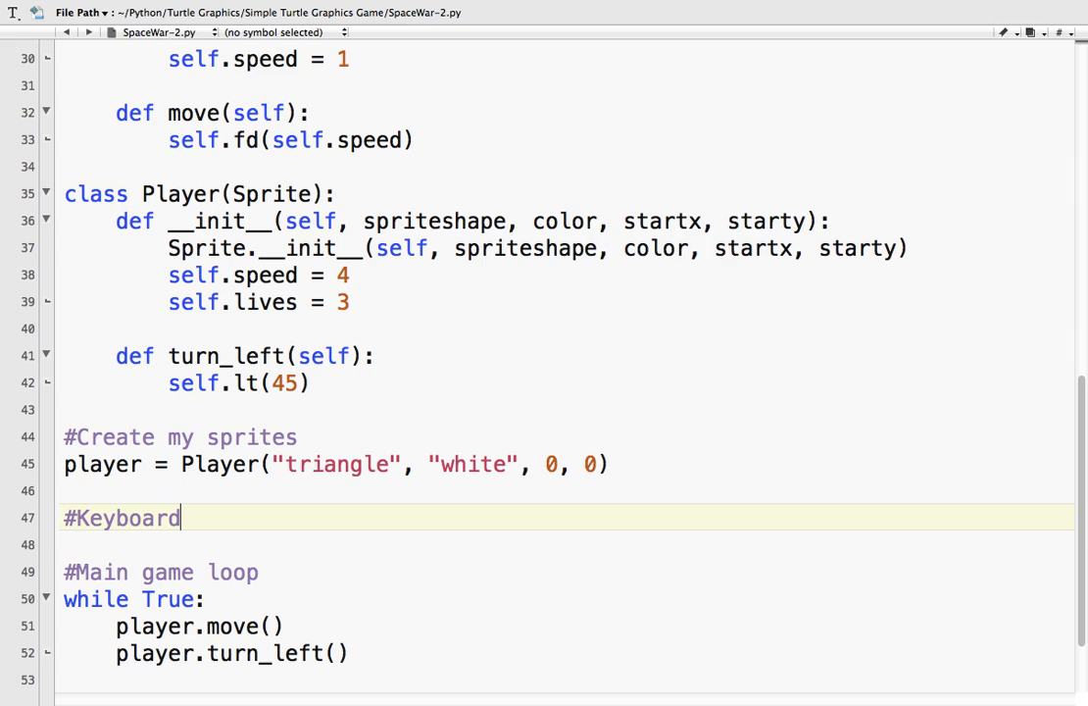
type("bindings")
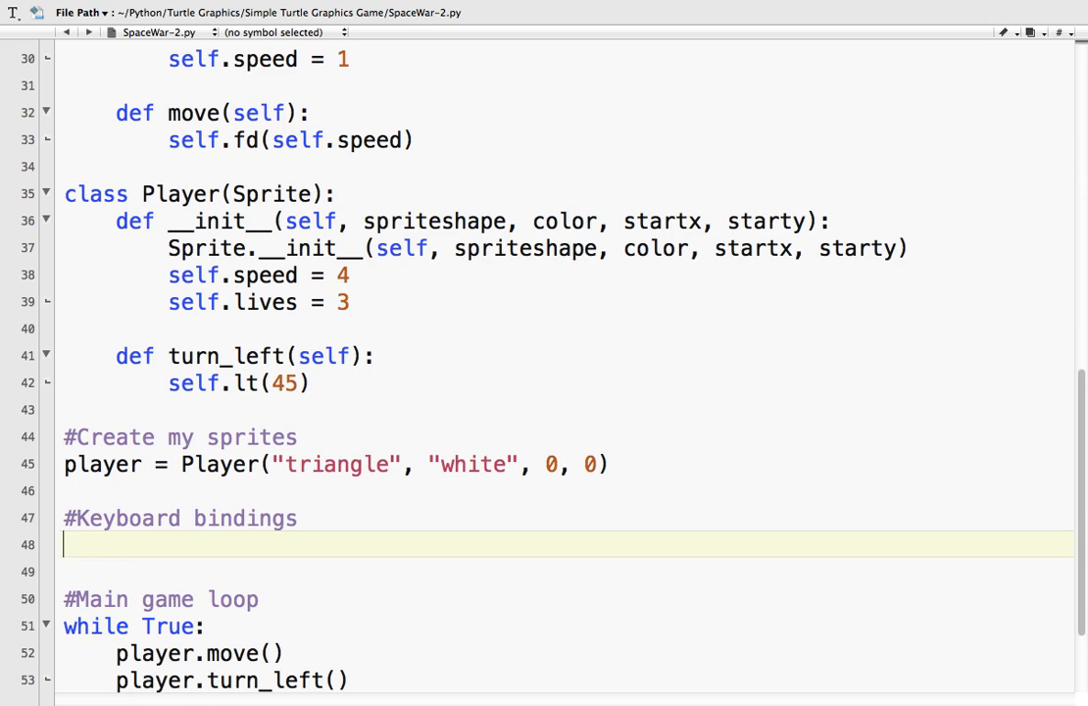
type("turlt")
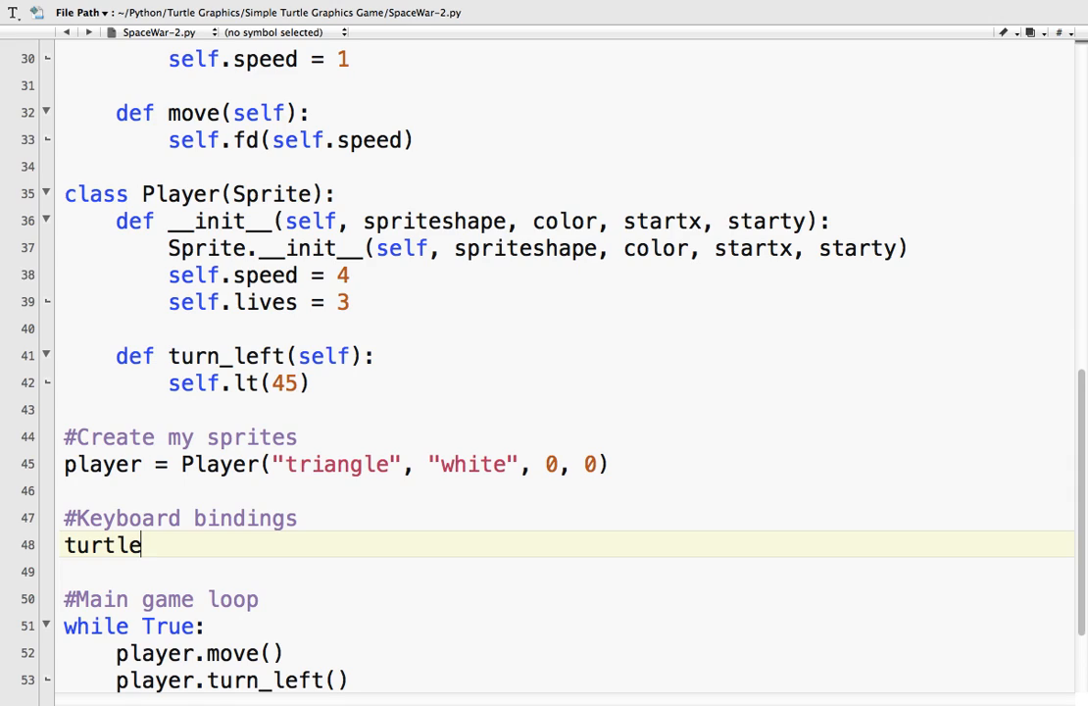
type(".onkey")
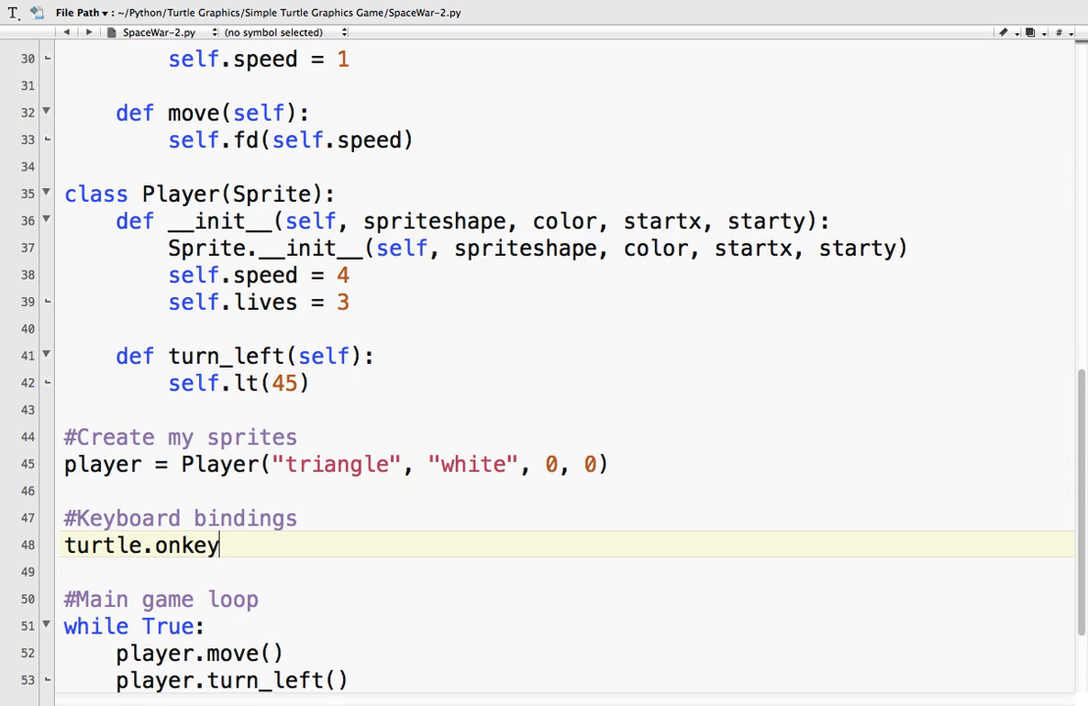
type("(")
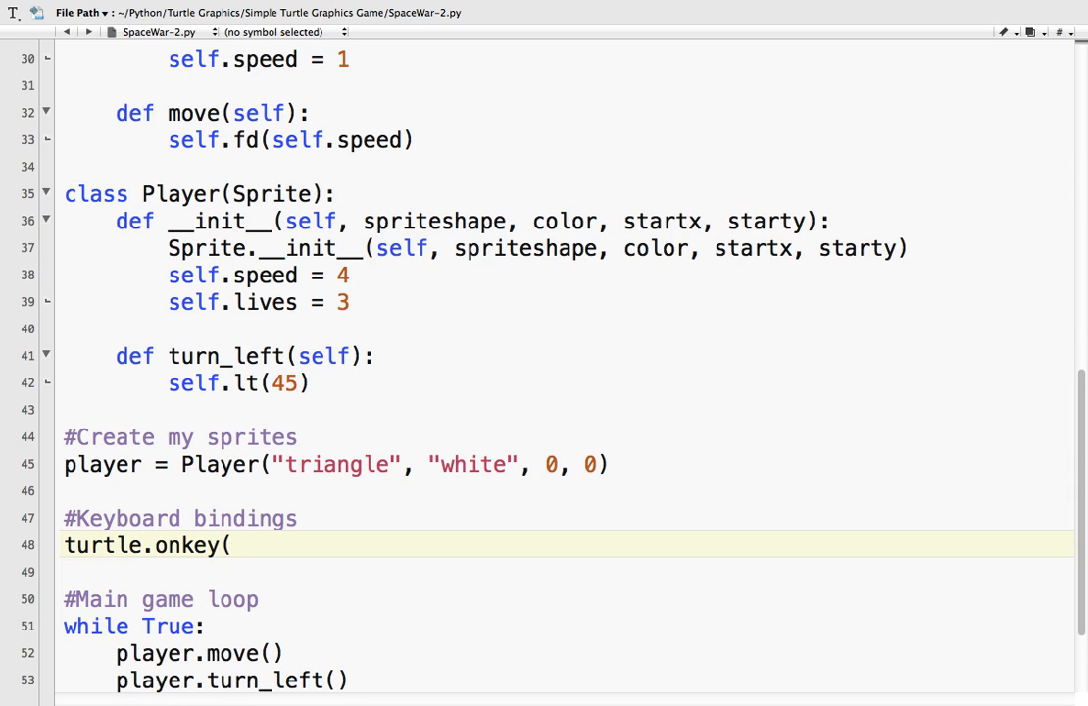
type("p")
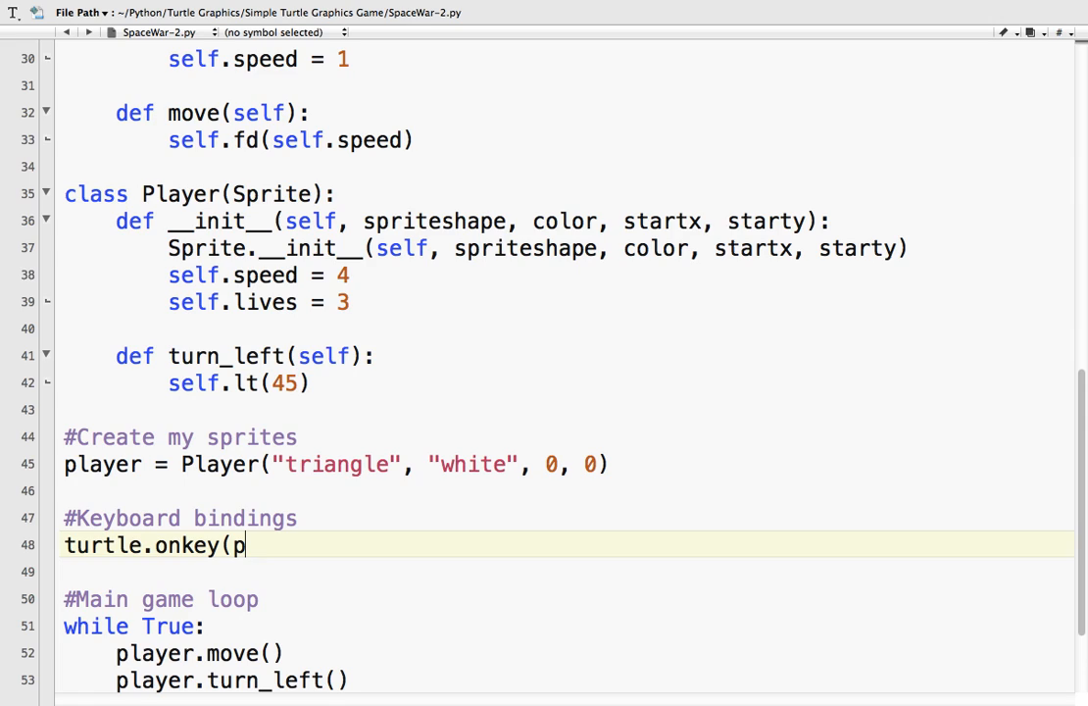
type("layer.tur")
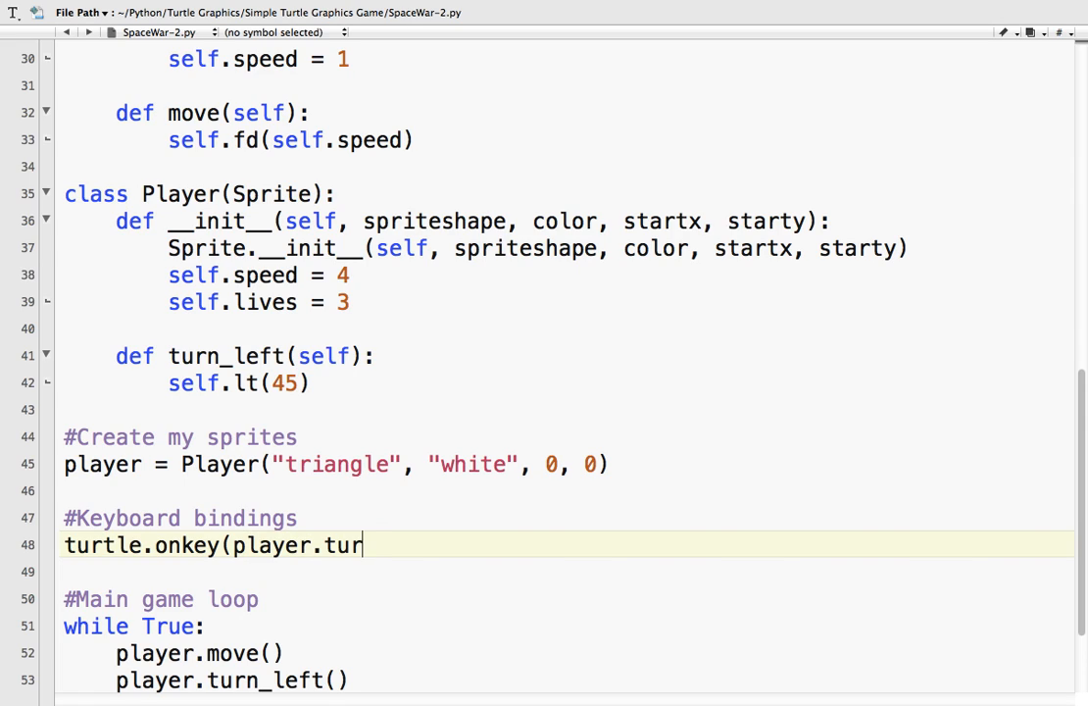
type("n_left")
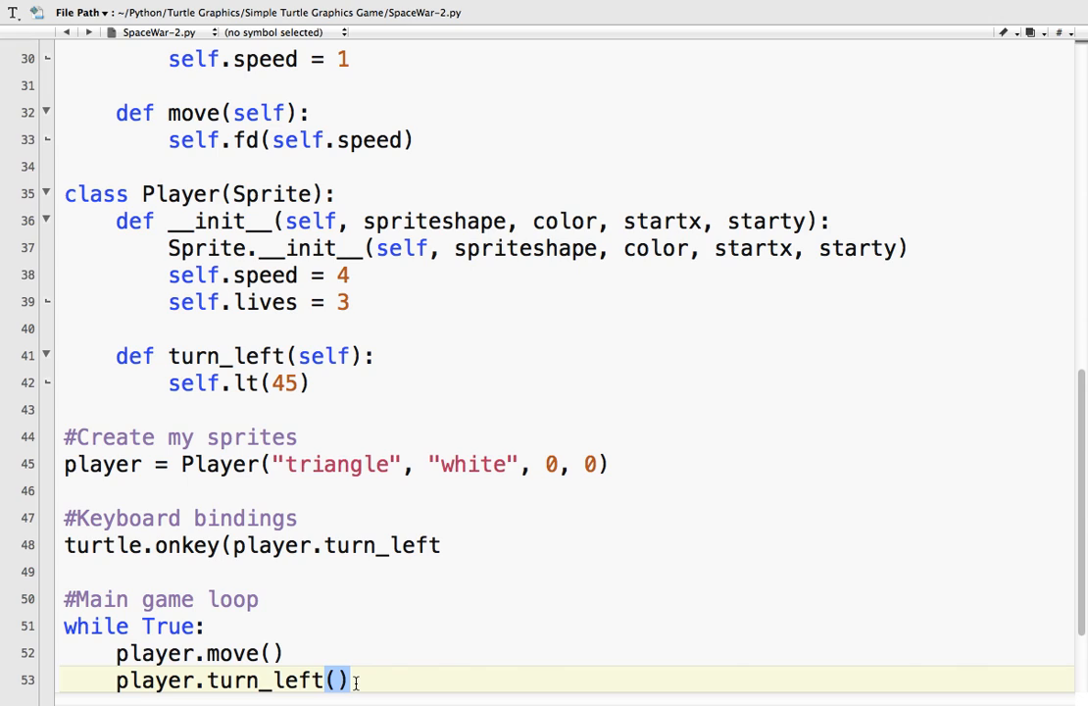
mouse_move(380, 608)
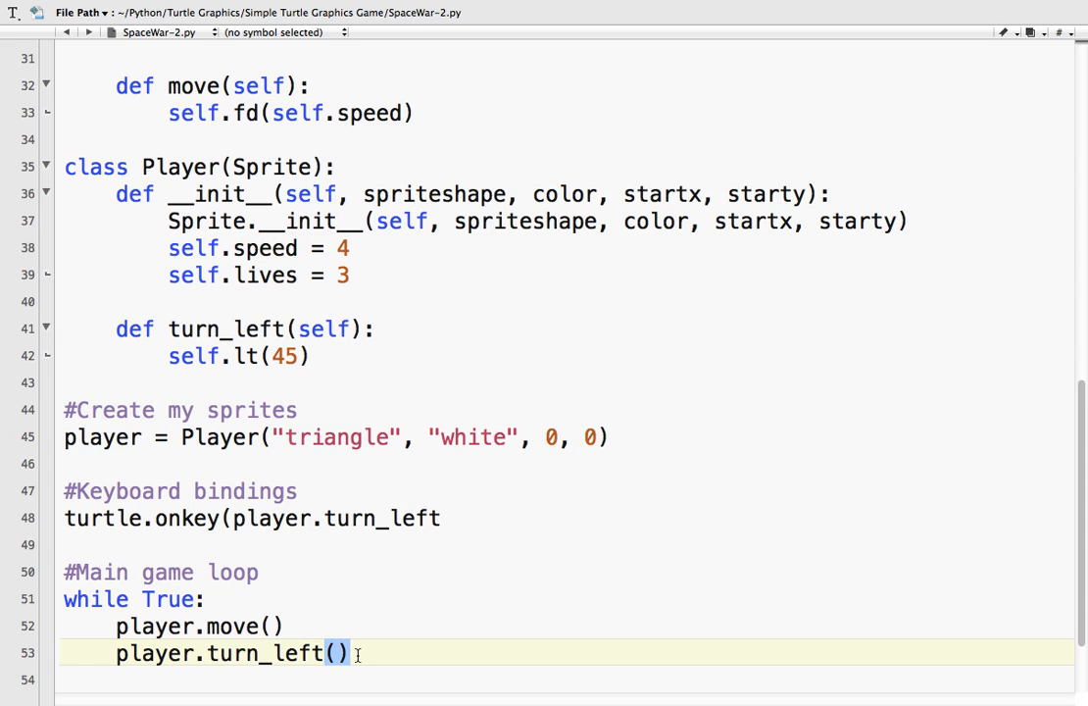
Step: Remove the loop's turn_left() call and finish the binding with the "Left" key
triple_click(227, 650)
type(",")
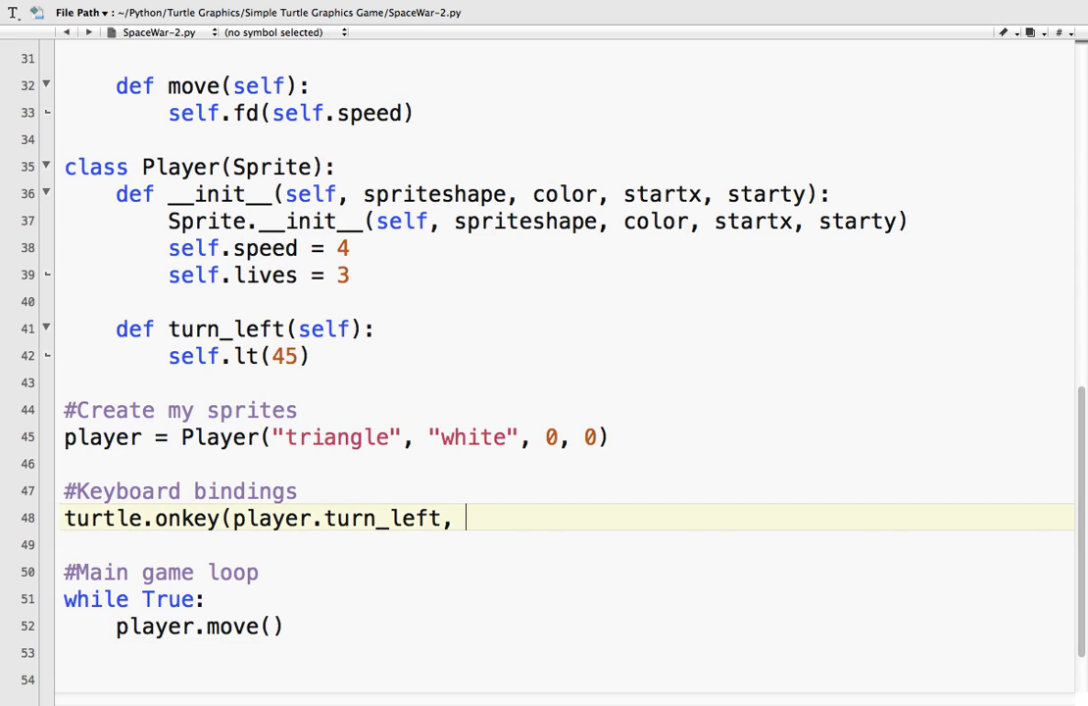
type("\"")
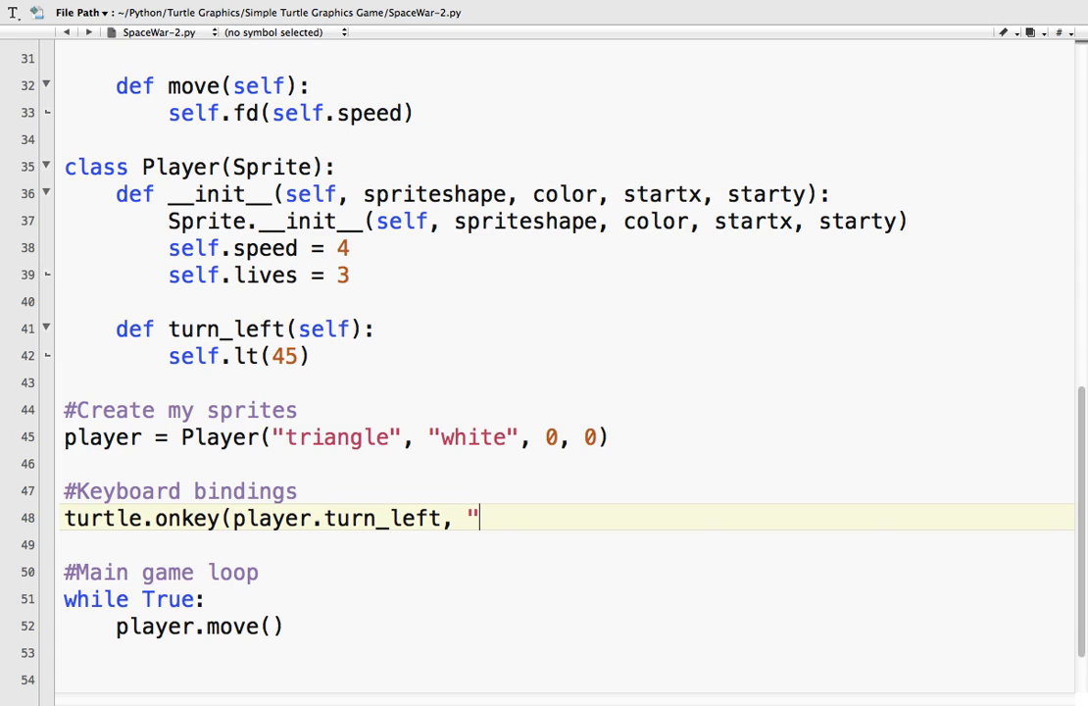
type("Lef")
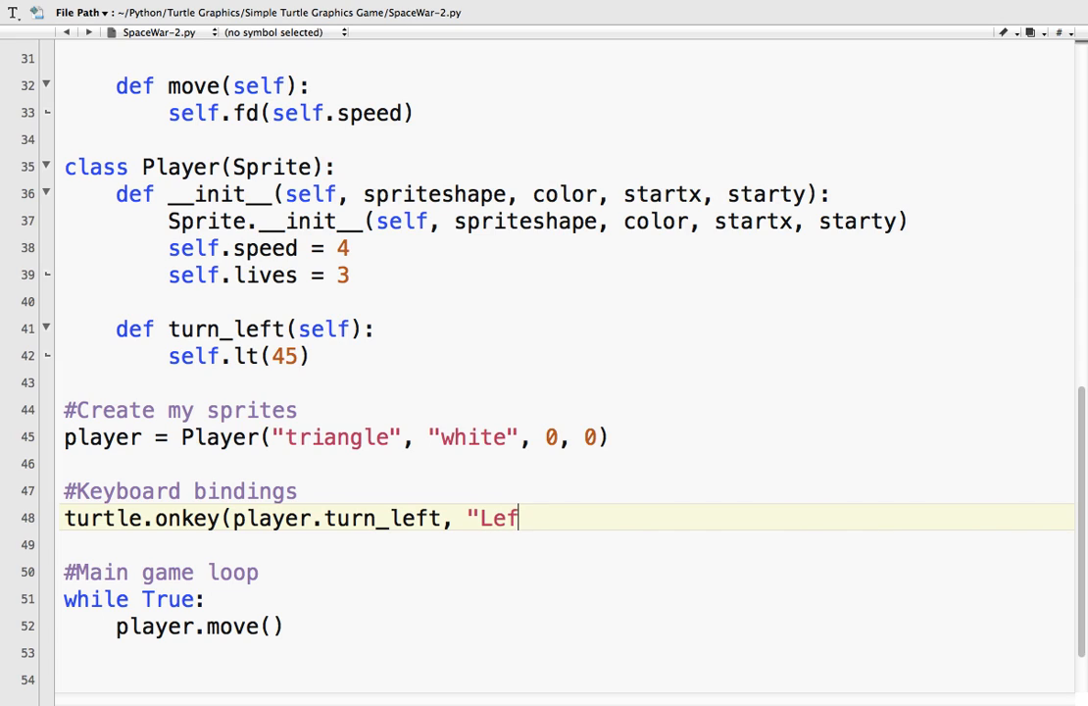
type("t\")")
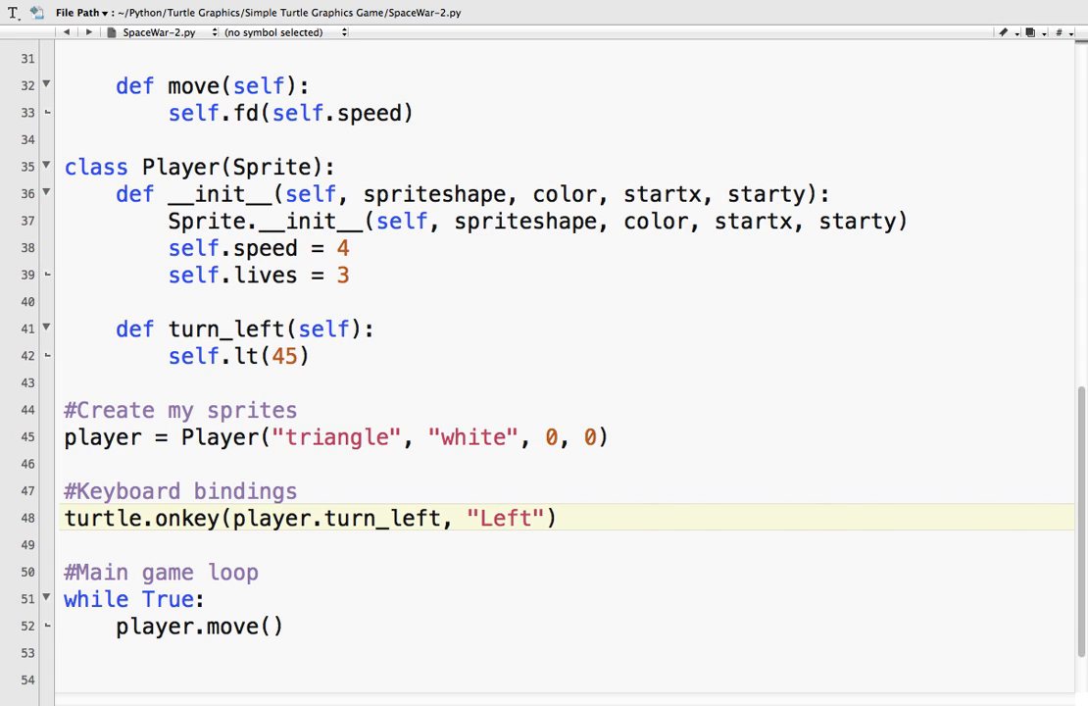
mouse_move(435, 251)
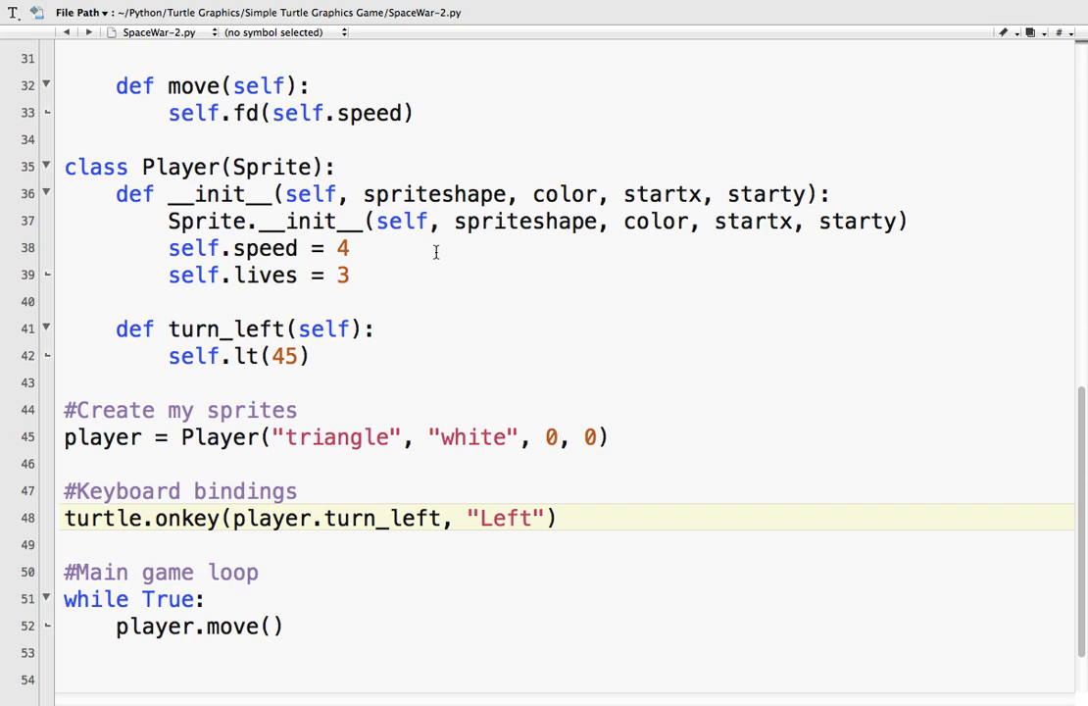
mouse_move(494, 518)
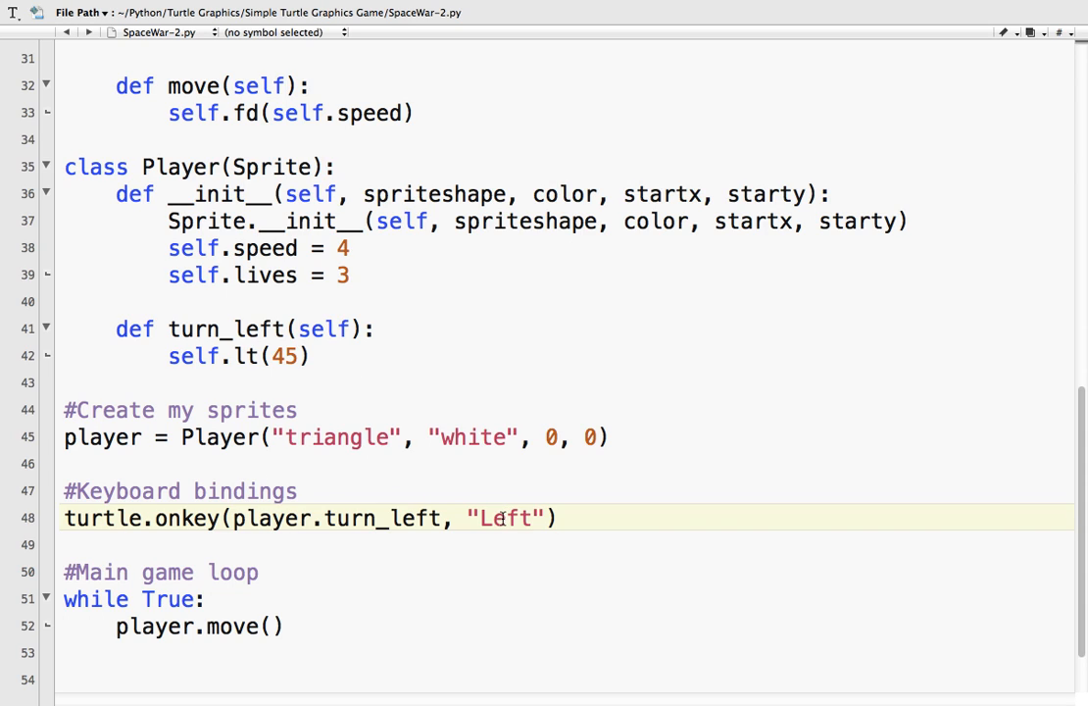
mouse_move(356, 161)
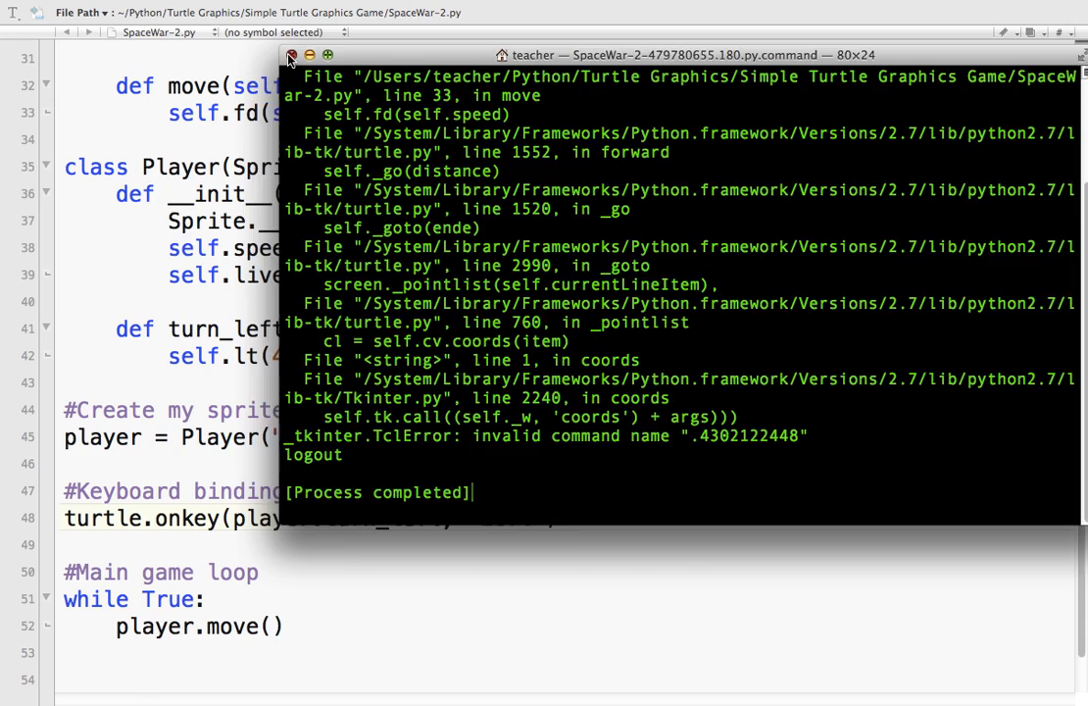
Step: Return from the Terminal traceback to SpaceWar-2.py below the Left key binding
left_click(294, 55)
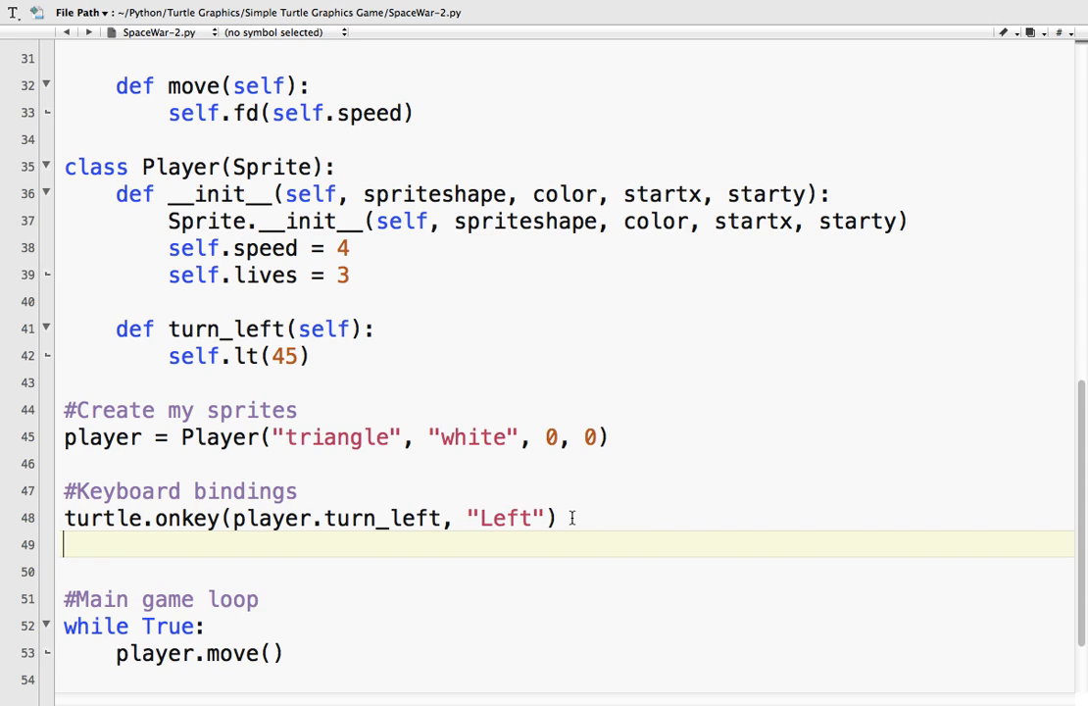
Step: Add a turtle.listen() call after the Left-key binding
type("turtle.")
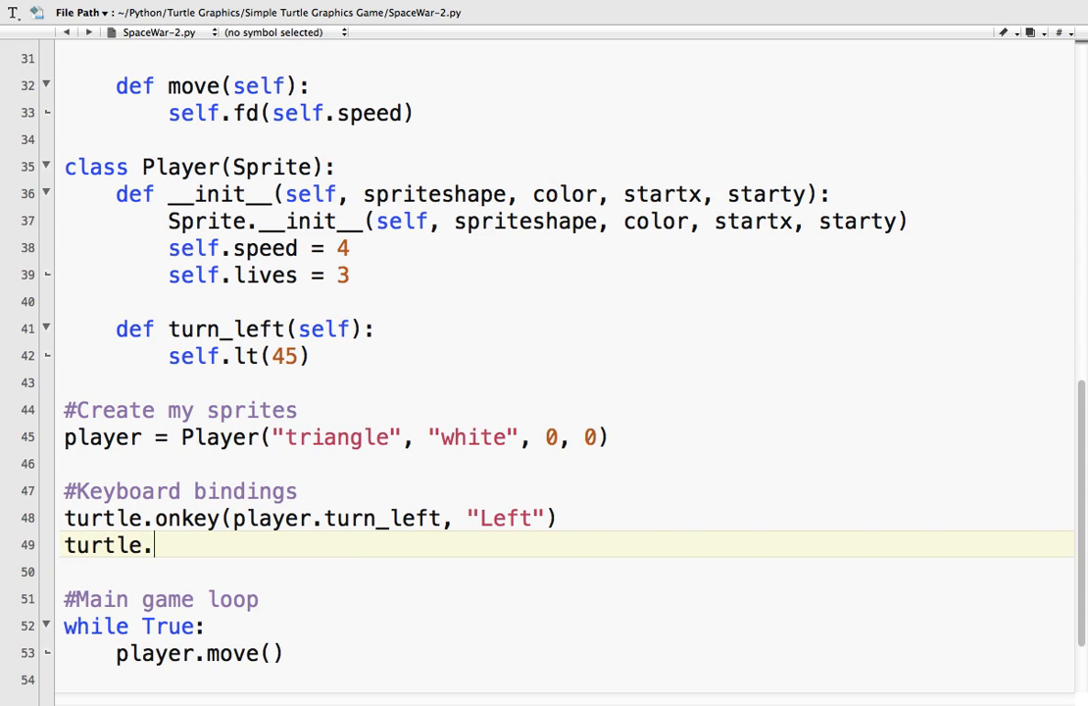
type("listen()")
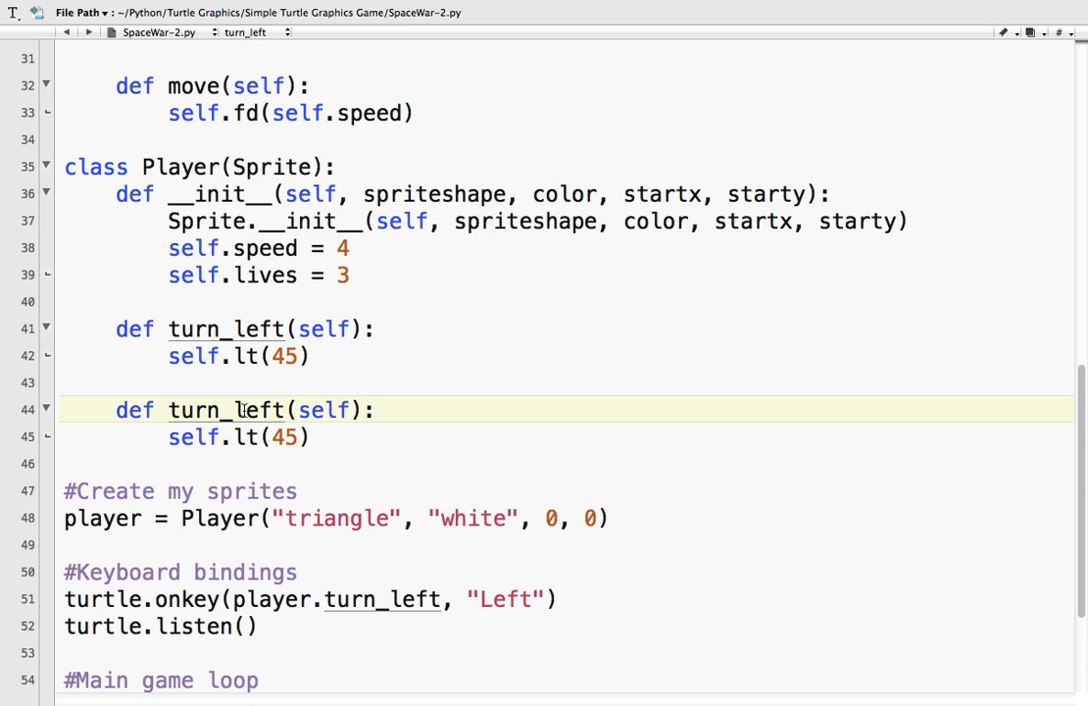
Step: Rename the copied method to turn_right using self.rt(45)
double_click(258, 409)
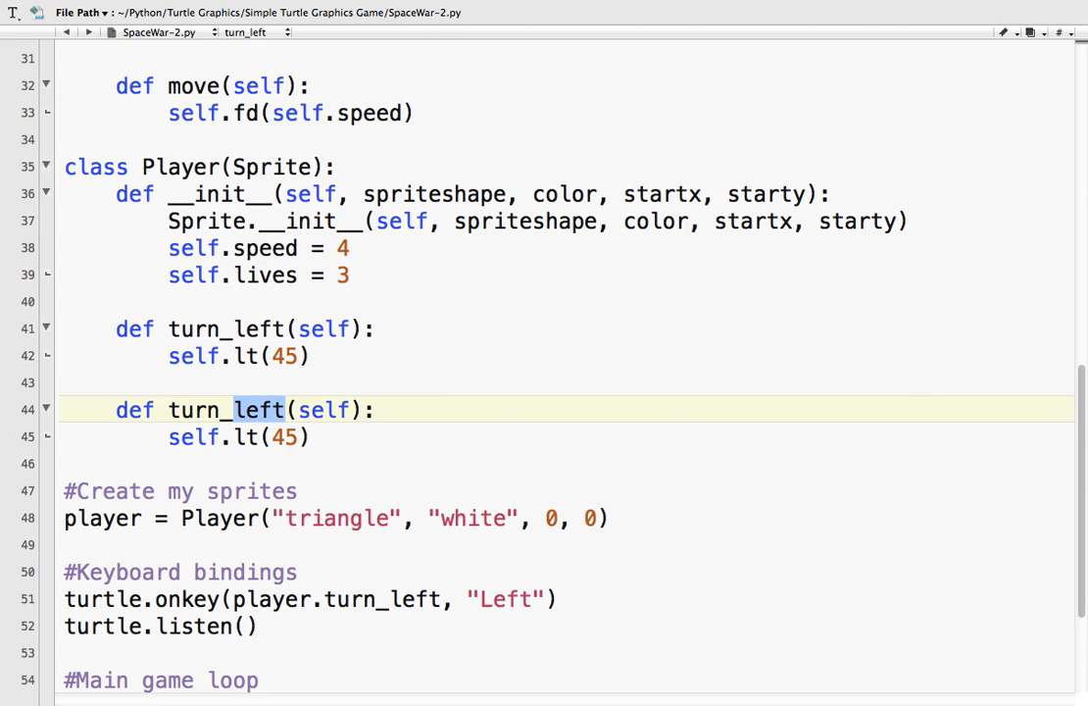
type("right")
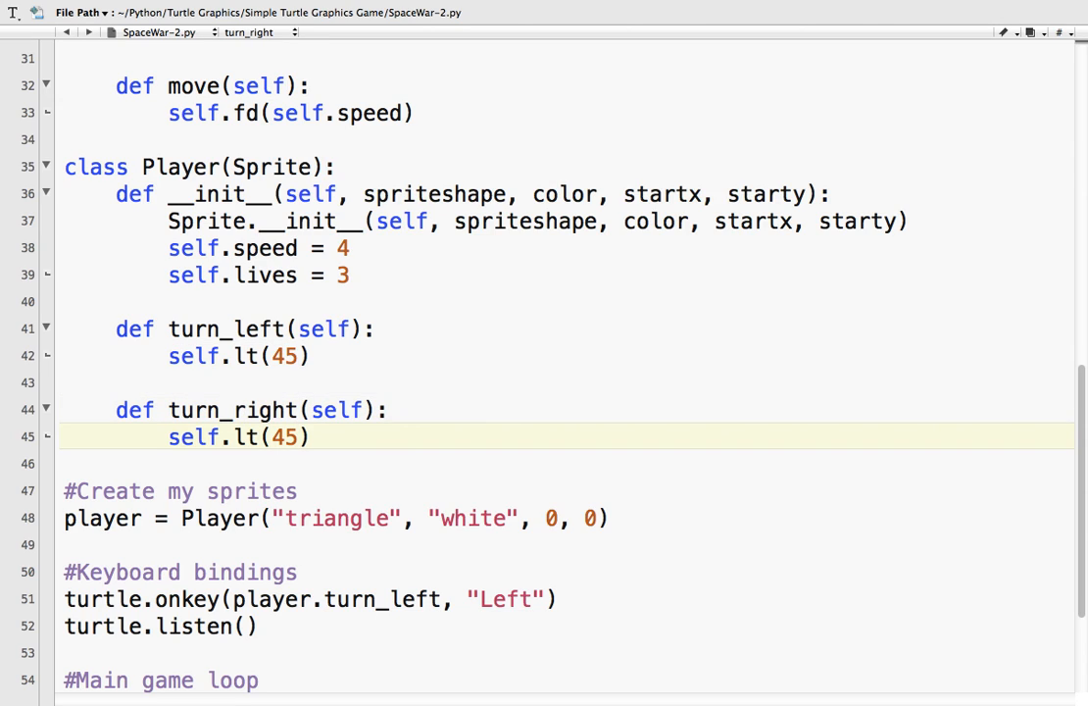
type("r")
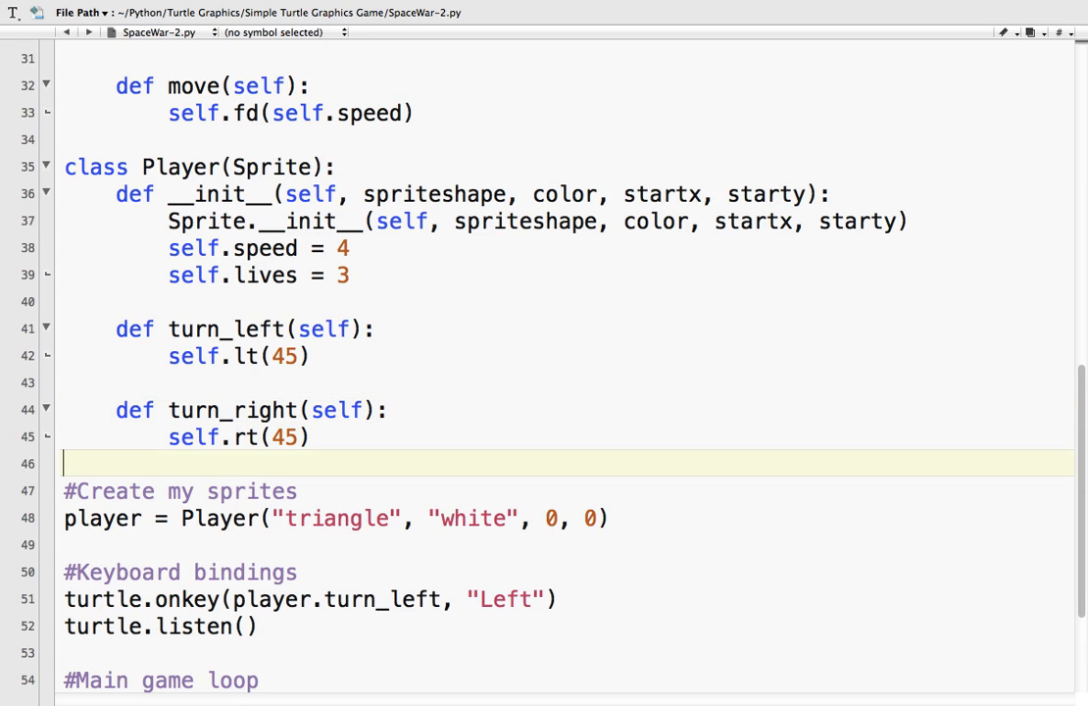
Step: Add accelerate (self.speed += 1) and decelerate (self.speed -= 1) methods to Player
type("de")
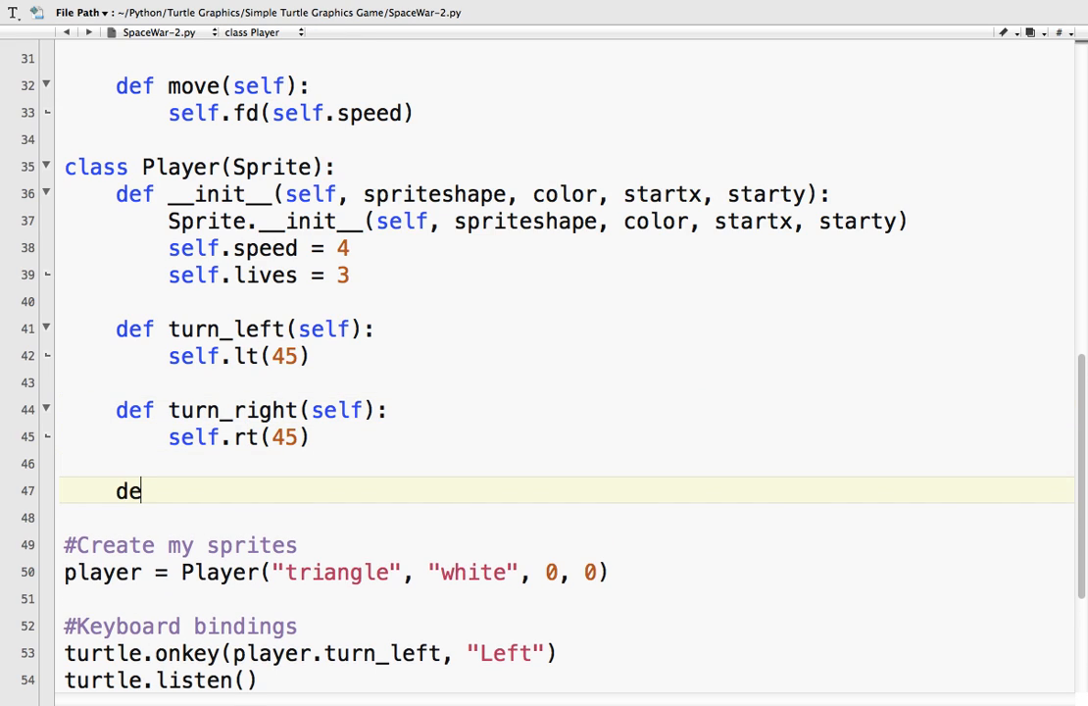
type("f accelera")
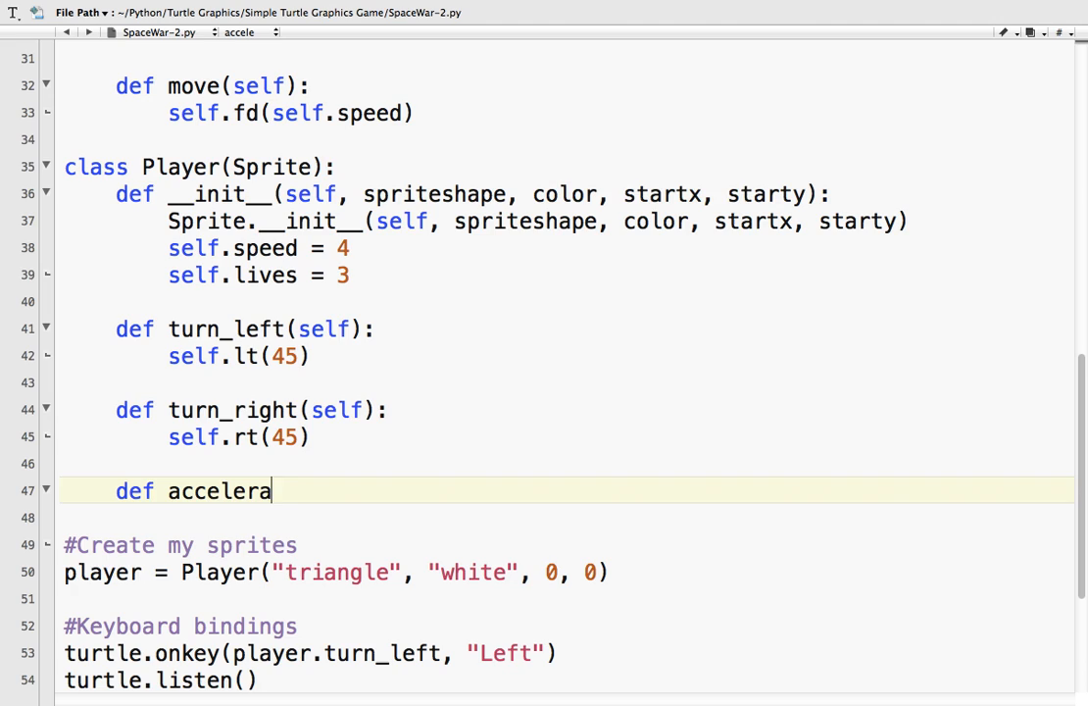
type("te(self):")
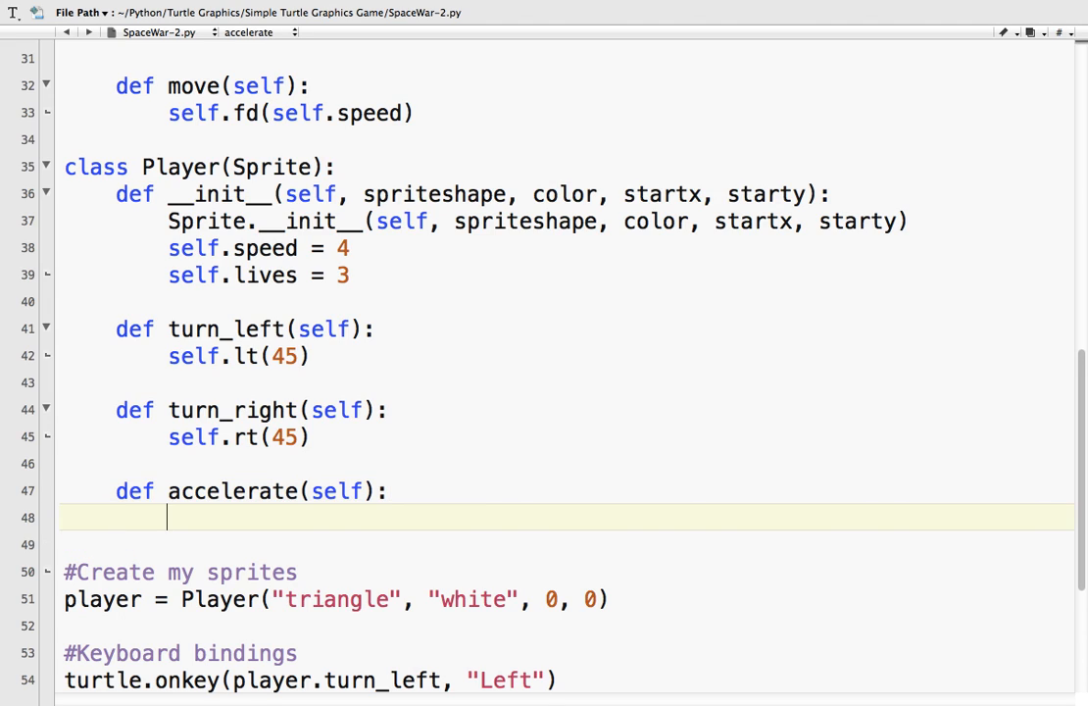
type("self")
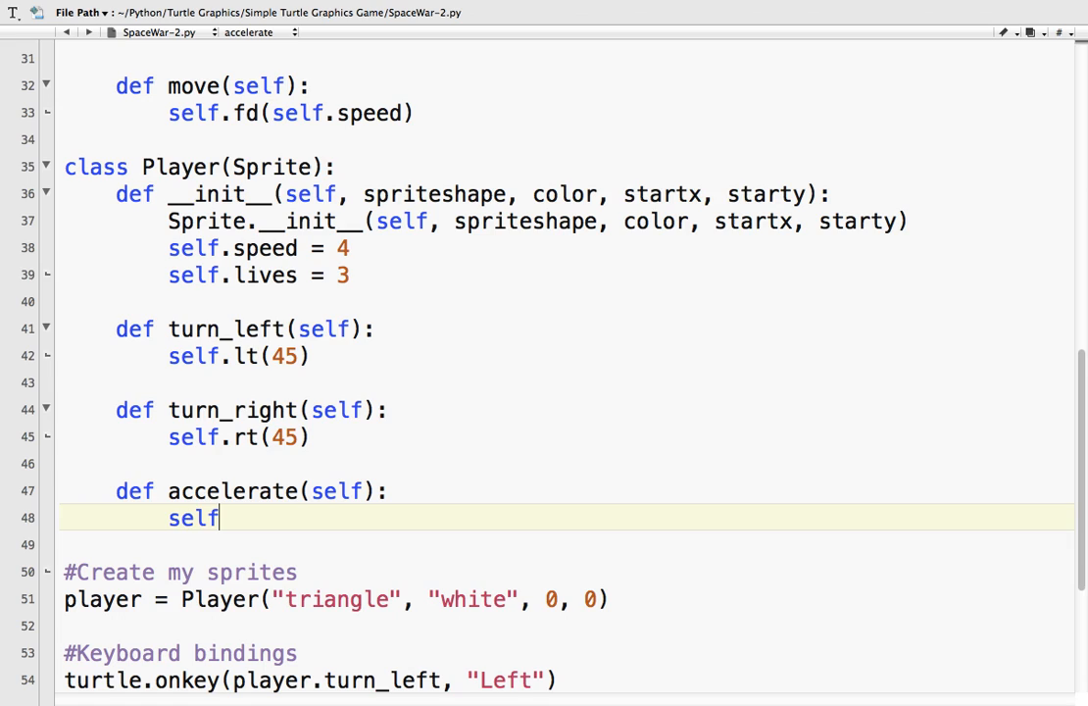
type(".se")
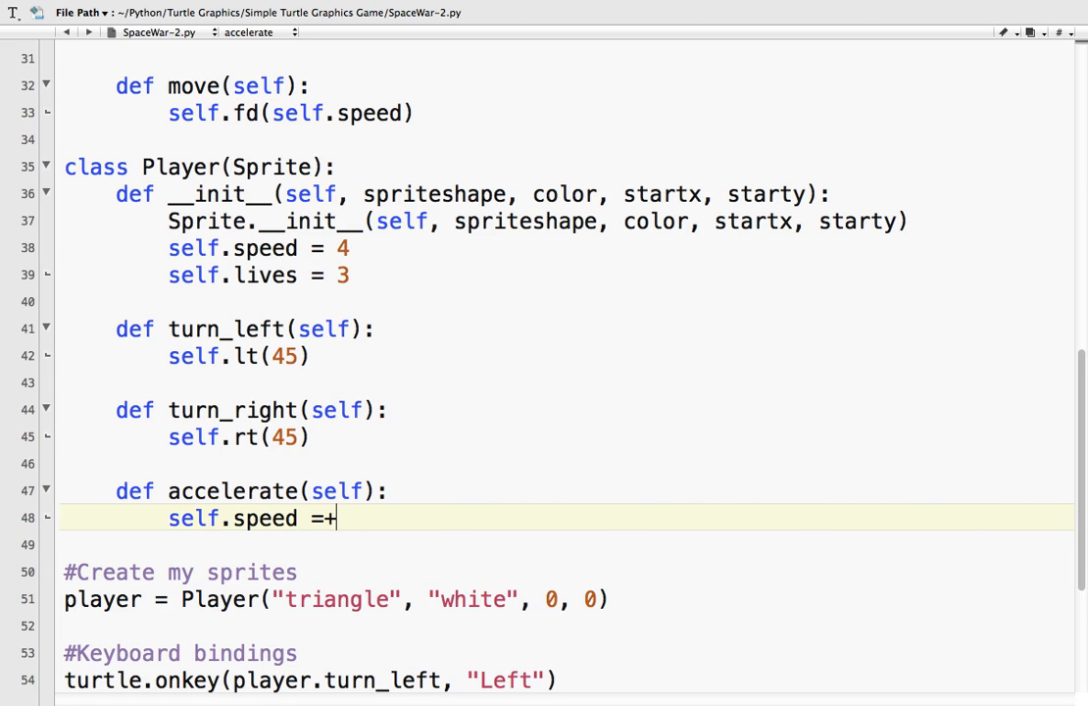
type("= 1")
type("def")
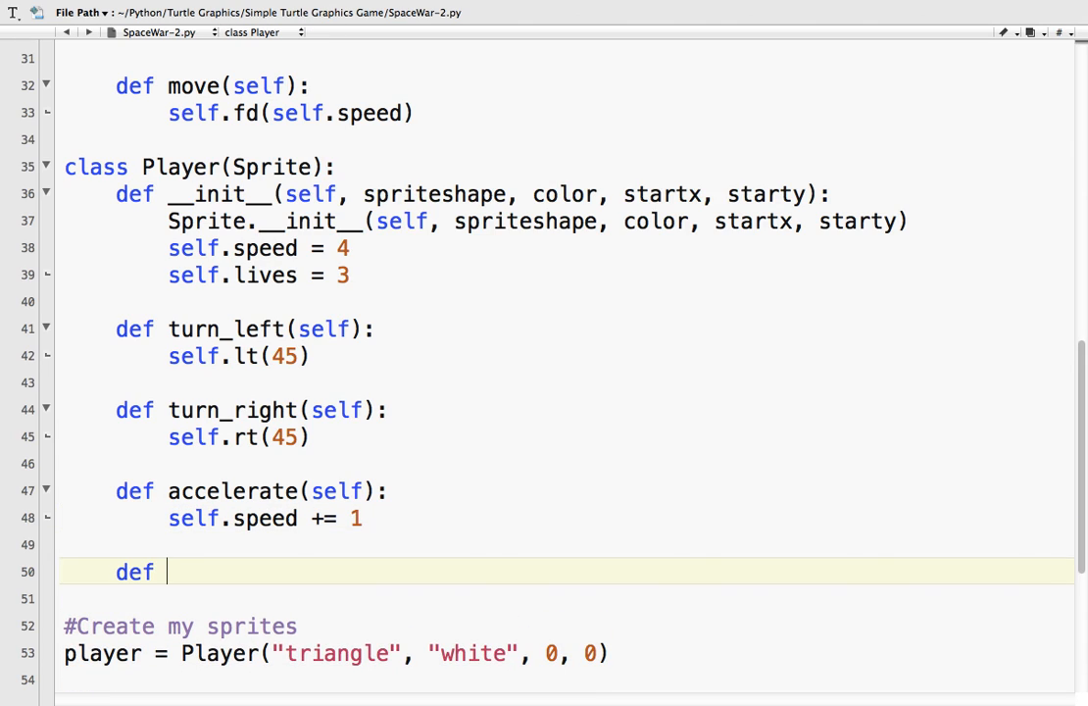
type("decelerate")
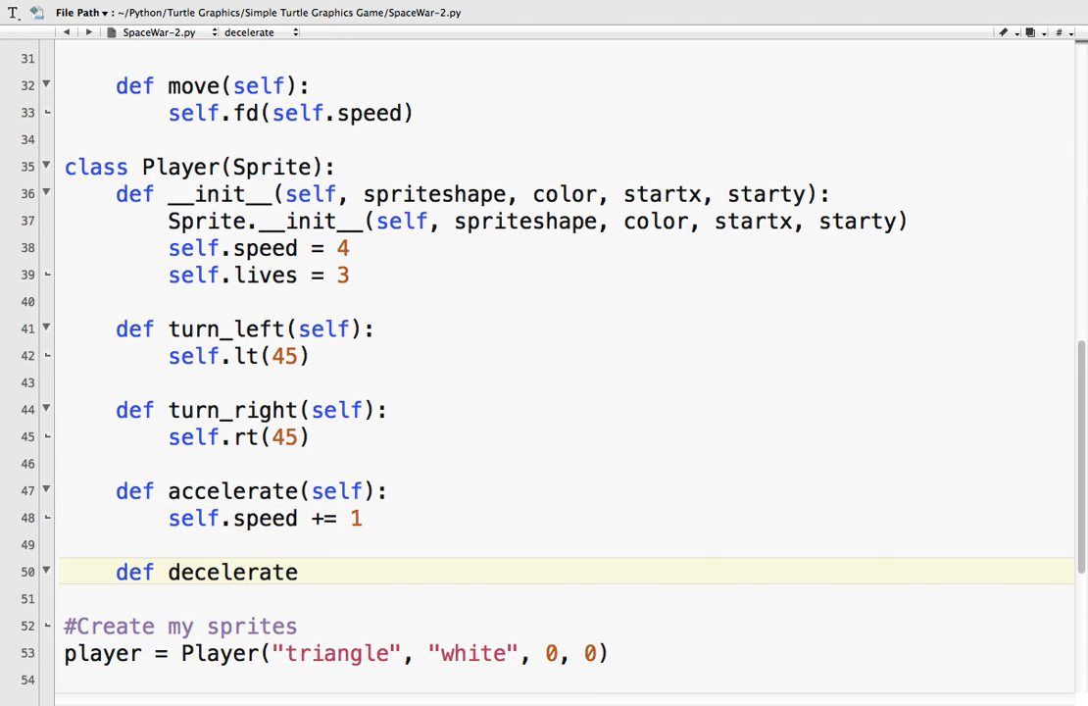
type("(self):")
type("self.speed")
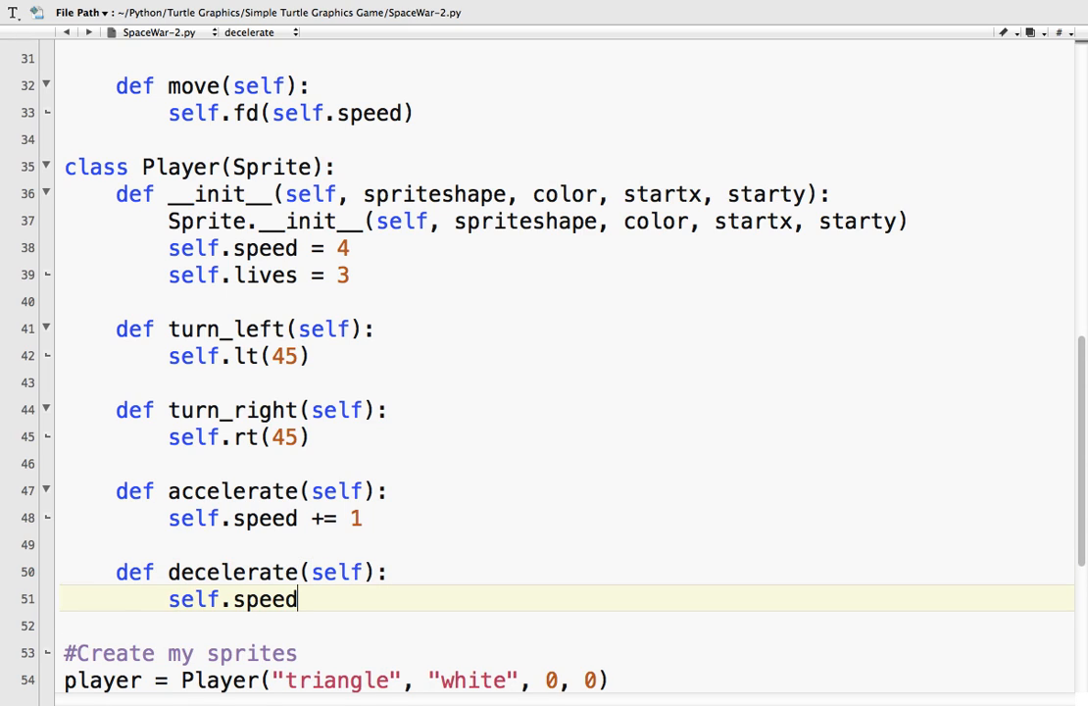
type("-= 1")
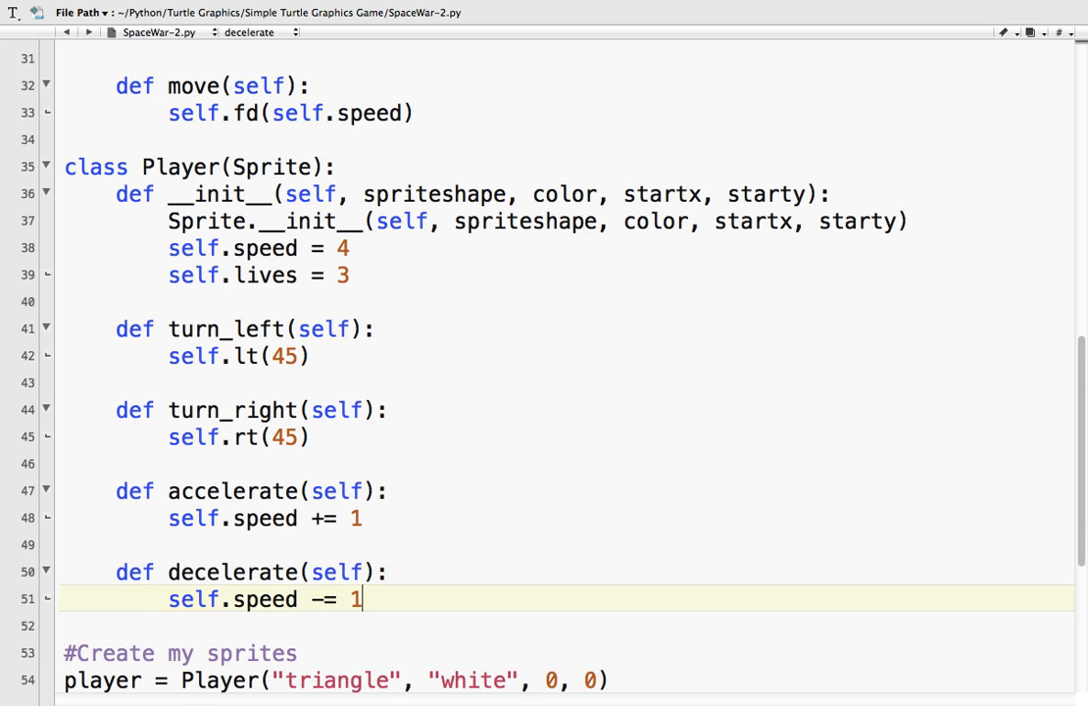
scroll("down", 3)
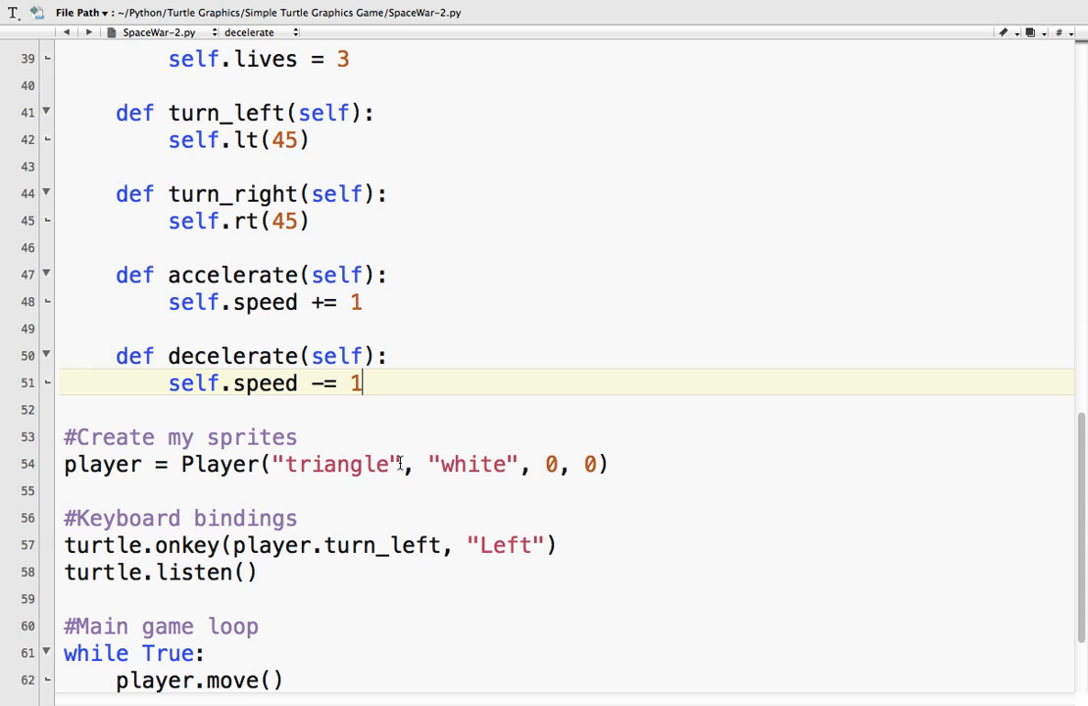
Step: Add onkey bindings for turn_right "Right", accelerate "Up" and decelerate "Down"
left_click(114, 545)
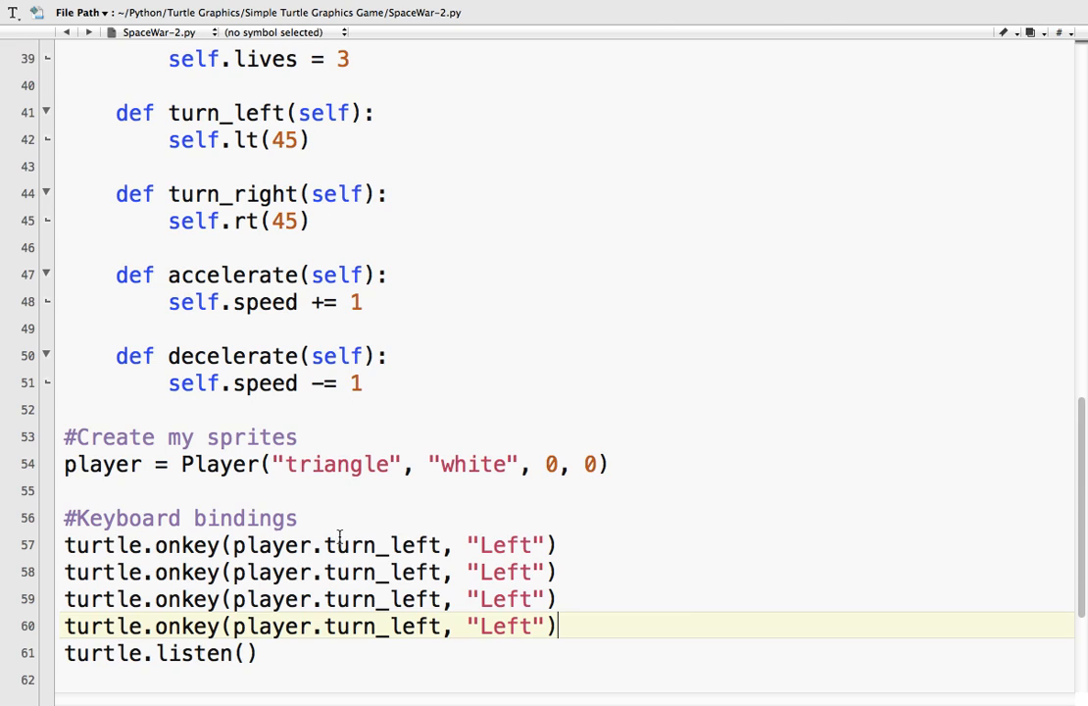
type("Right")
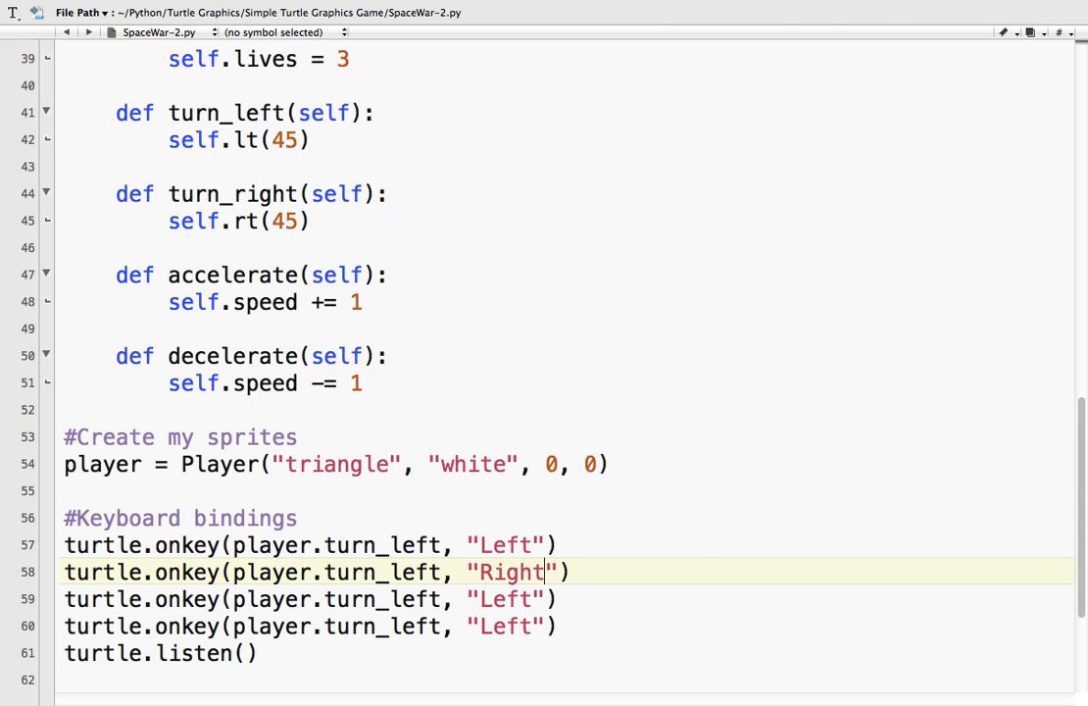
type("Up")
type("righ")
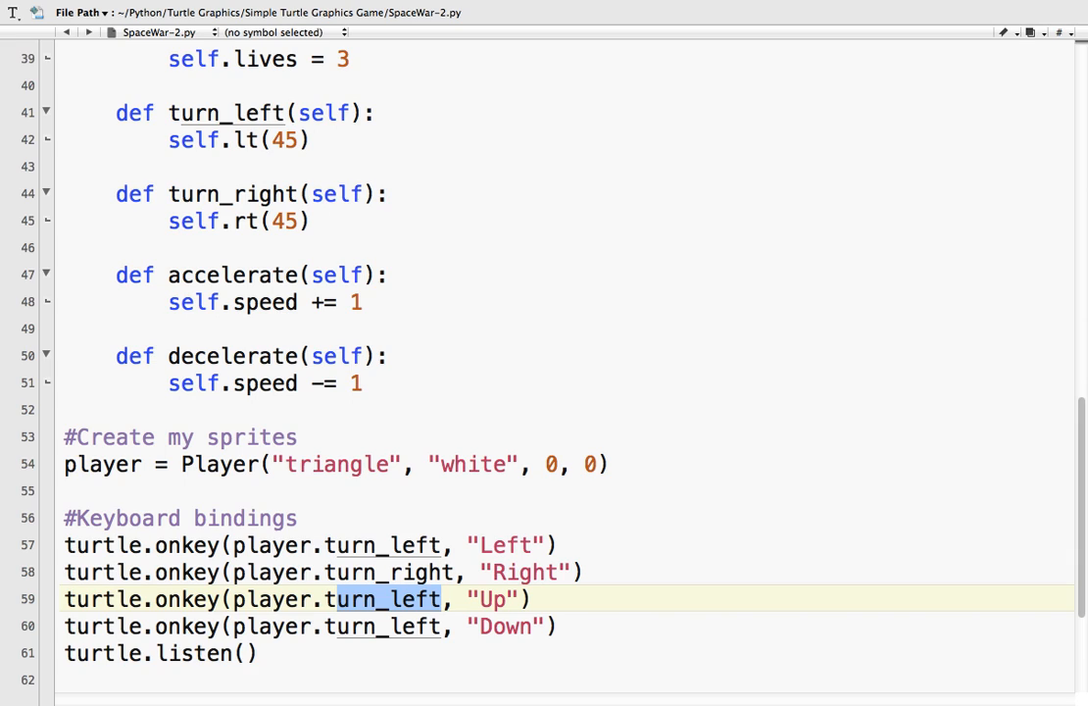
type("accelerate")
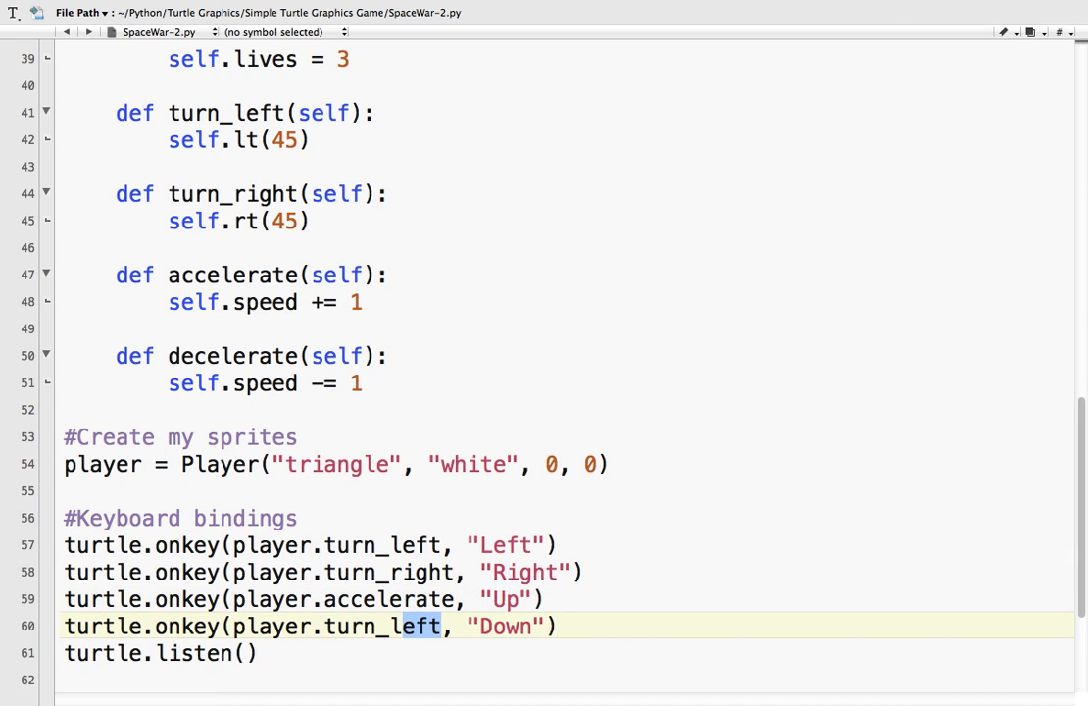
type("decele")
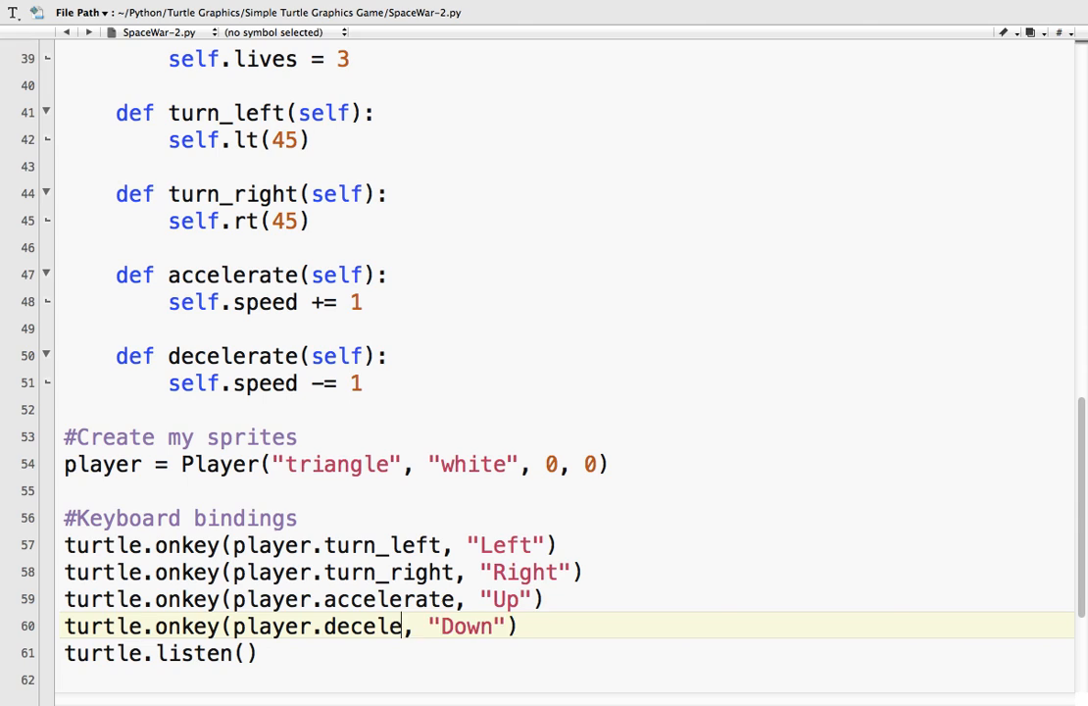
type("rate")
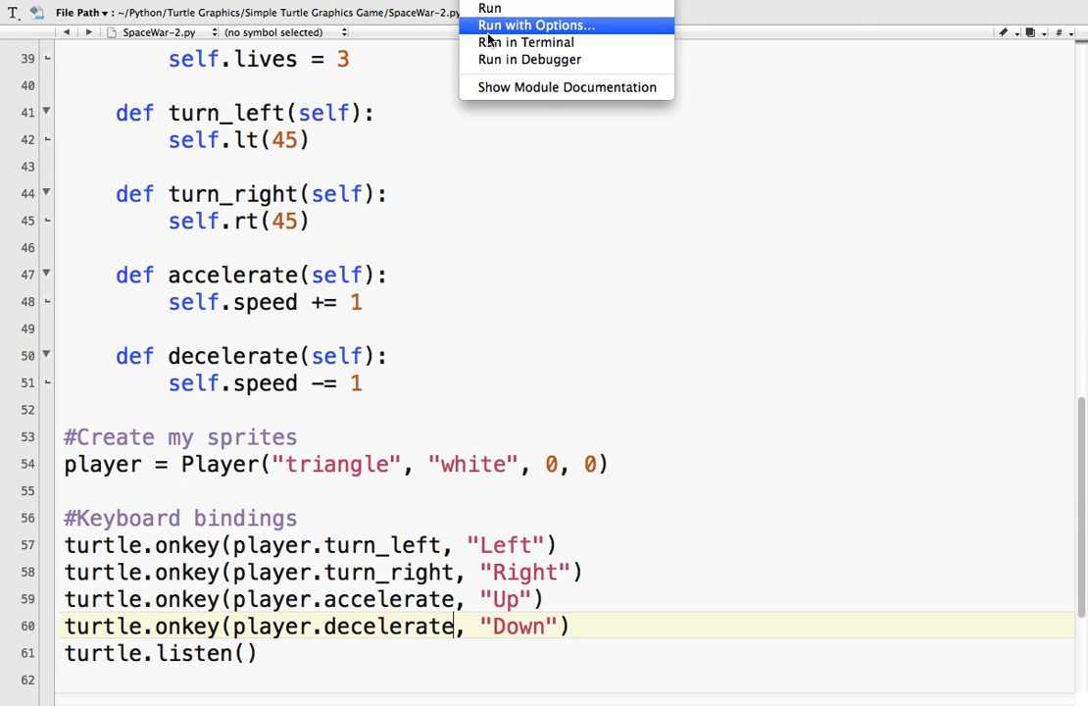
Step: Launch SpaceWar-2.py via Run in Terminal to test the arrow-key controls
left_click(504, 8)
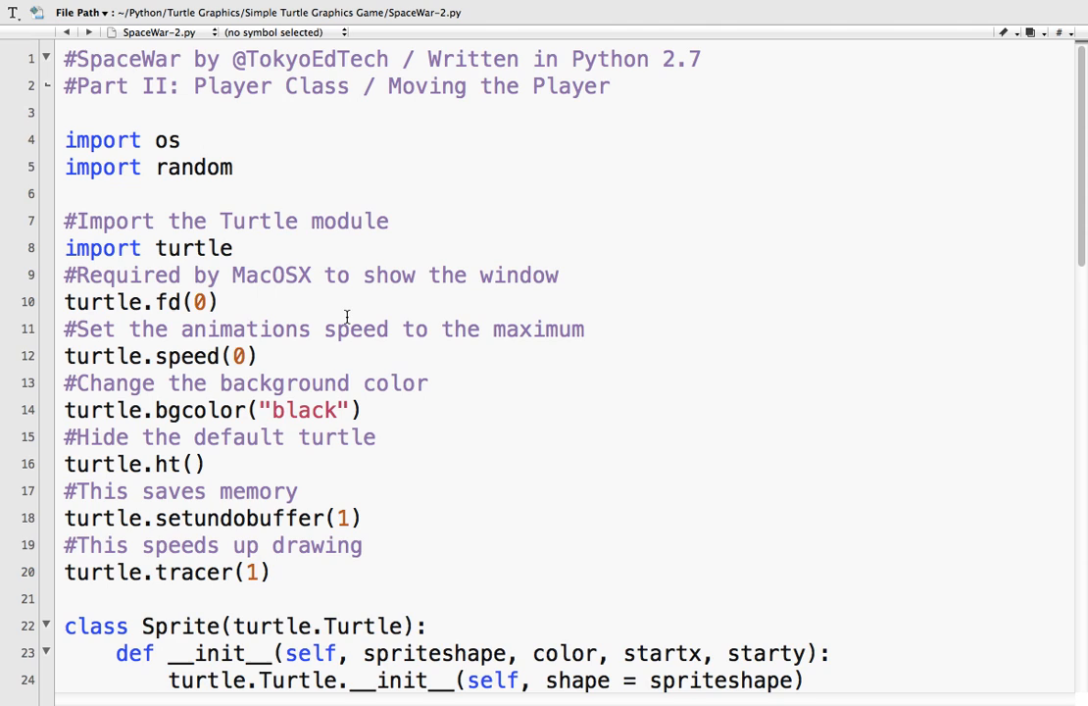
scroll("down", 3)
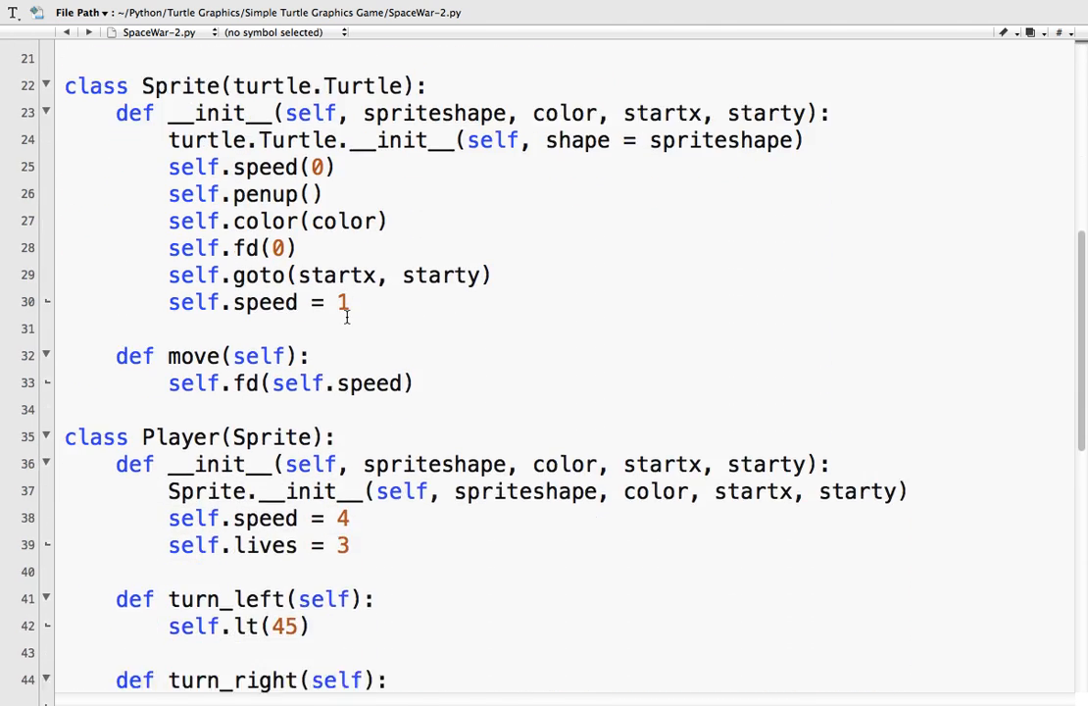
scroll("down", 3)
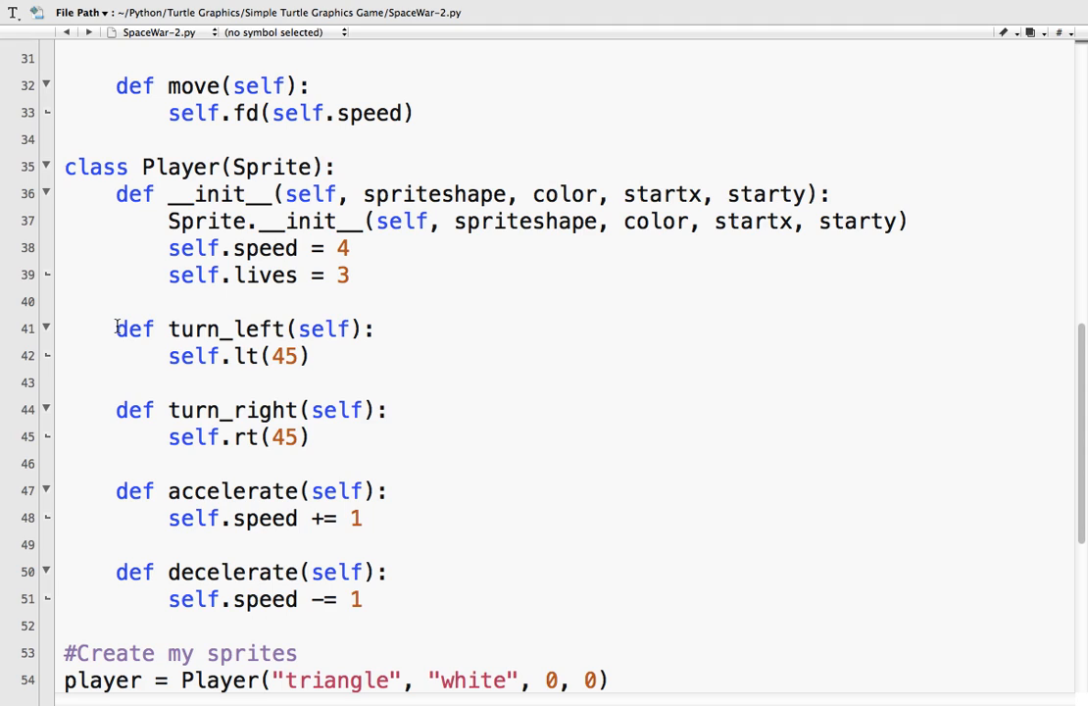
left_click_drag(116, 329, 360, 600)
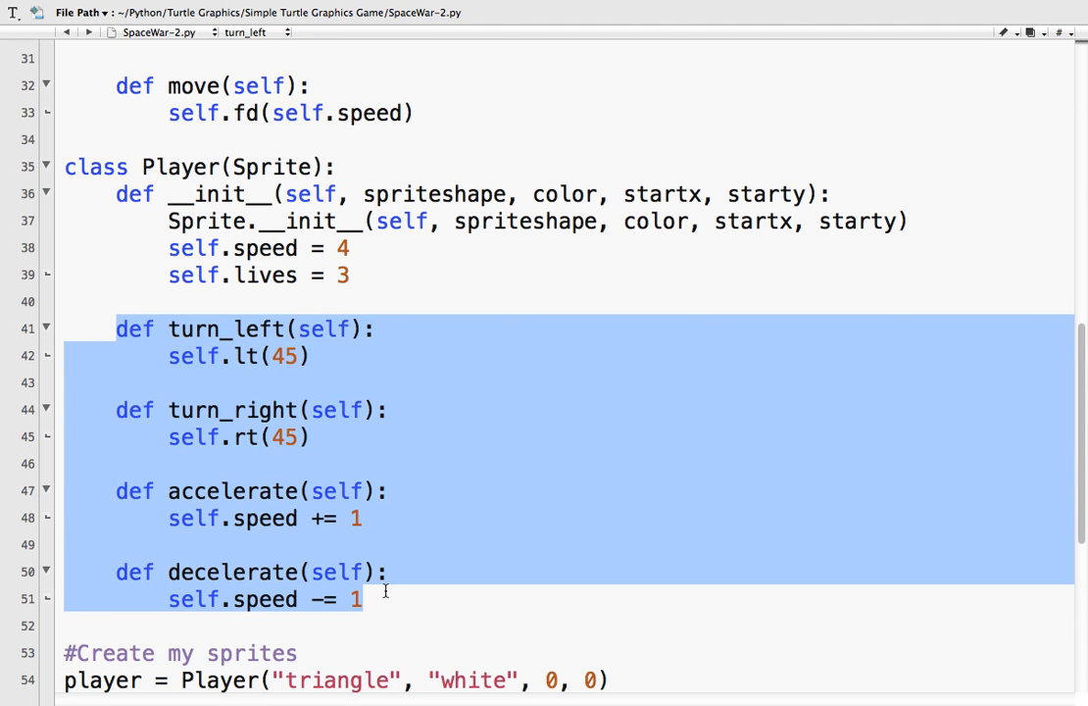
scroll("down", 3)
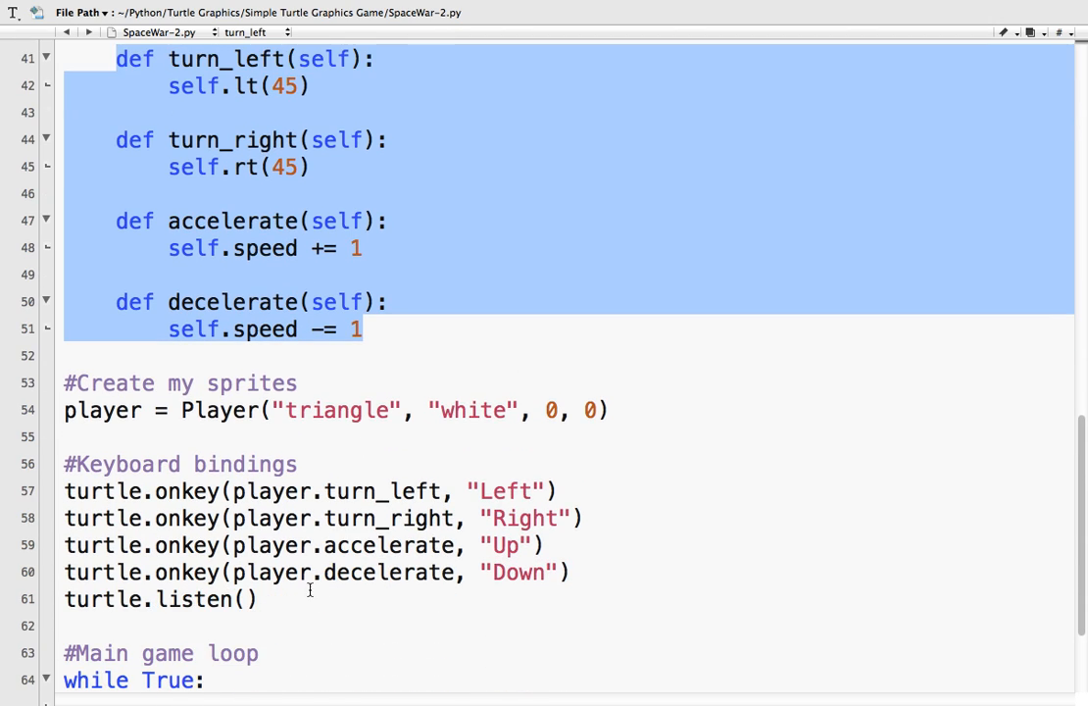
mouse_move(133, 553)
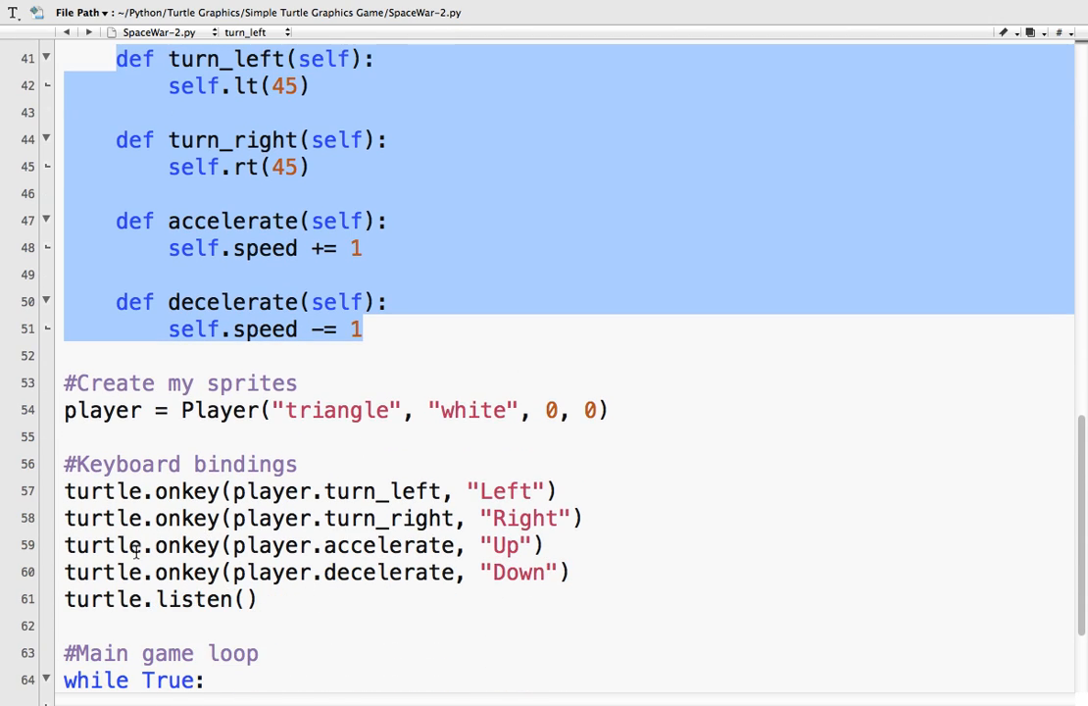
left_click(278, 600)
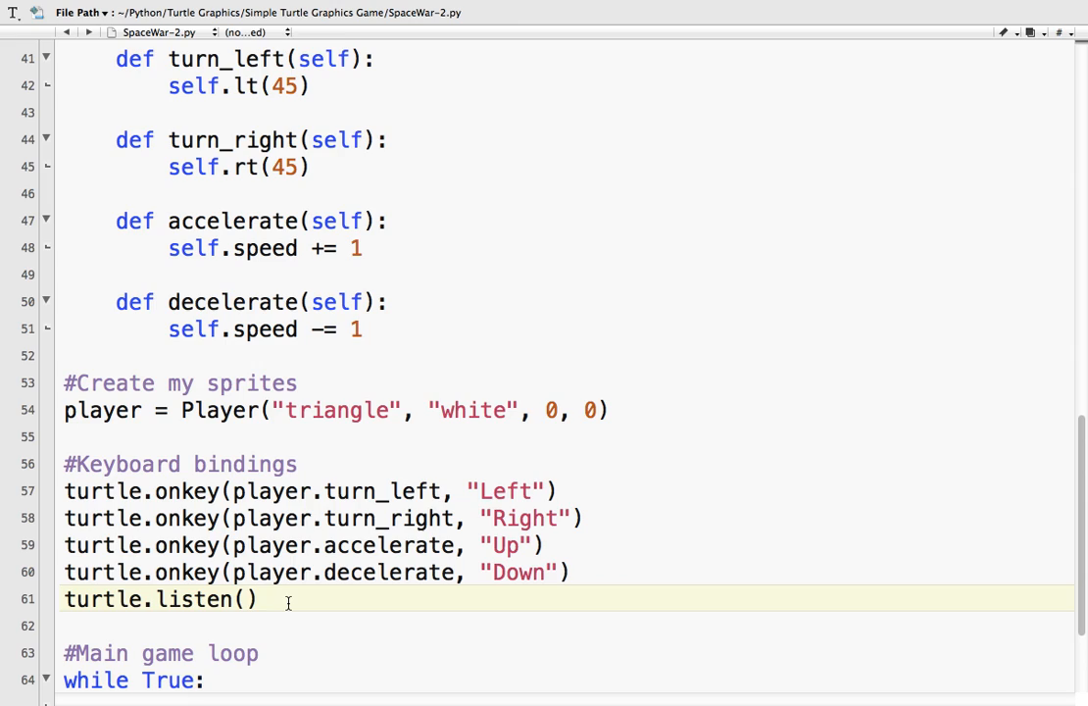